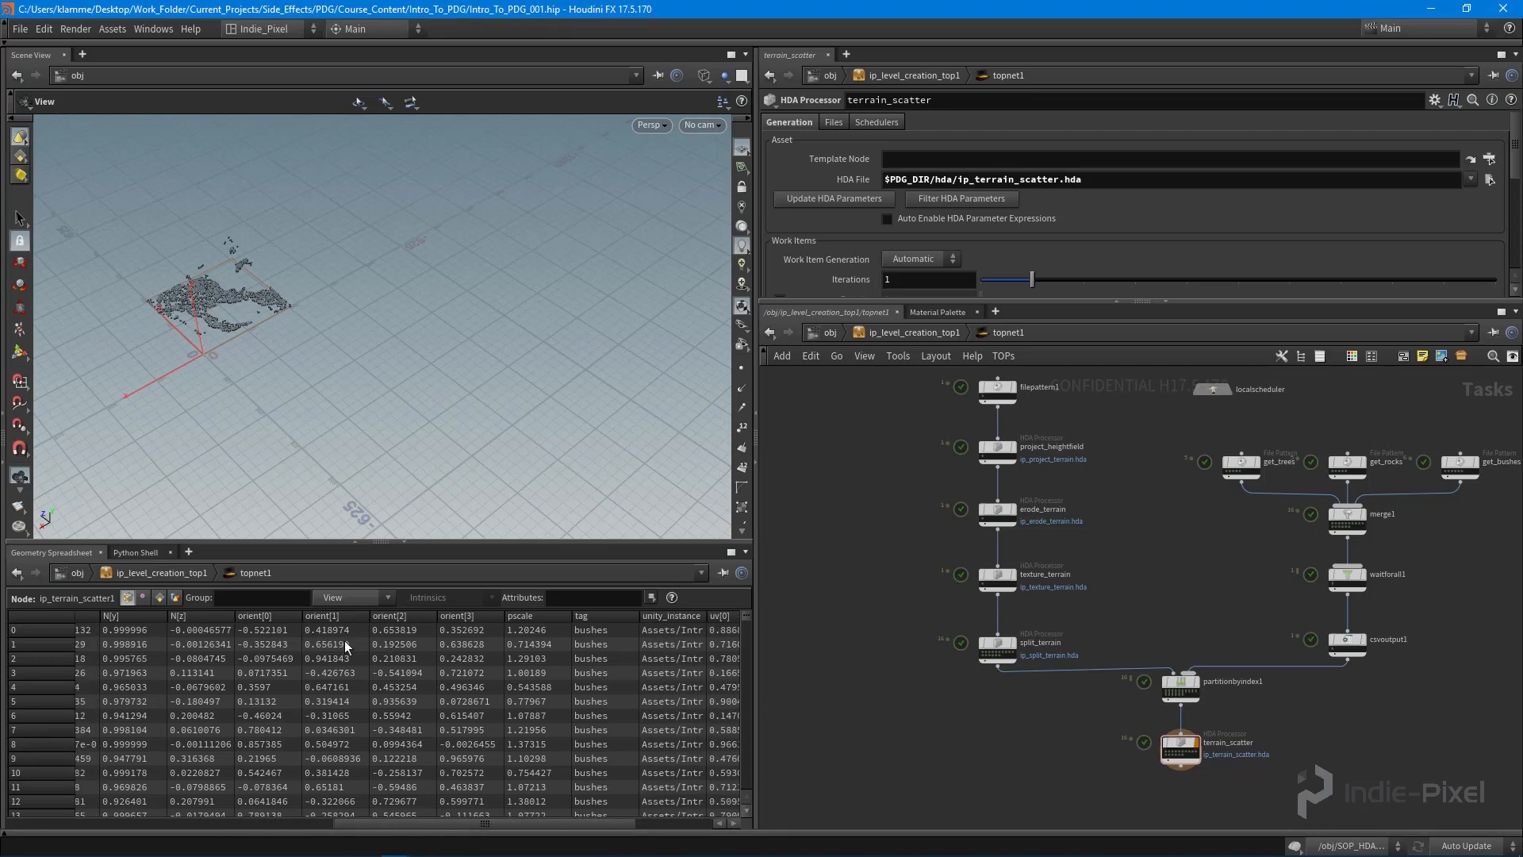
mouse_move(535, 714)
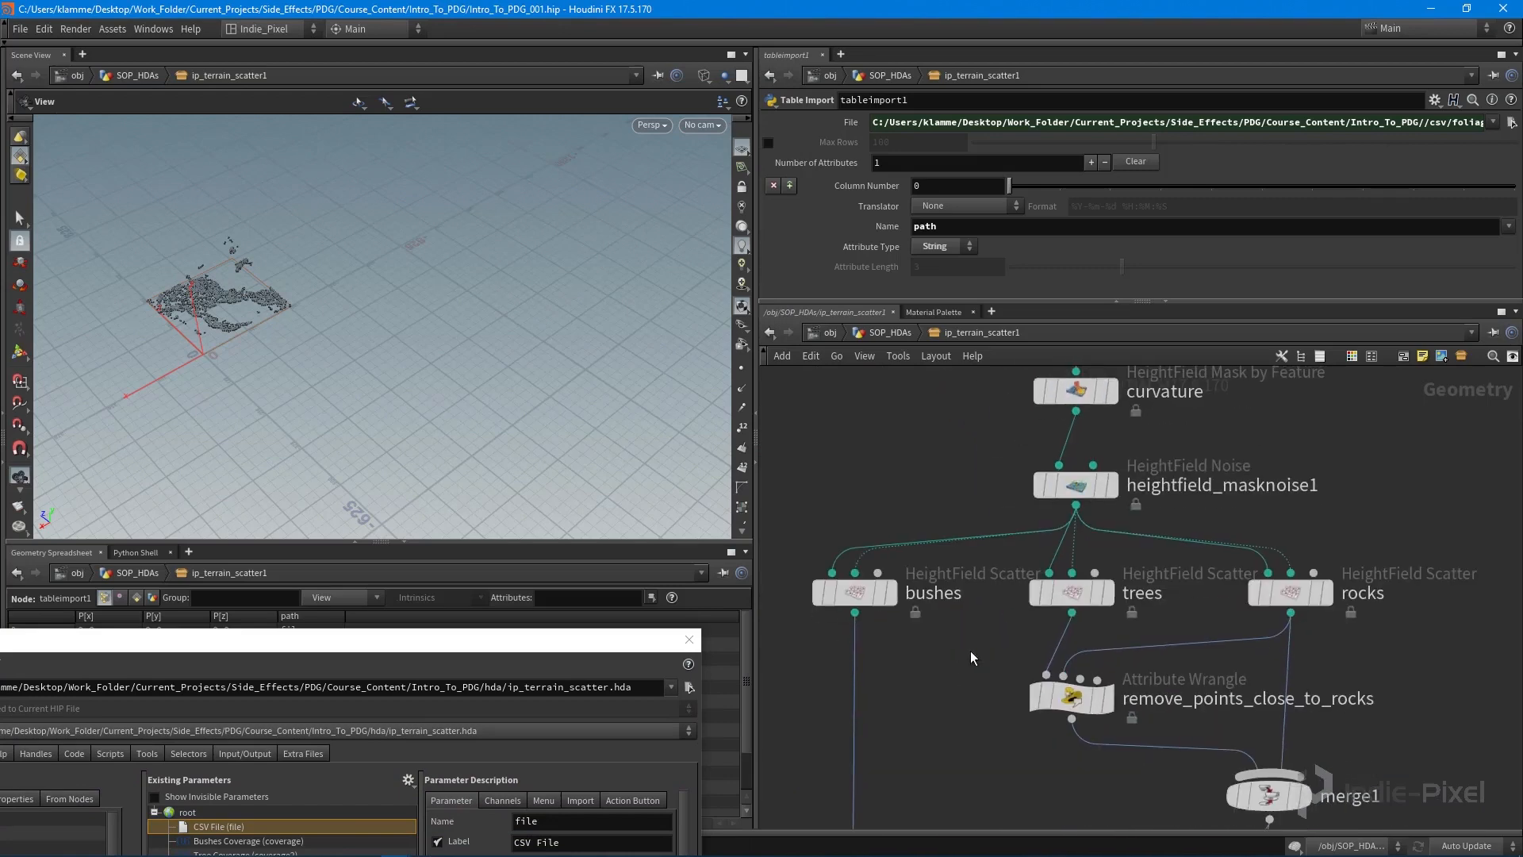
Step: Accept the terrain scatter asset's type property changes
left_click(1071, 592)
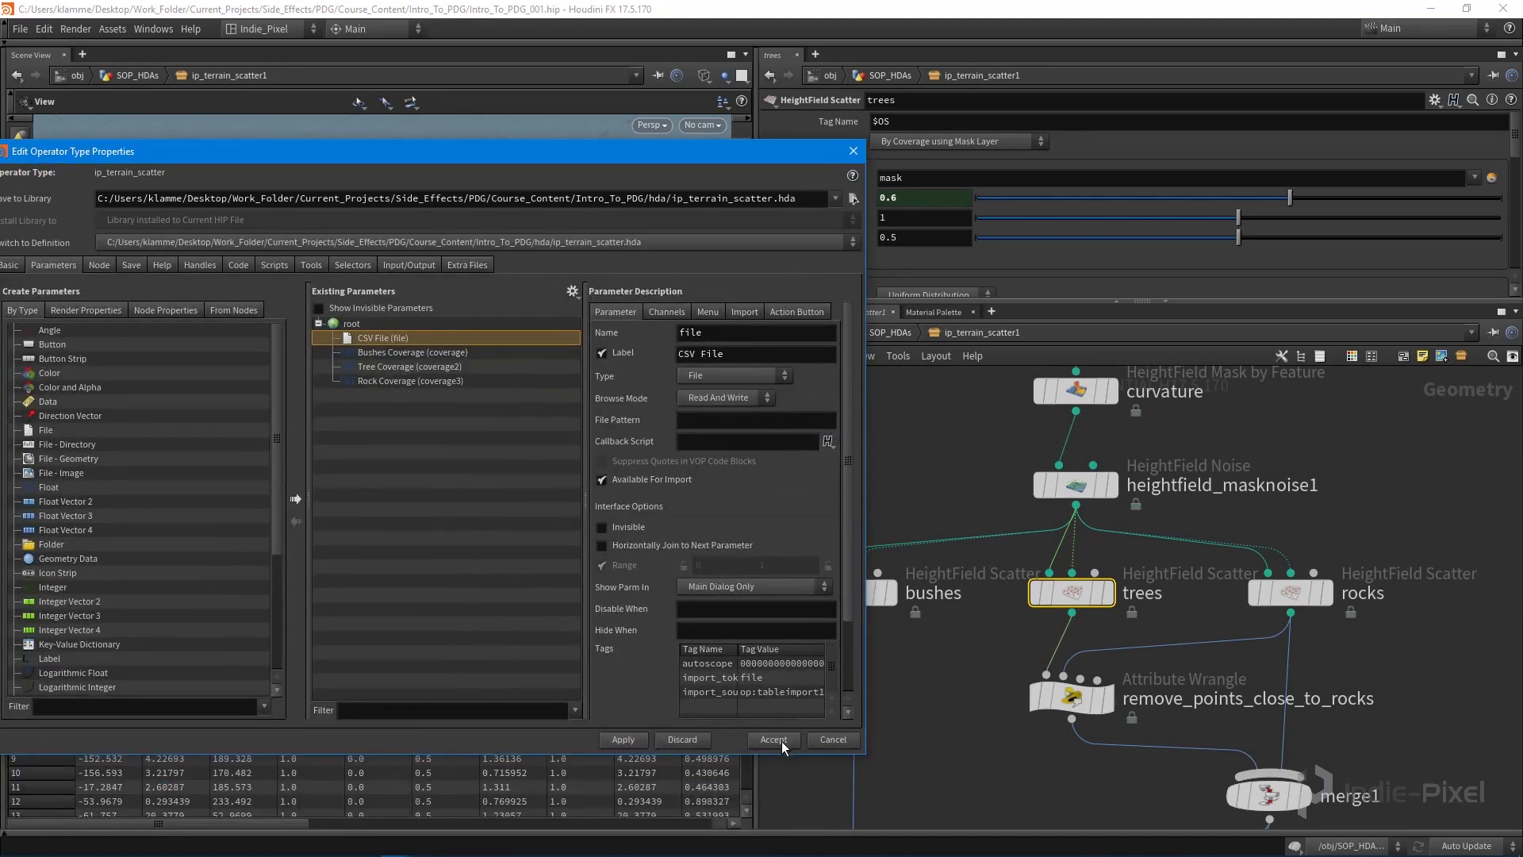
left_click(773, 740)
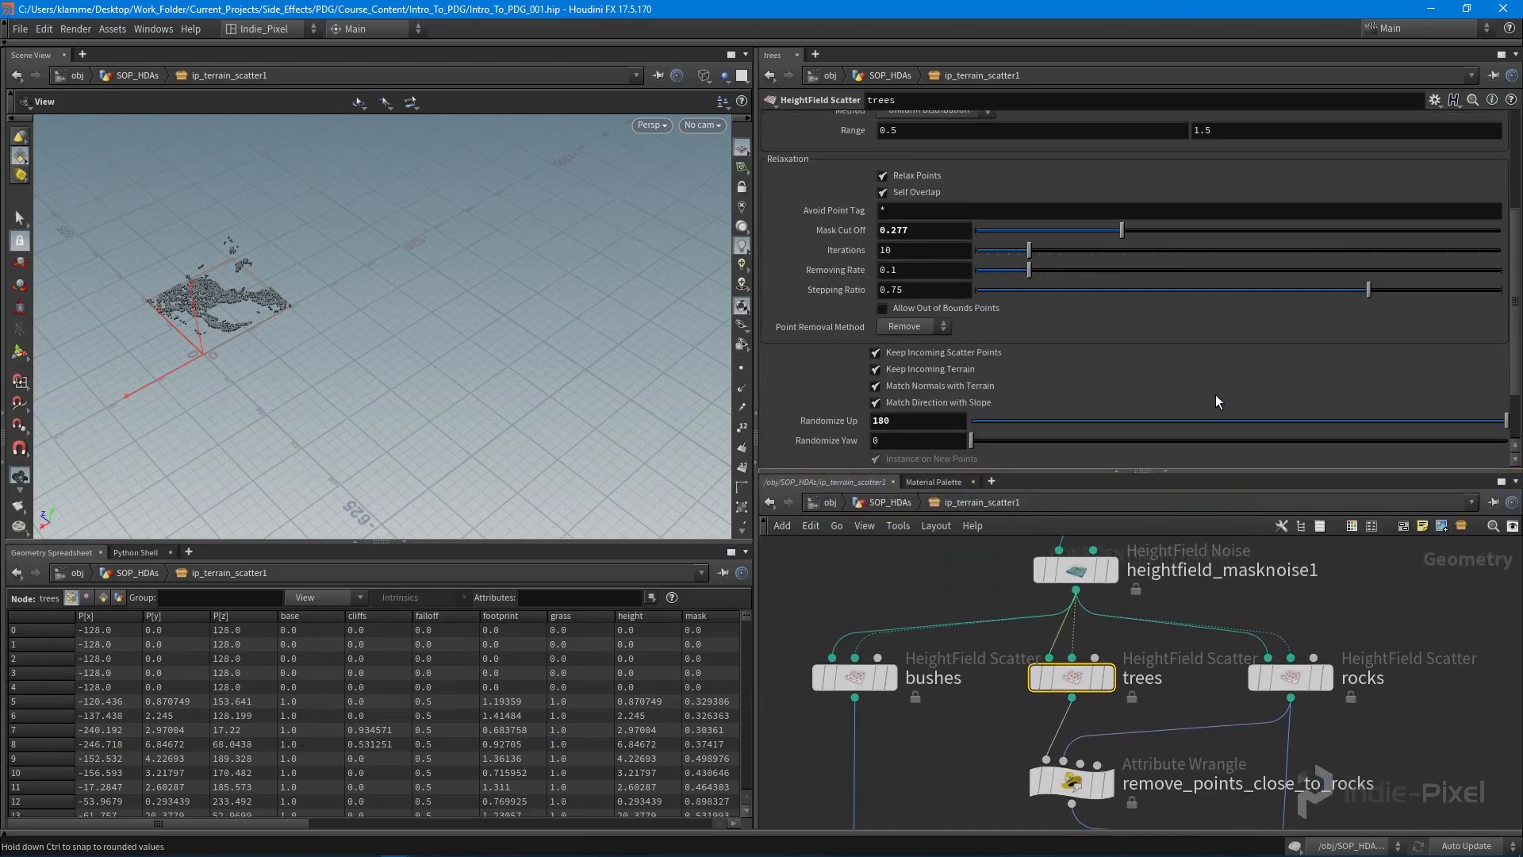
Step: Set the trees HeightField Scatter variability range to 1 through 2
scroll("down", 3)
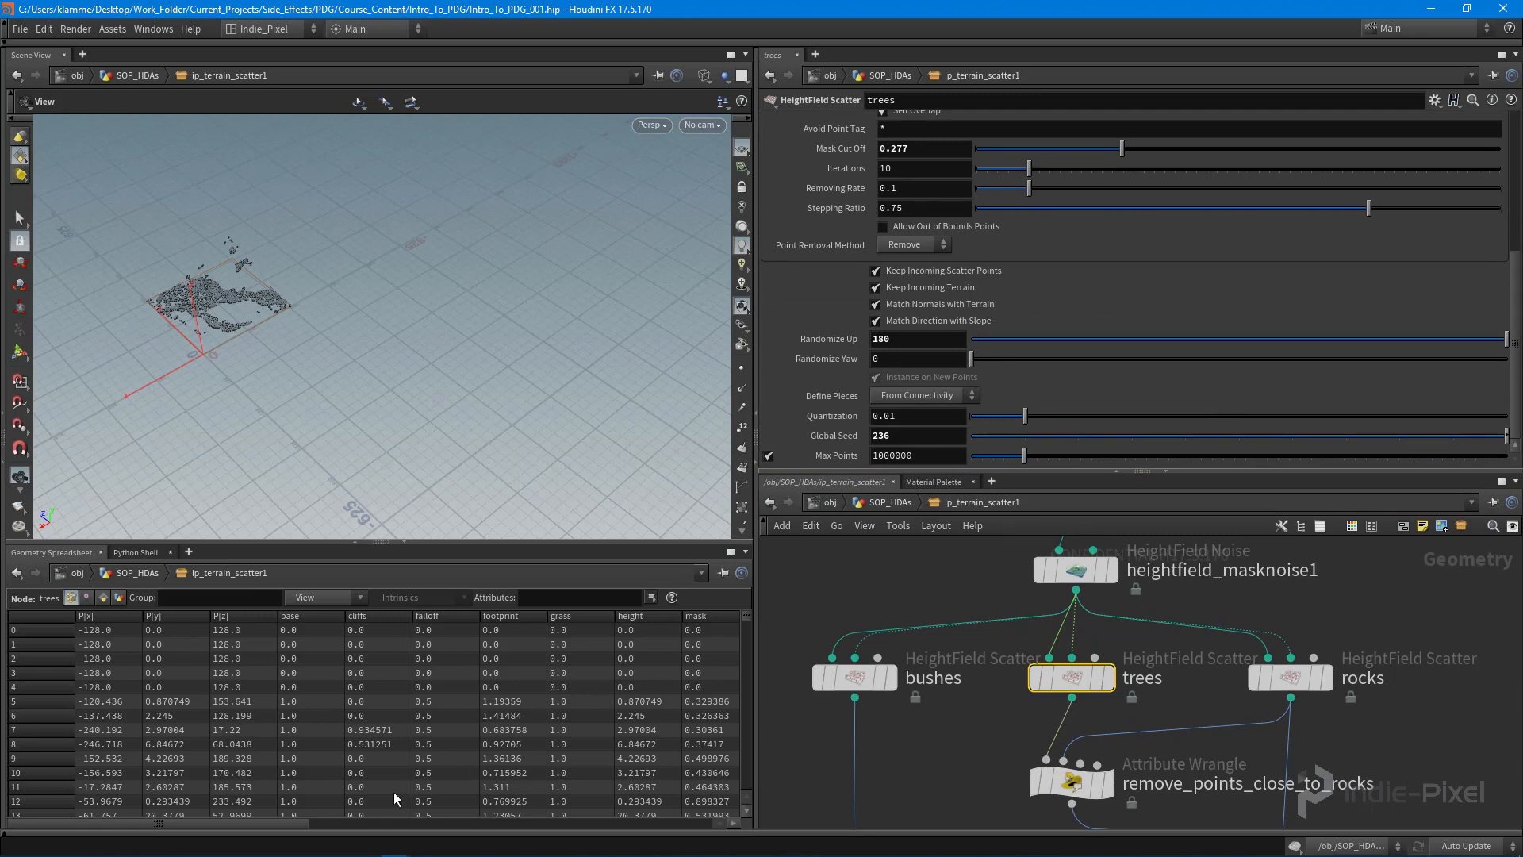
scroll("right", 3)
type("1")
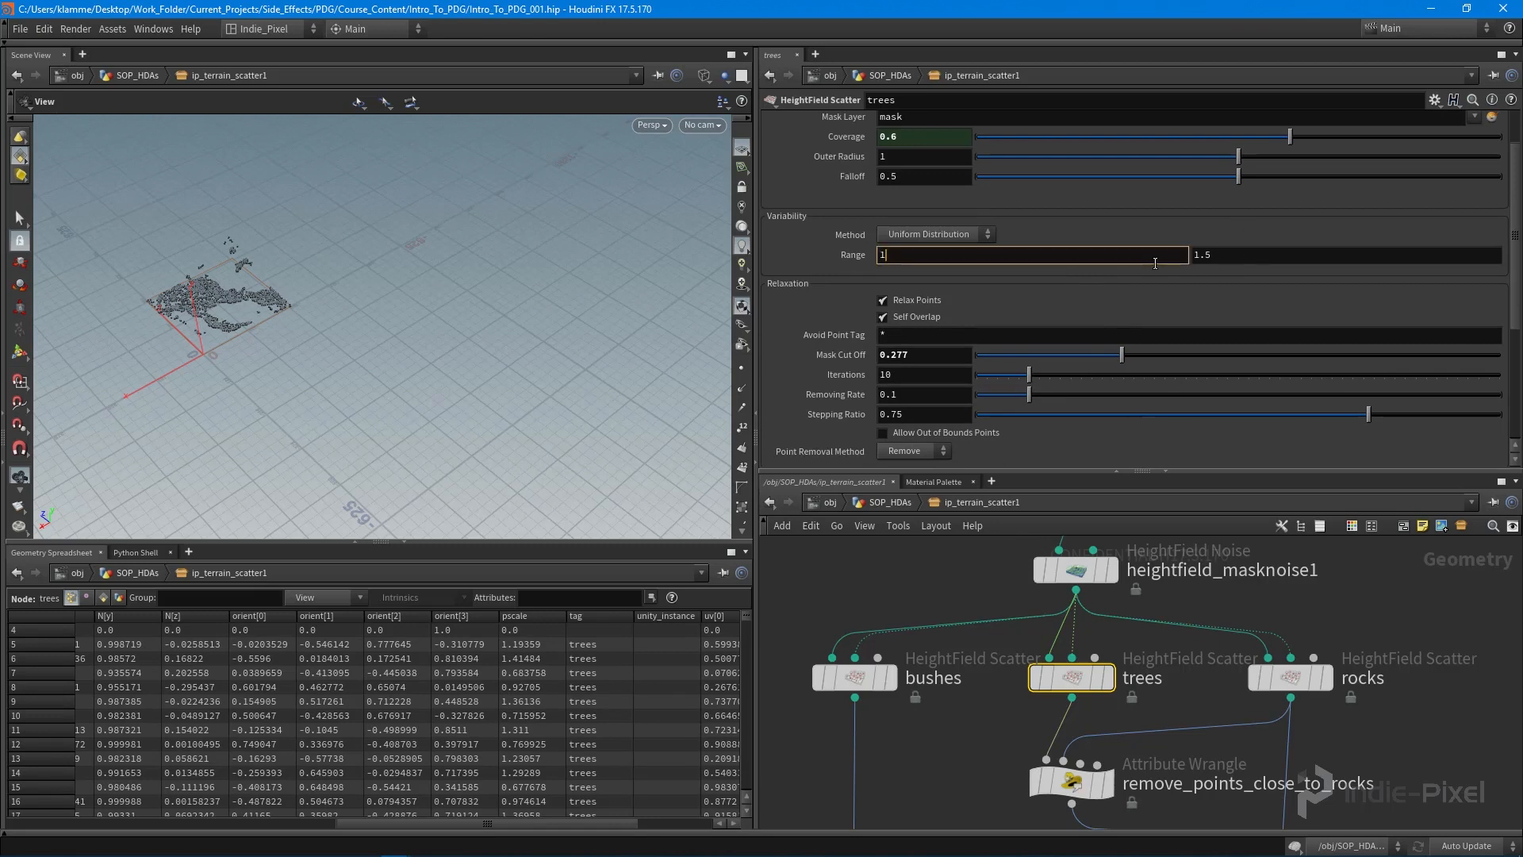
type("2")
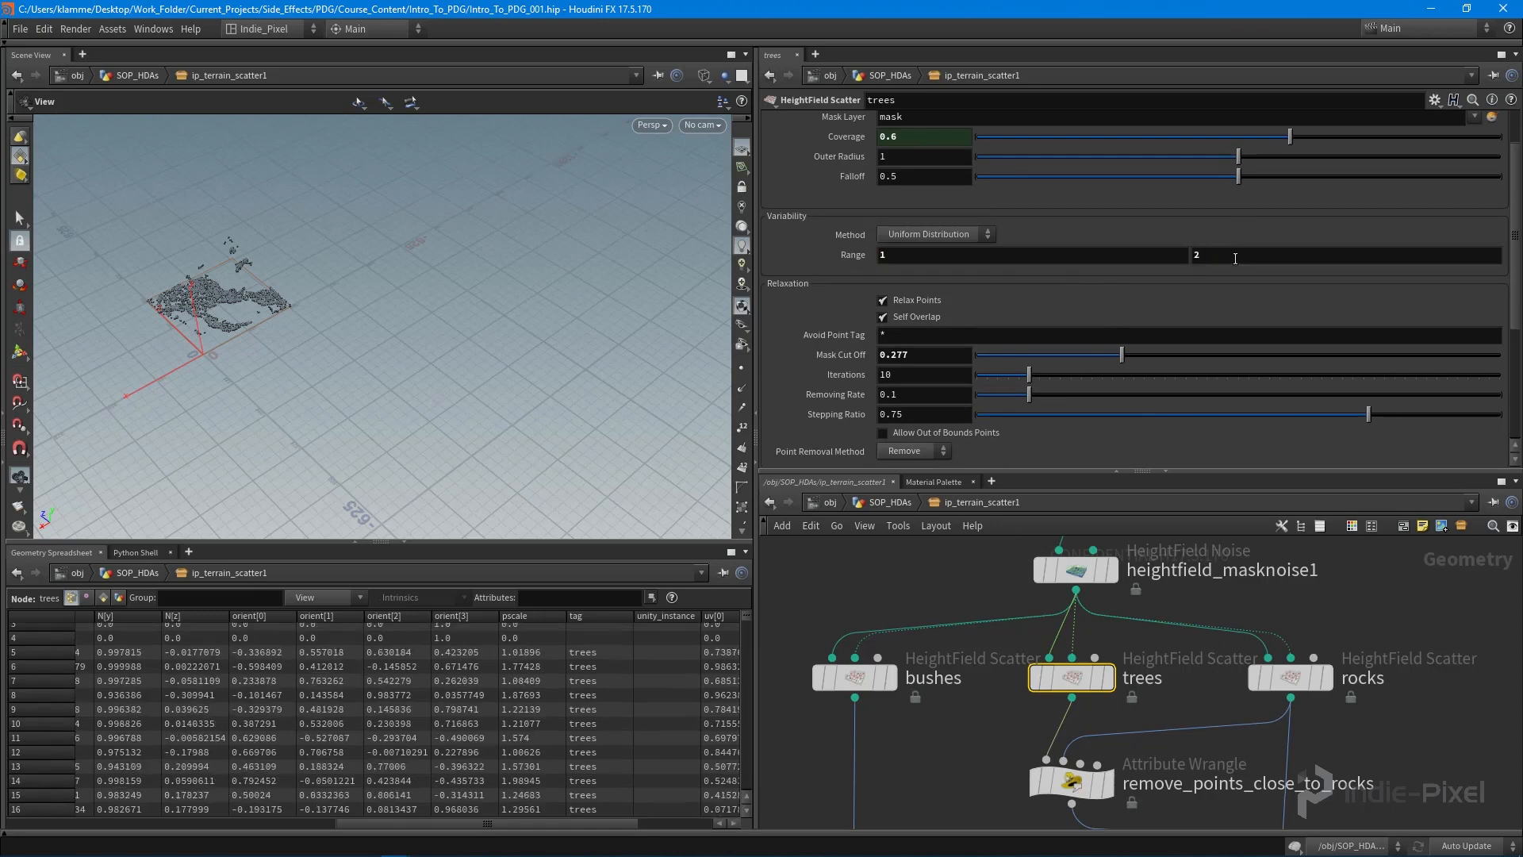
scroll("down", 3)
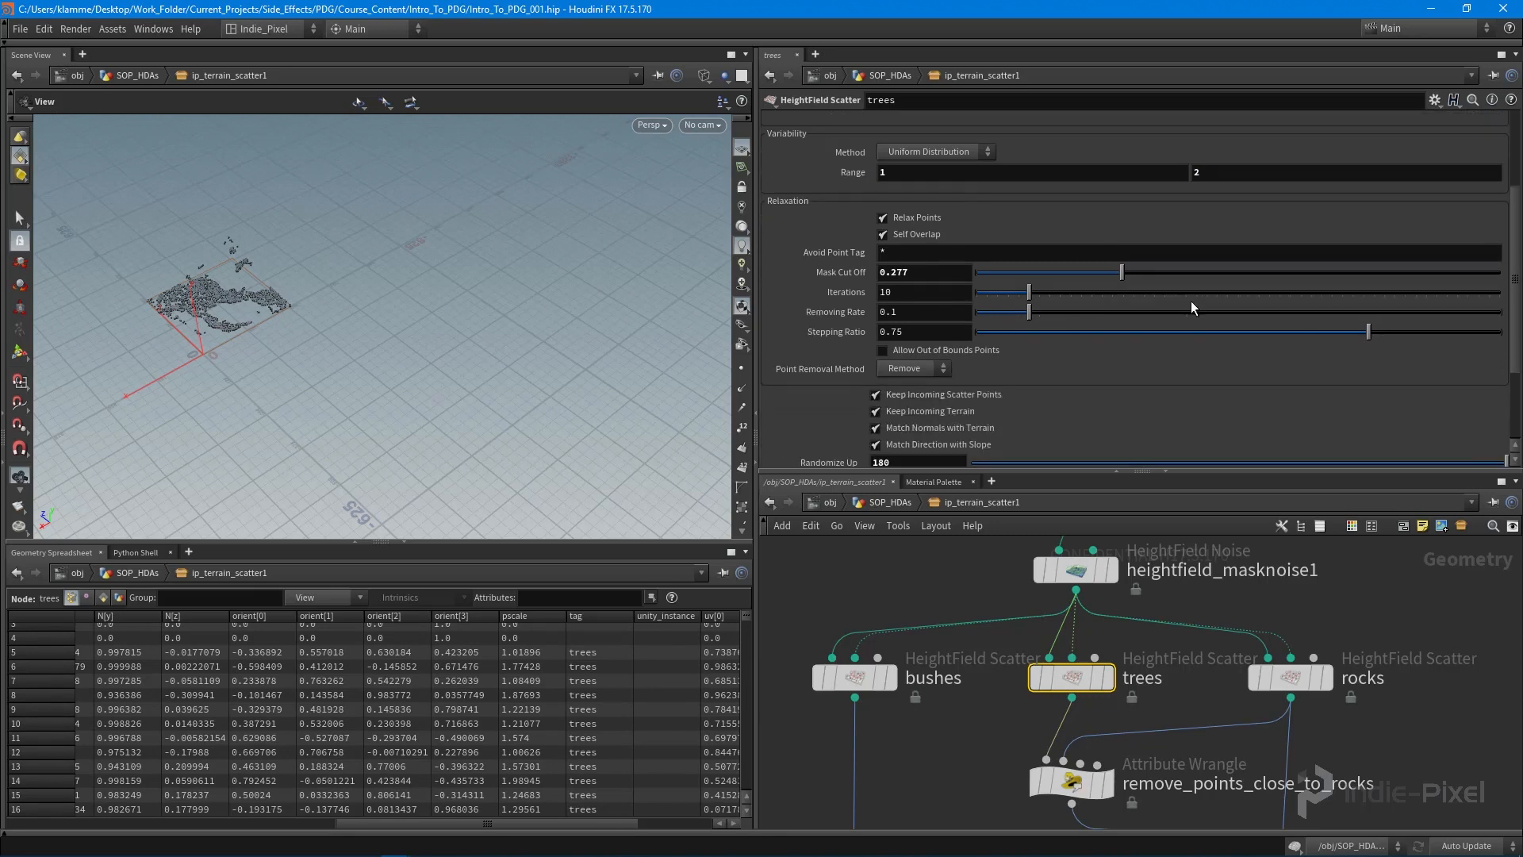
mouse_move(1182, 370)
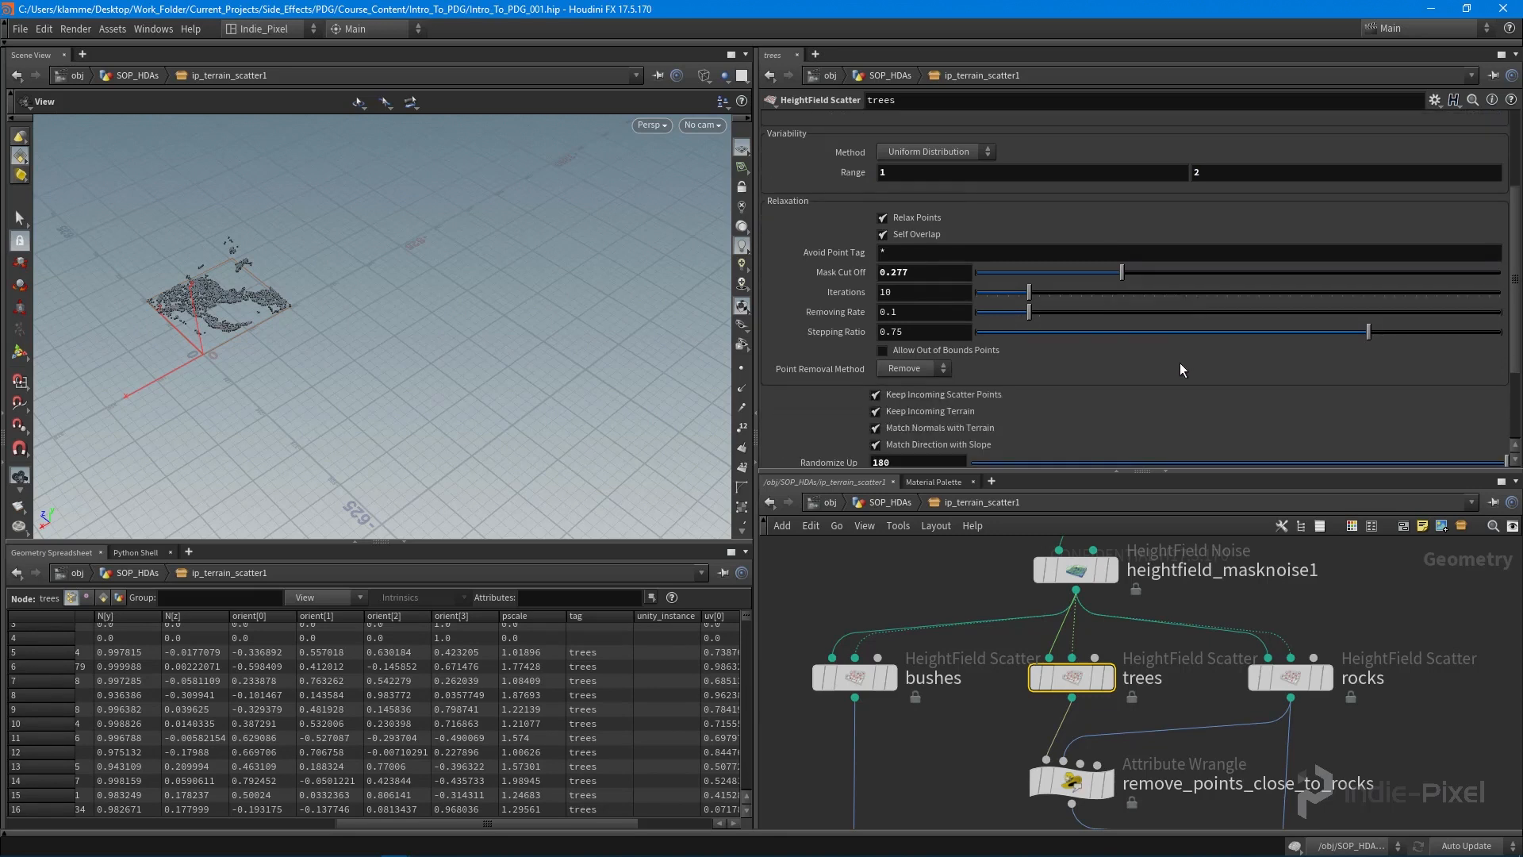
mouse_move(1179, 373)
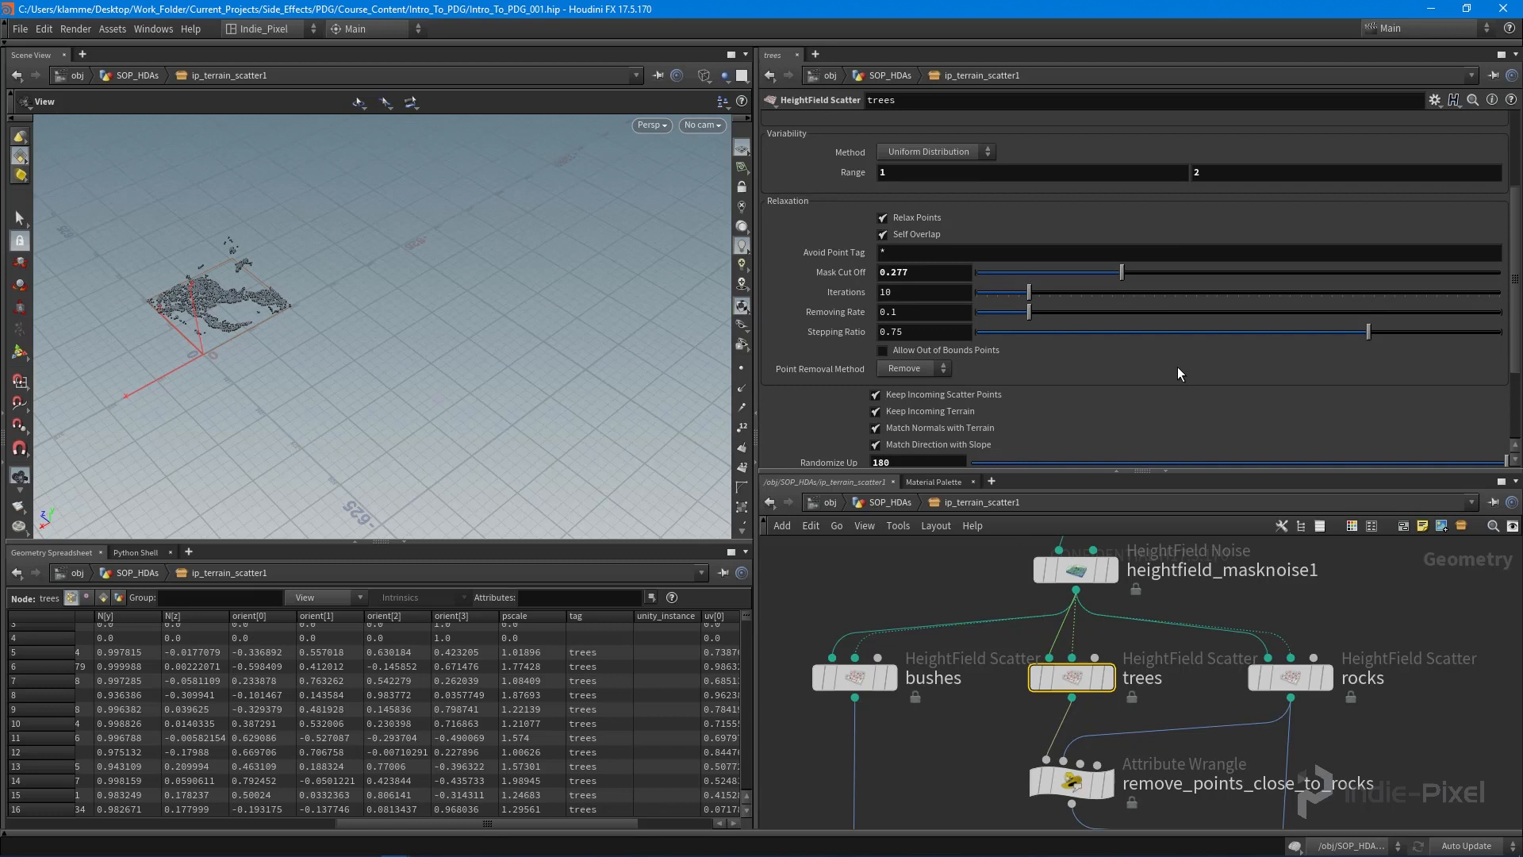
scroll("down", 3)
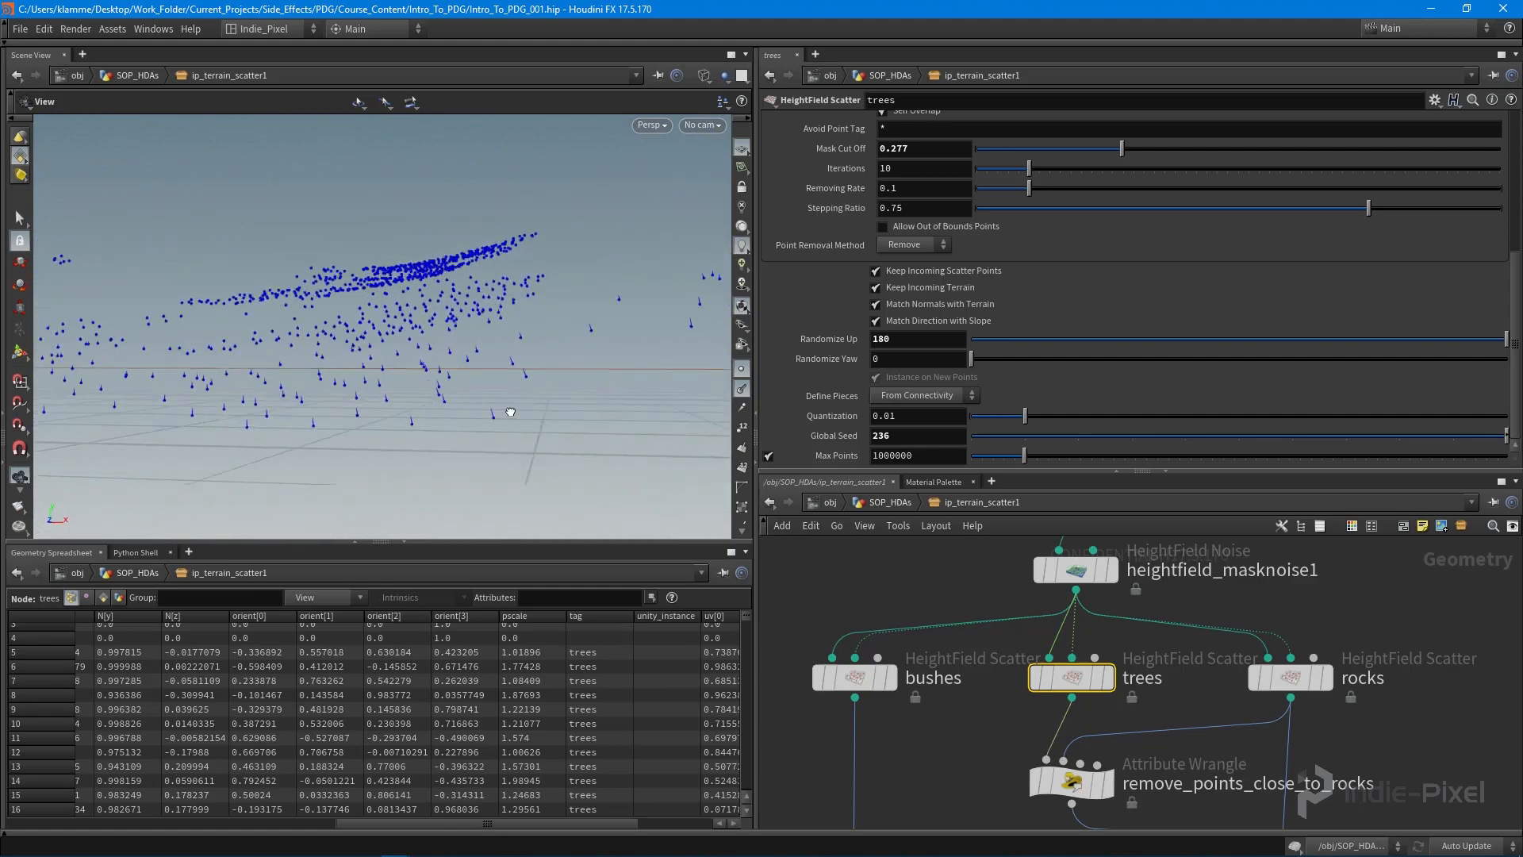
Step: Align trees to slope direction instead of terrain normals, then move to the bushes scatter
left_click(876, 303)
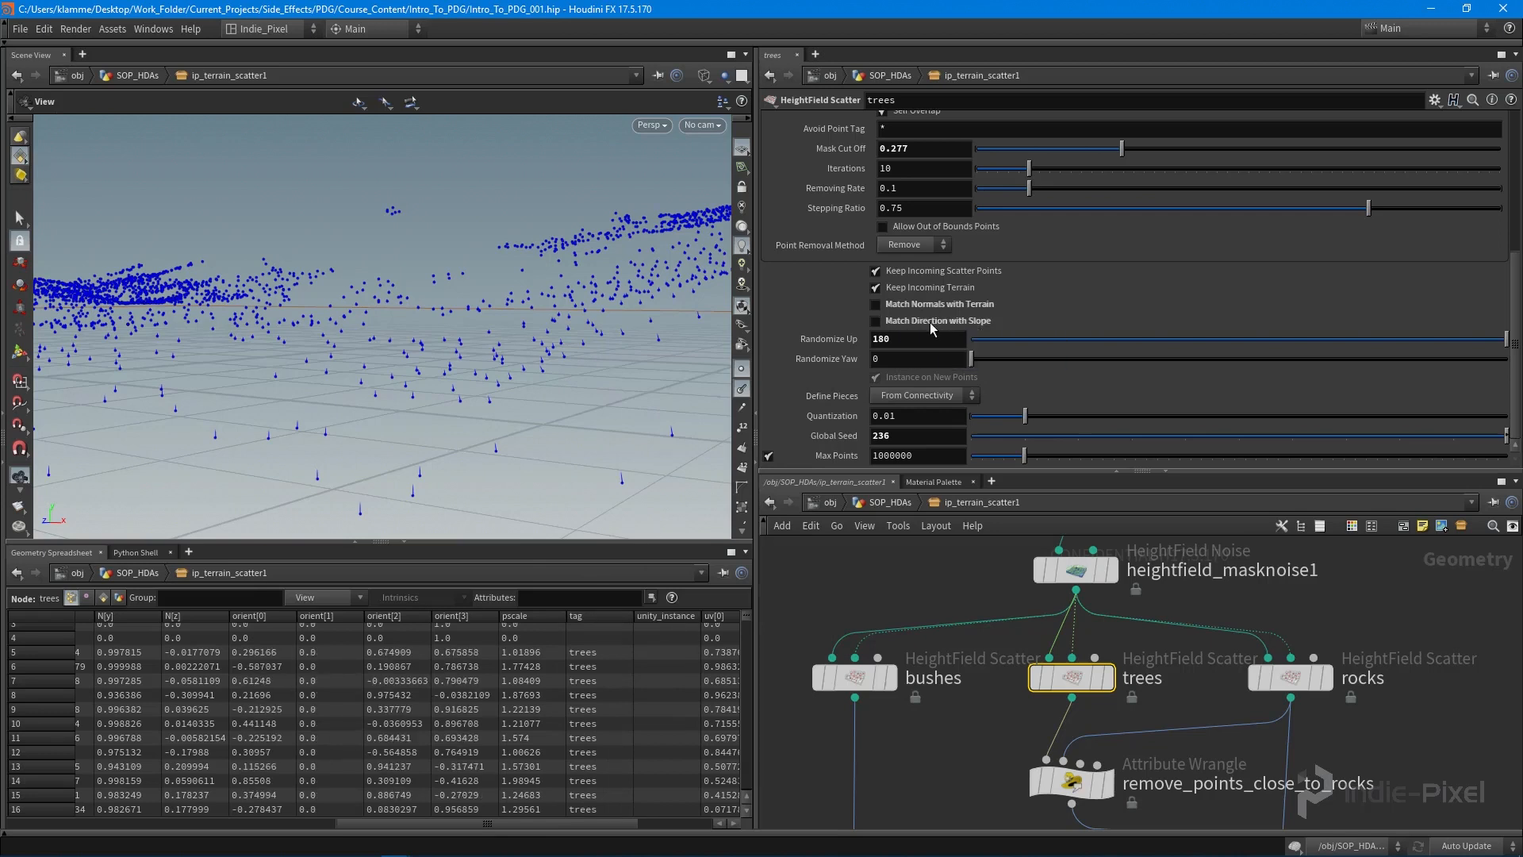
left_click(876, 305)
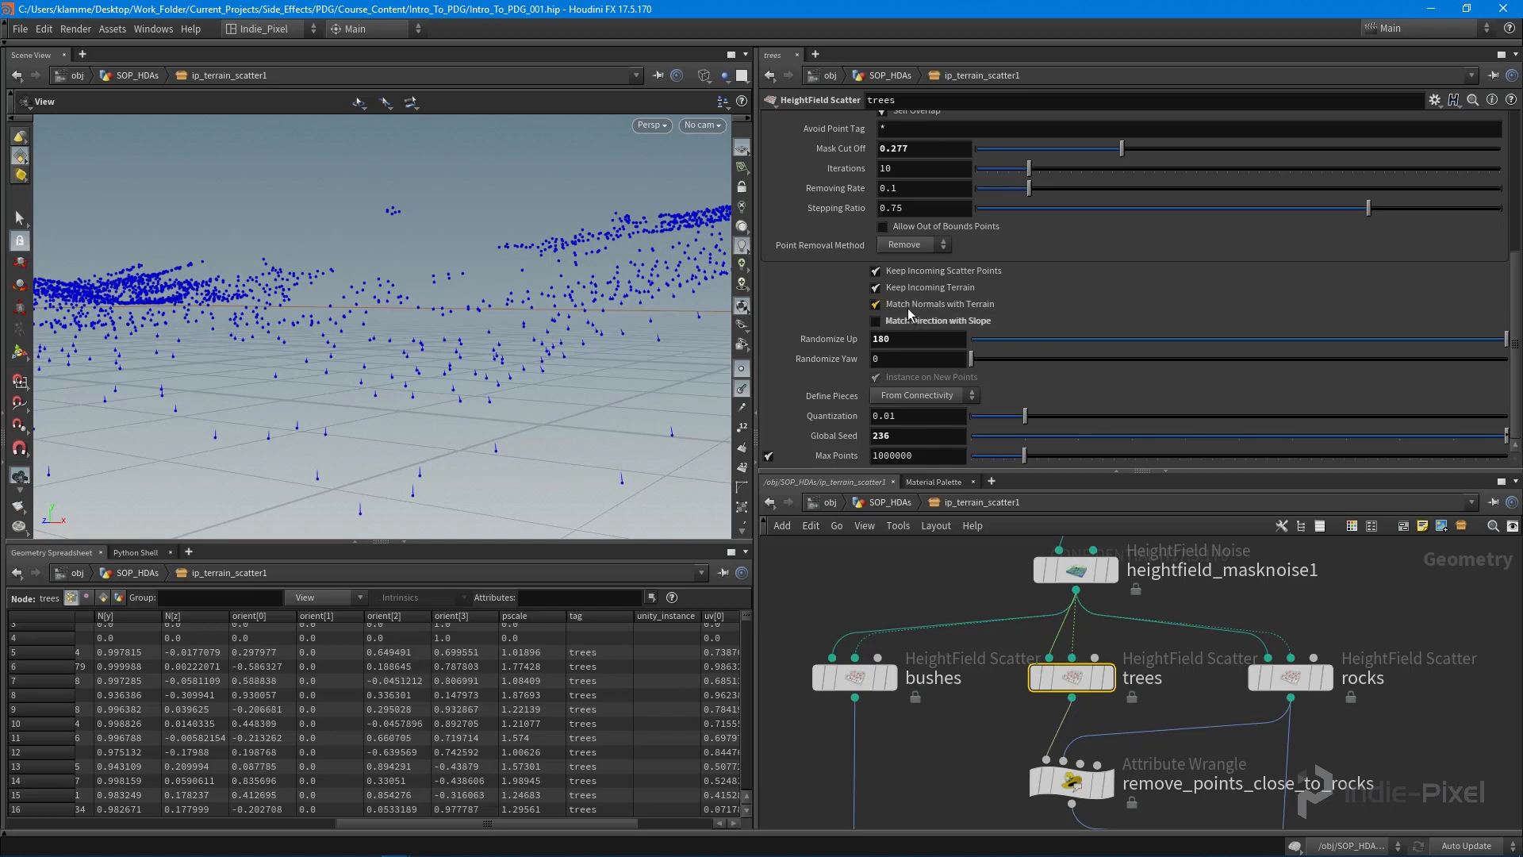
left_click(877, 320)
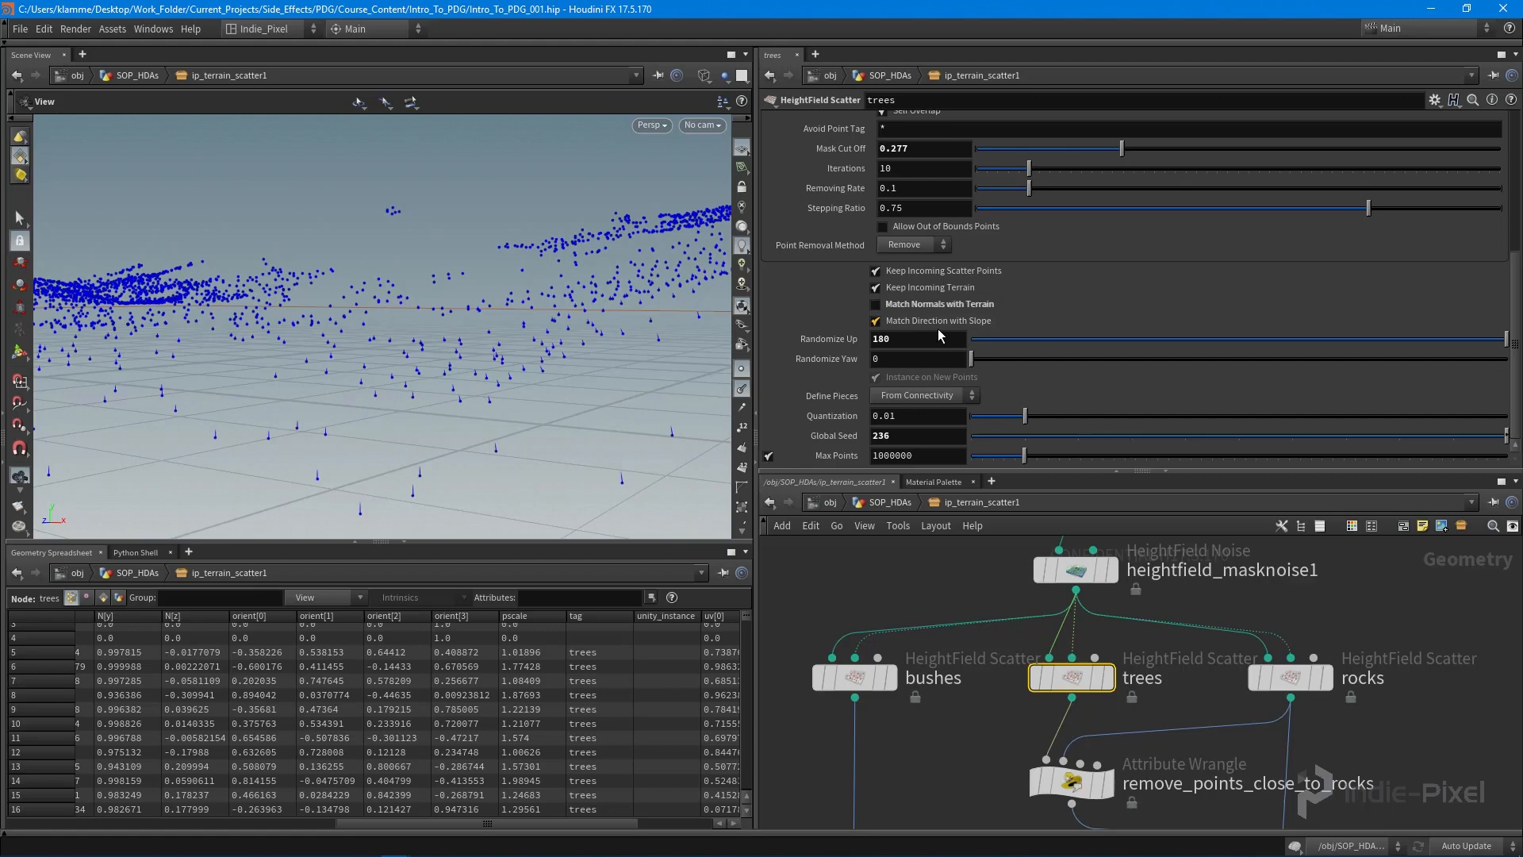
mouse_move(971, 330)
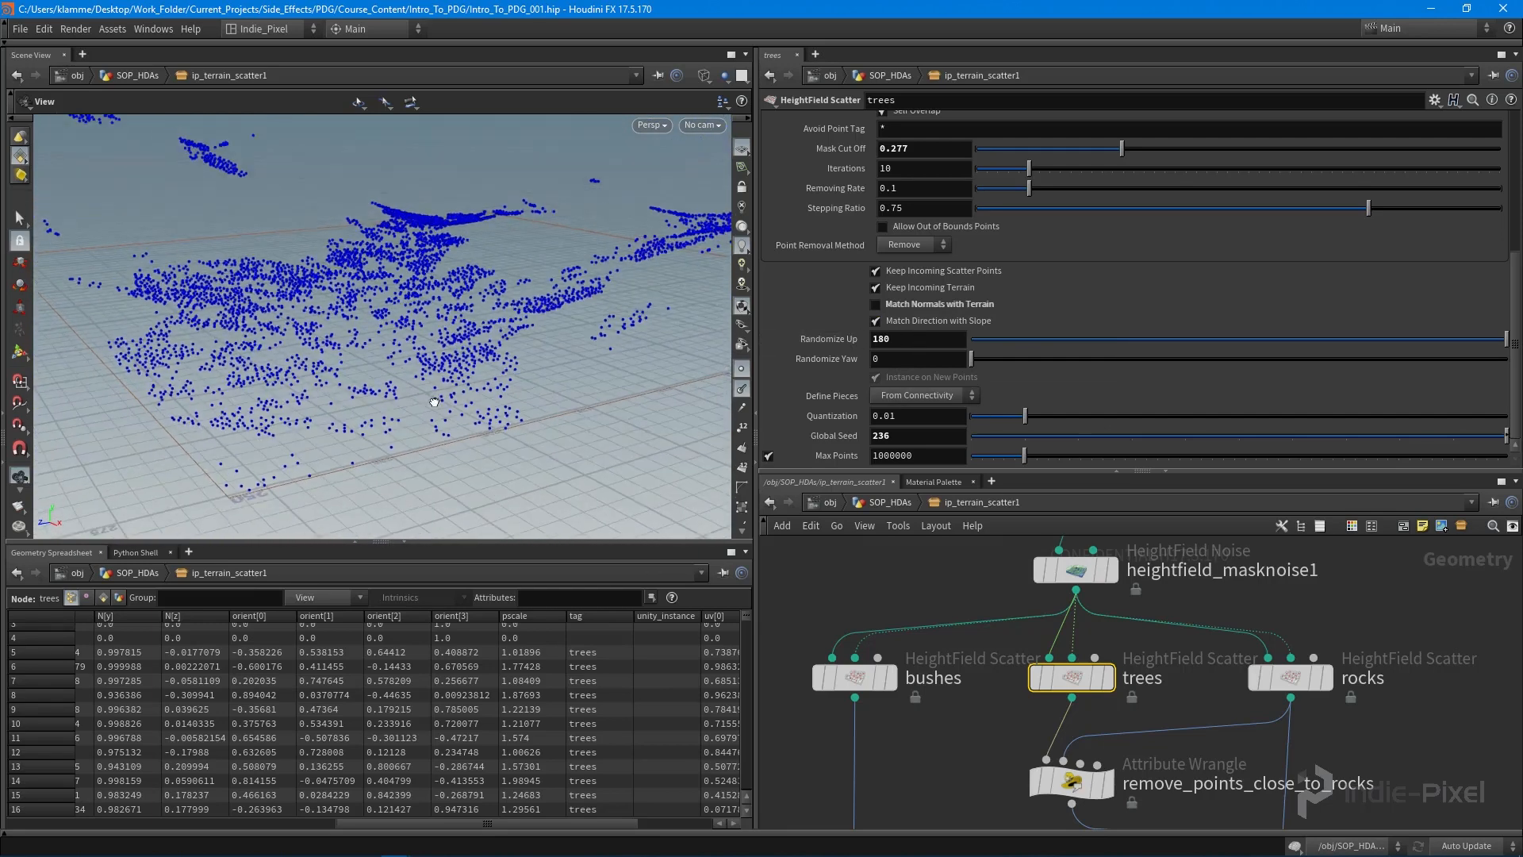
left_click(1290, 678)
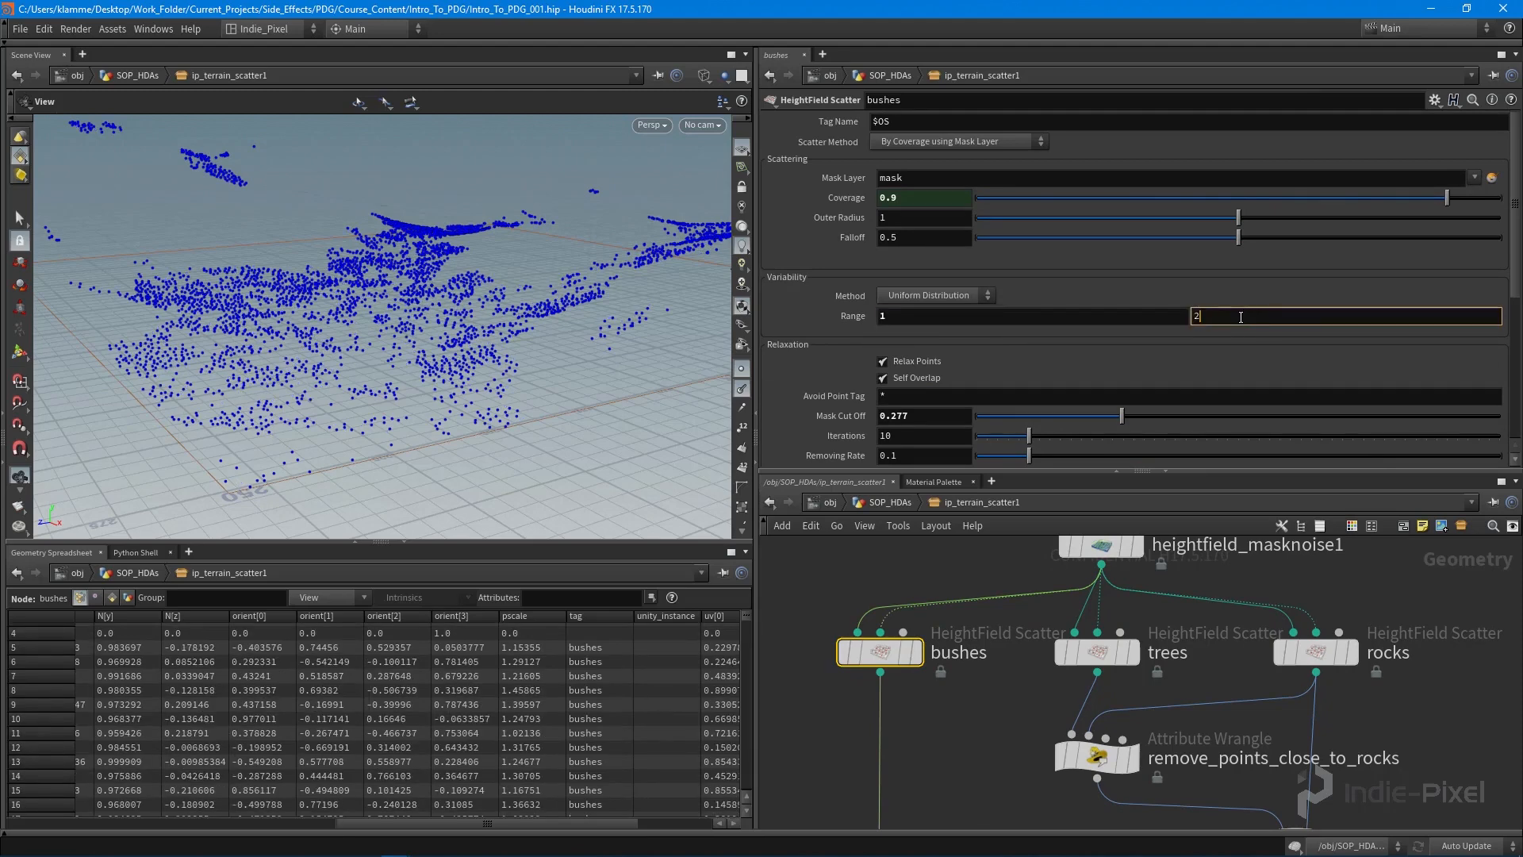
Step: Review the rocks HeightField Scatter's parameters, range 0.5–2.5
left_click(1315, 650)
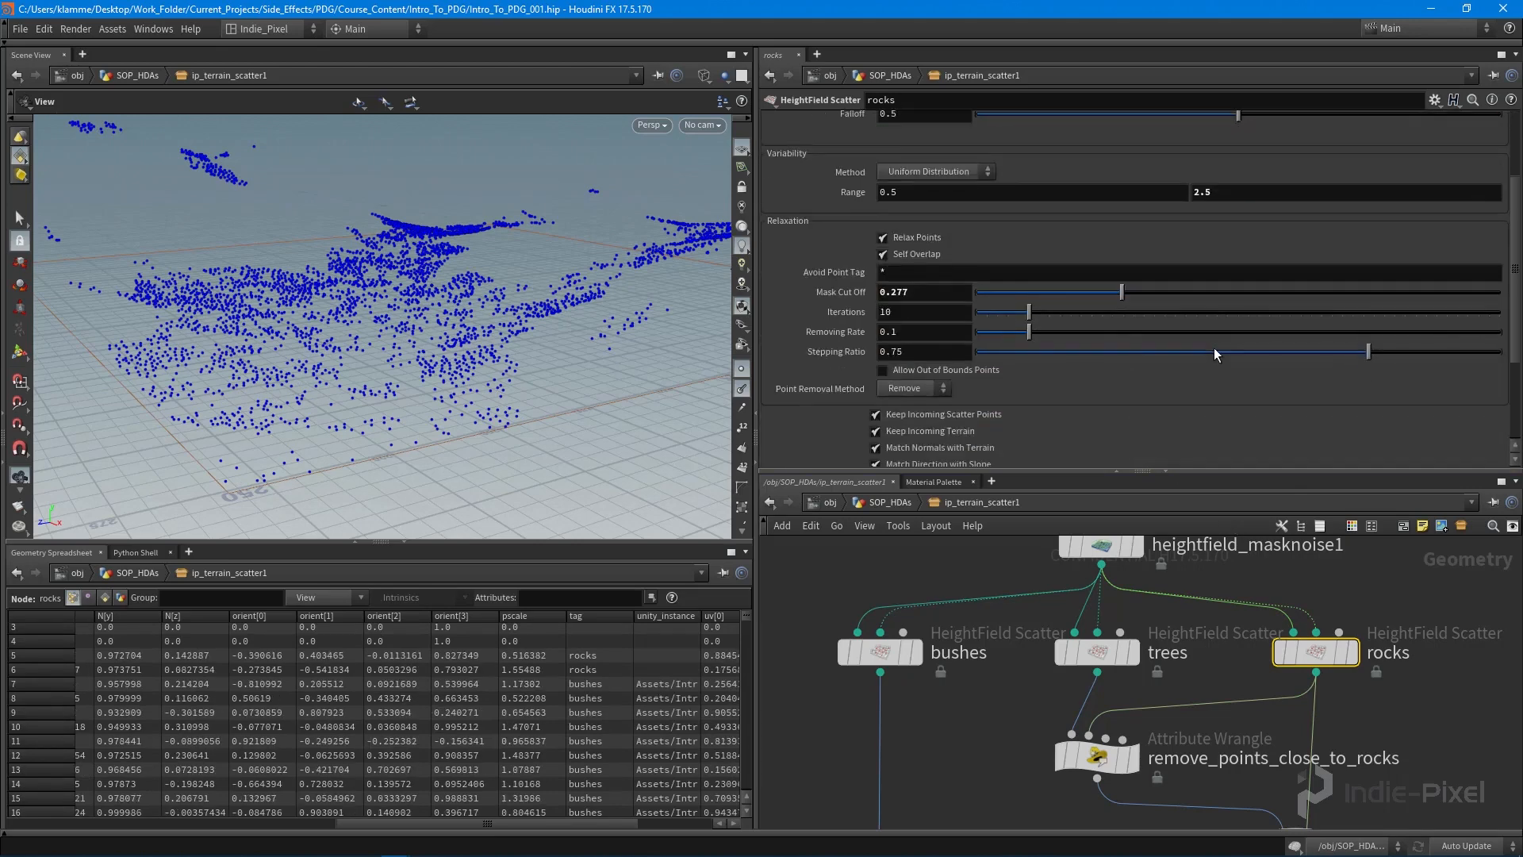
scroll("down", 3)
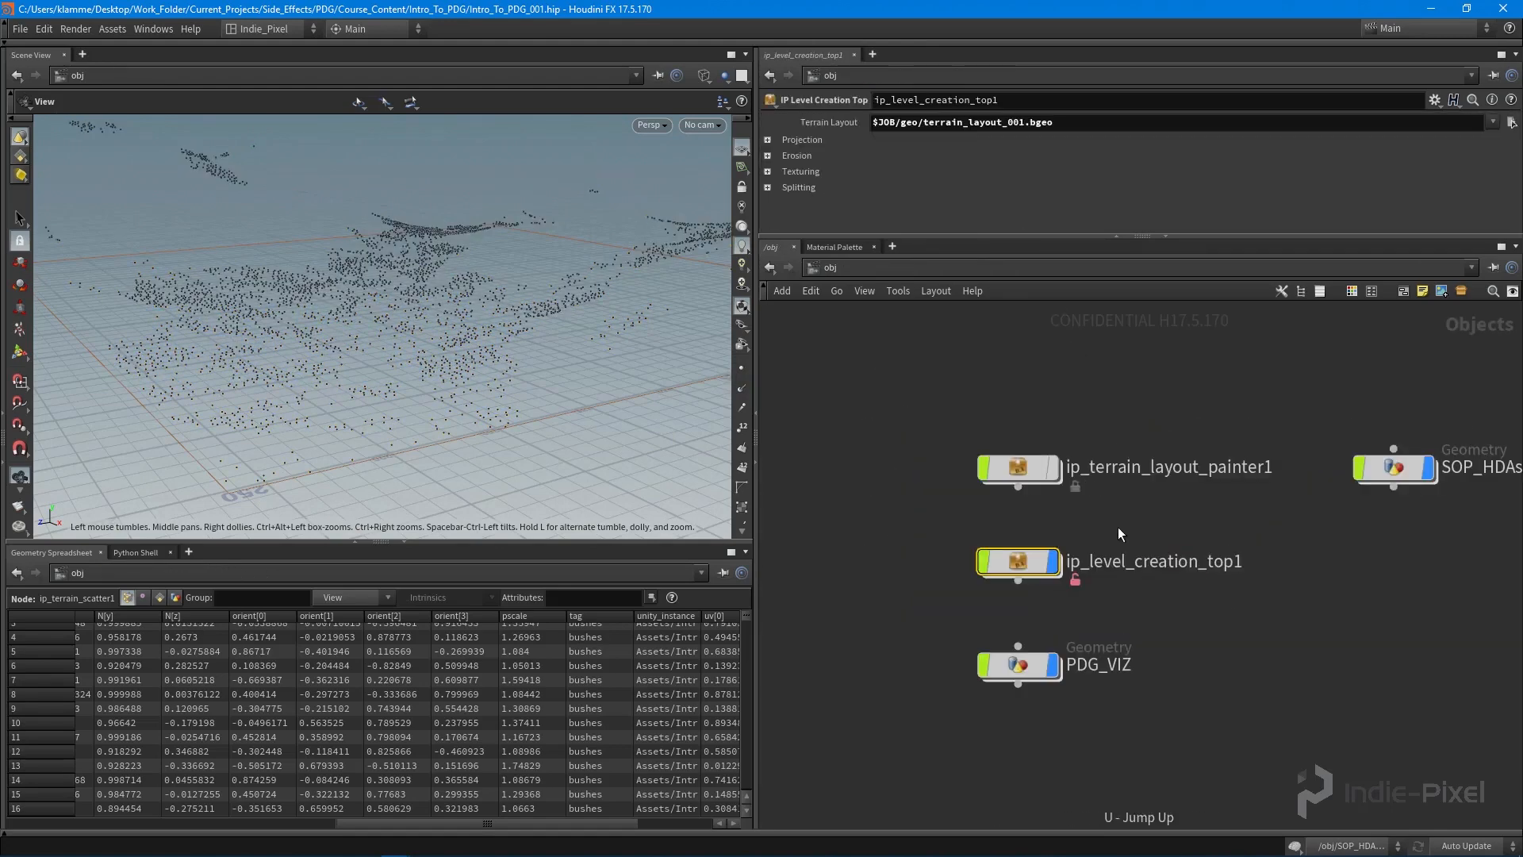
Step: Add a Scattering folder to ip_level_creation_top1's type properties for the get_trees glob pattern
right_click(1017, 560)
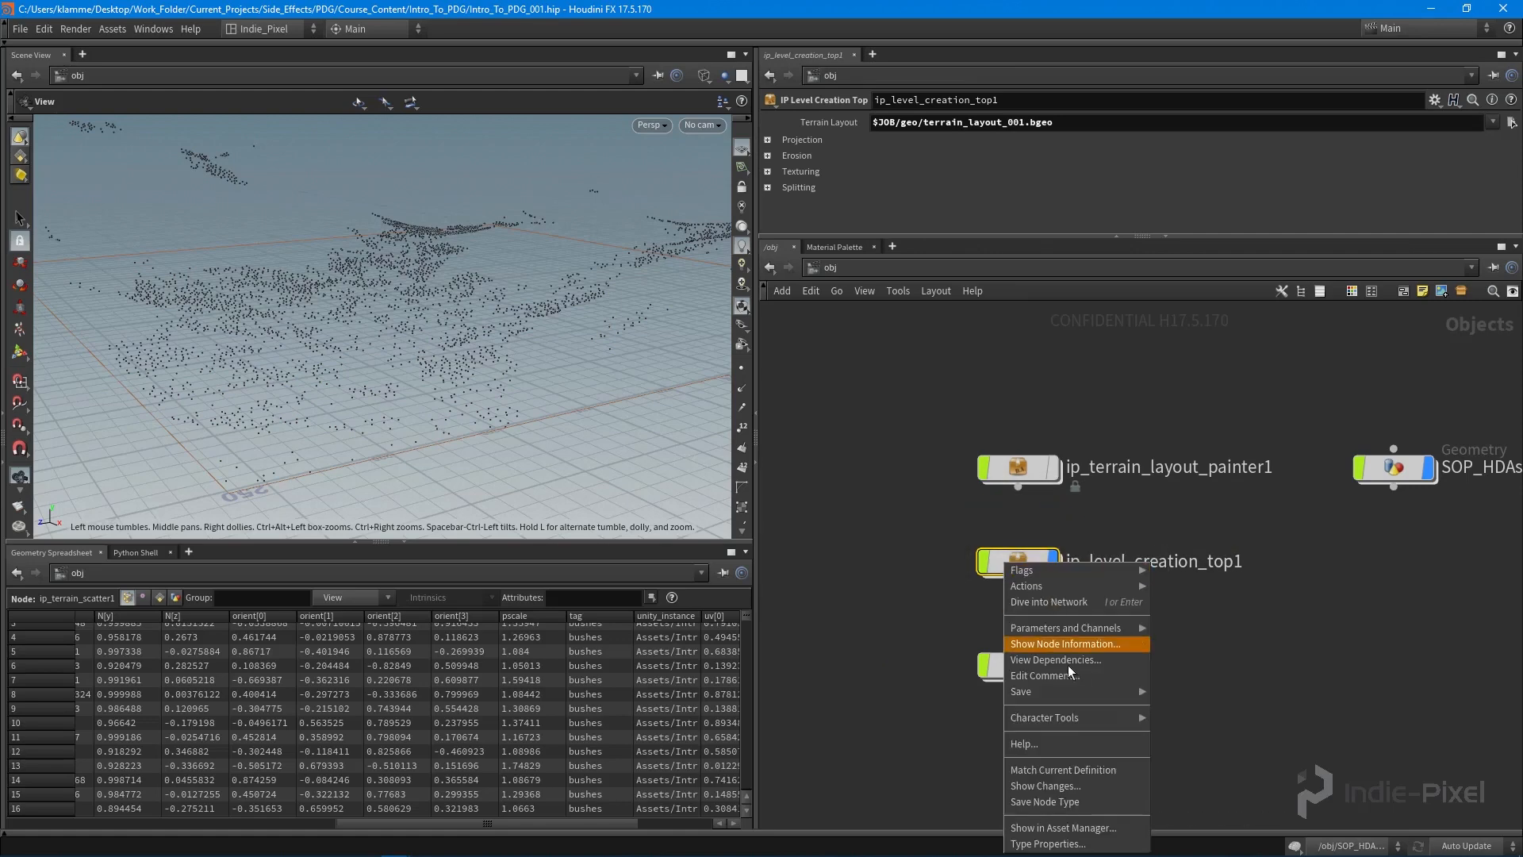
left_click(1049, 842)
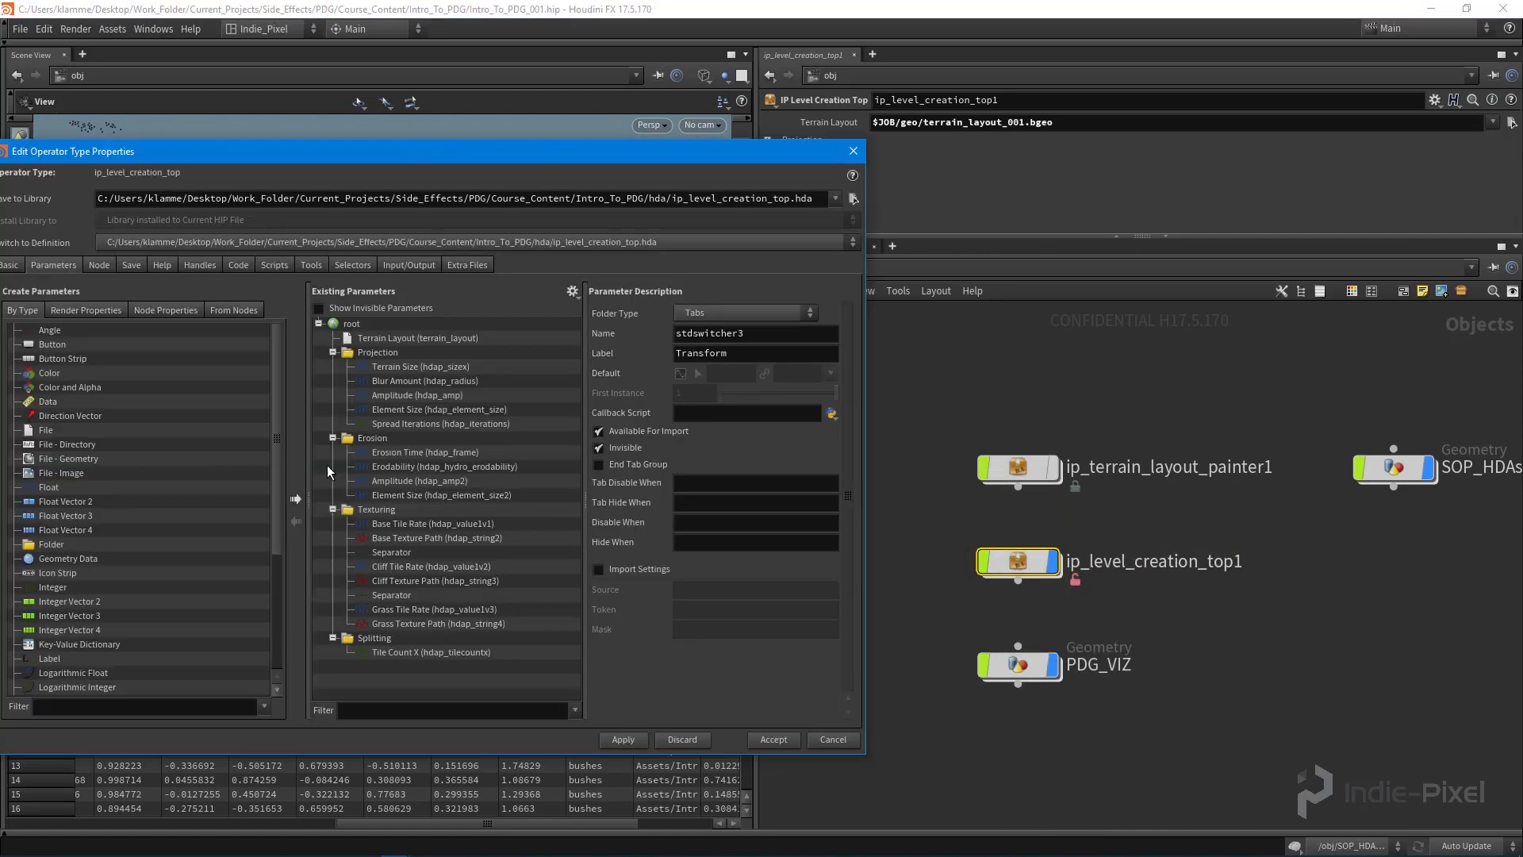
left_click(333, 352)
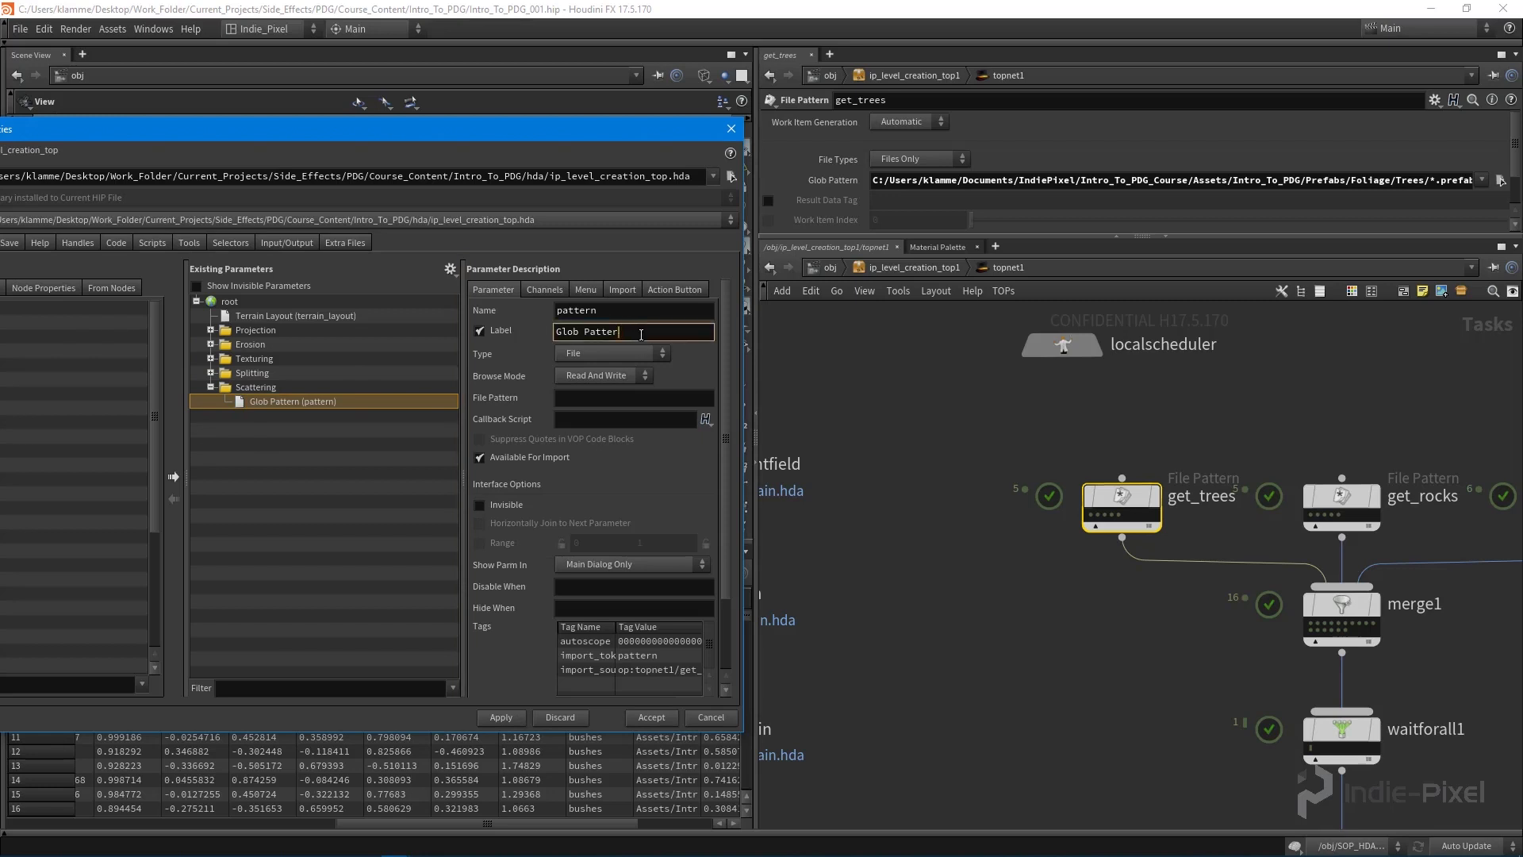
Step: Label the get_trees, get_rocks and get_bushes pattern parameters Tree, Rock and Bushes Prefabs
type("Tree Folder")
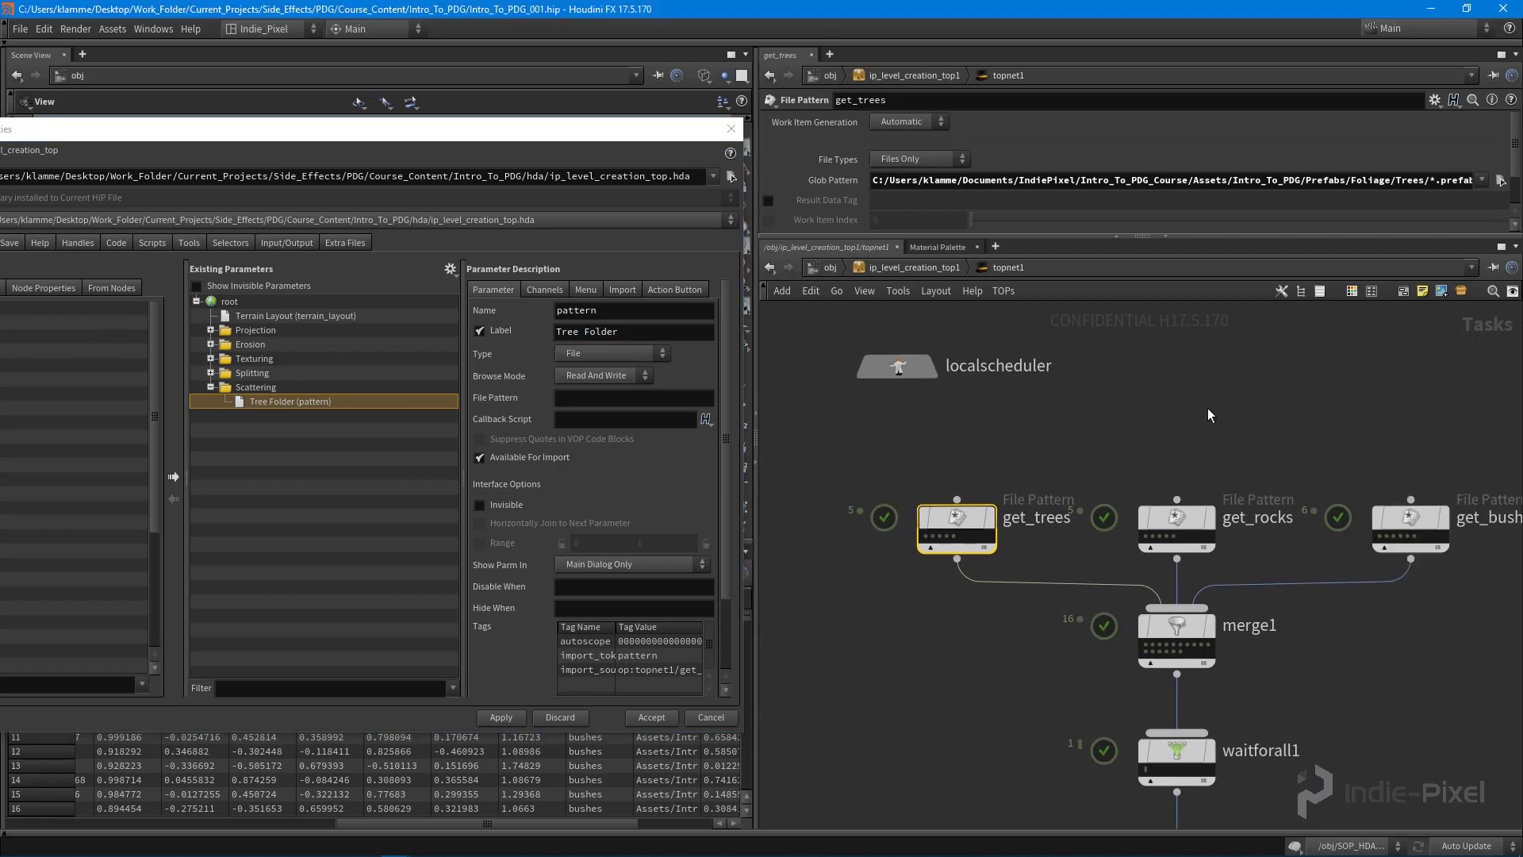
left_click(1175, 525)
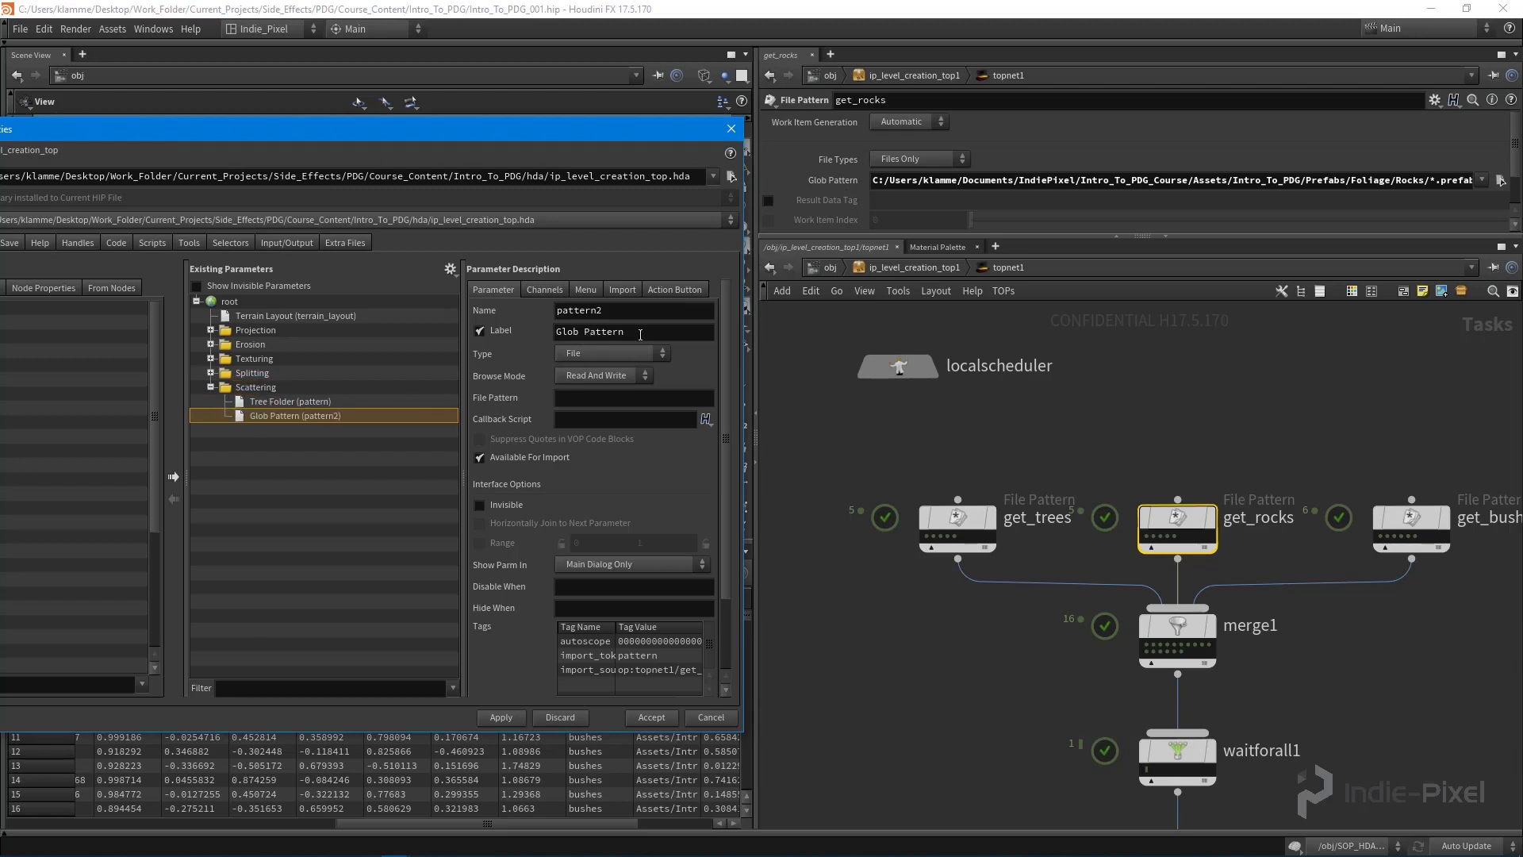
type("Rock")
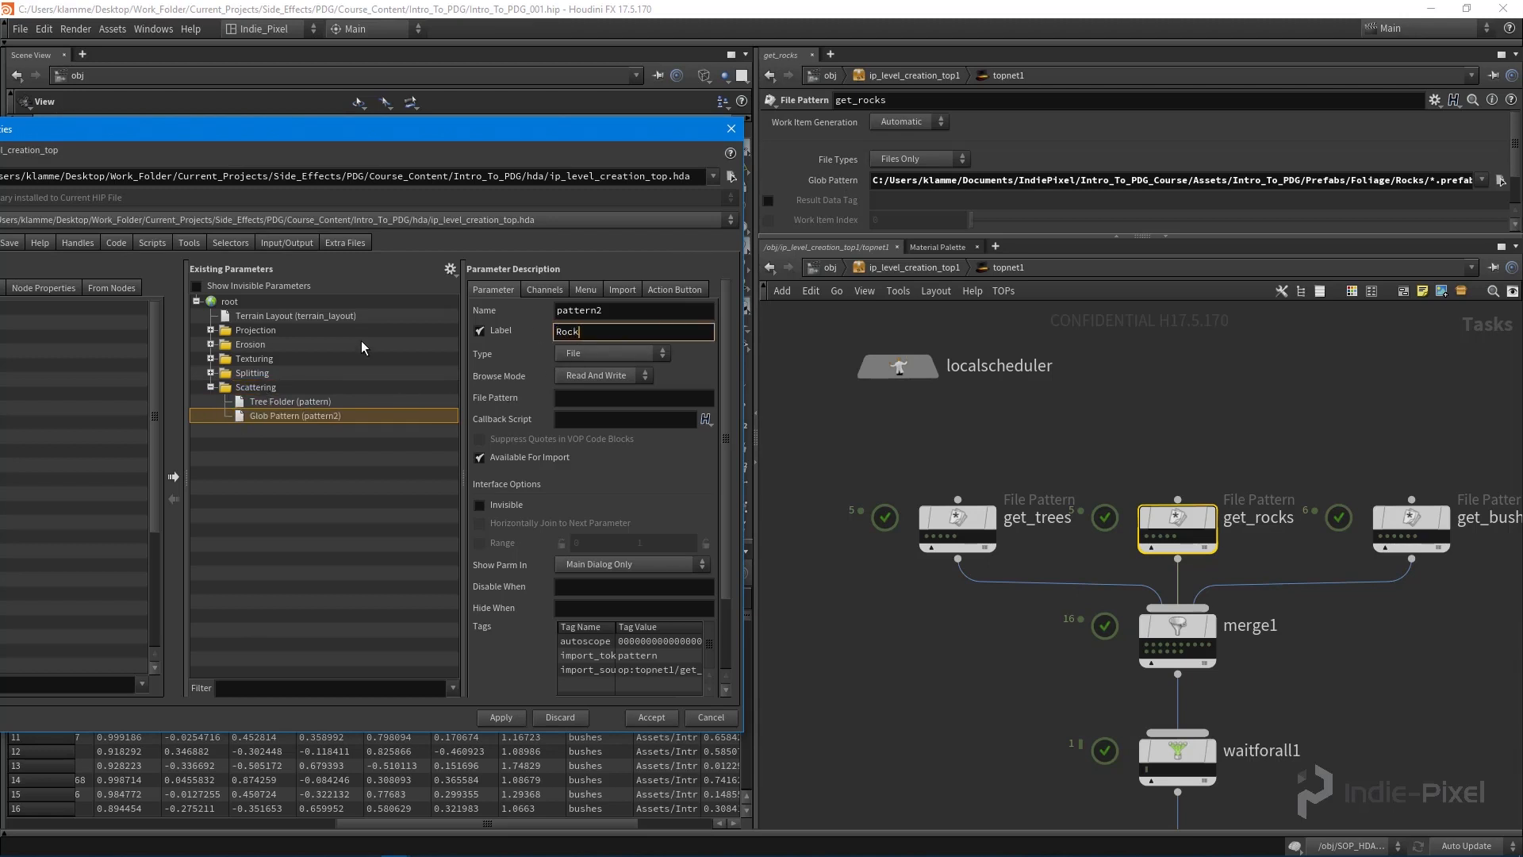
key("BackSpace")
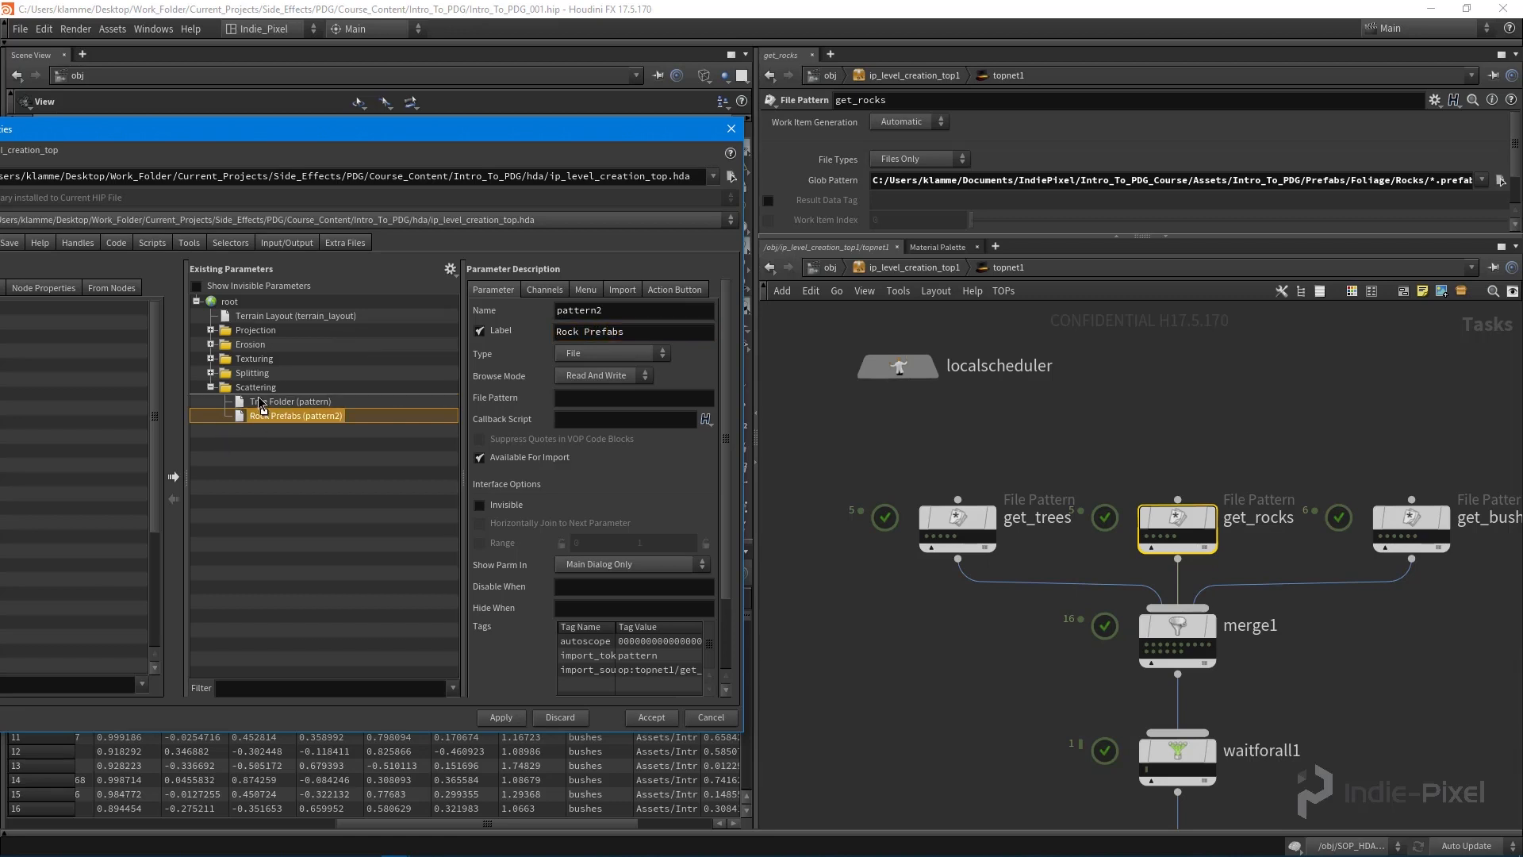
left_click(292, 414)
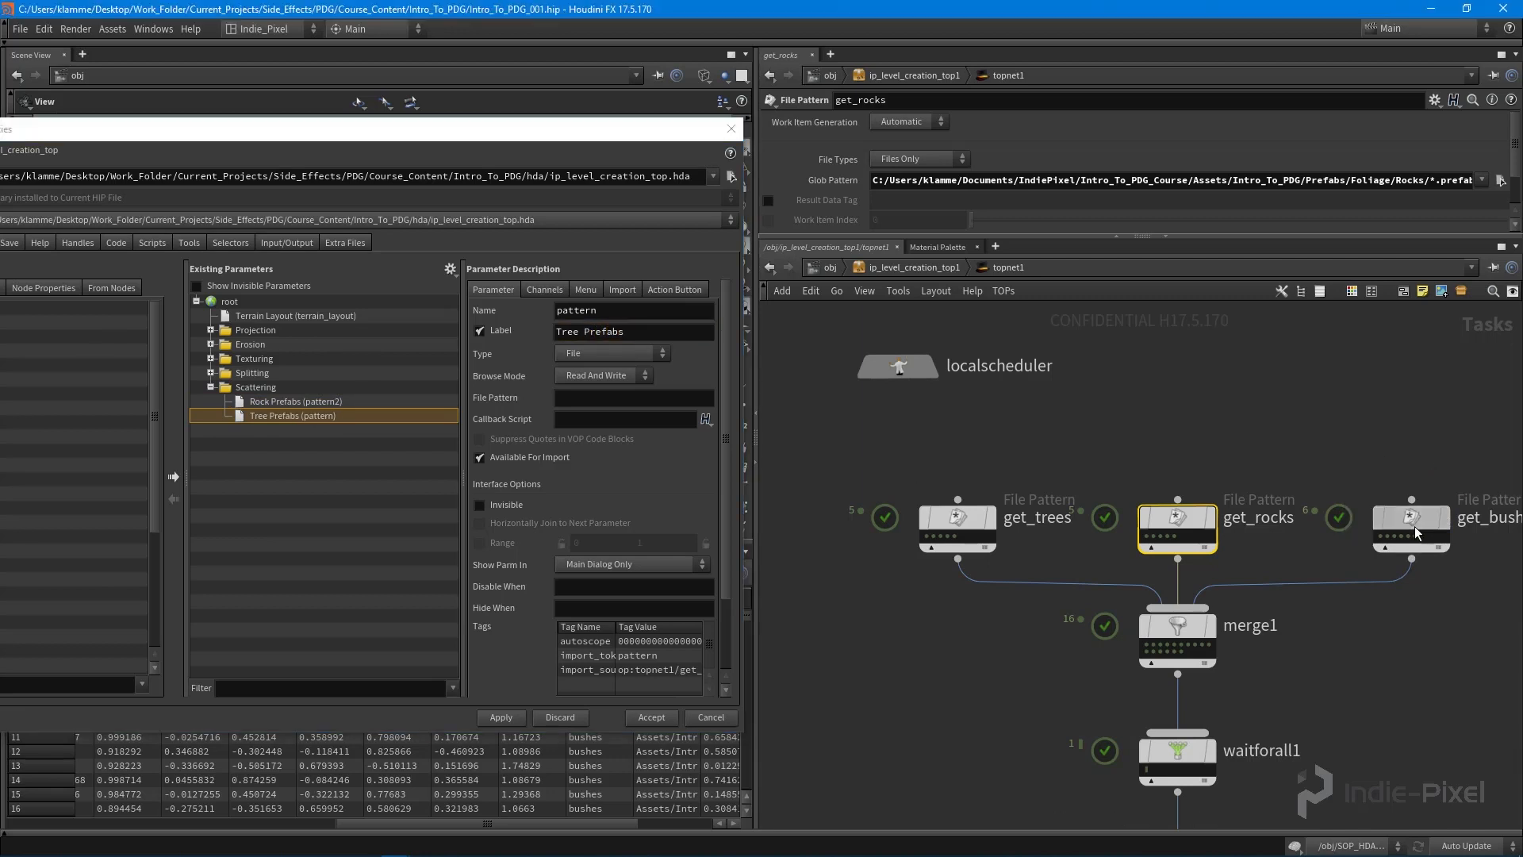
left_click(1412, 527)
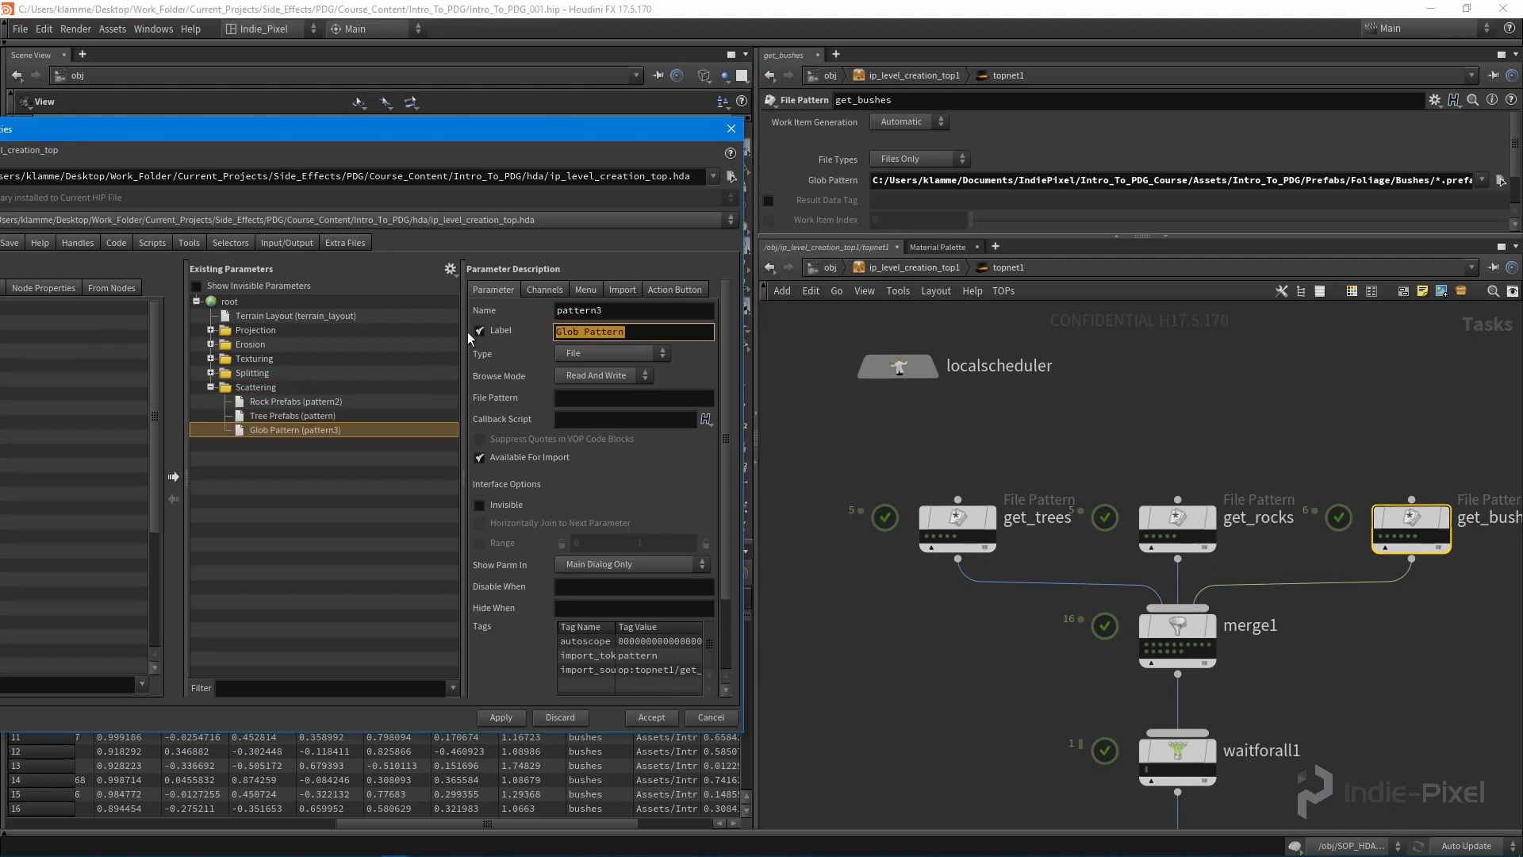
type("Bushes Prefabs")
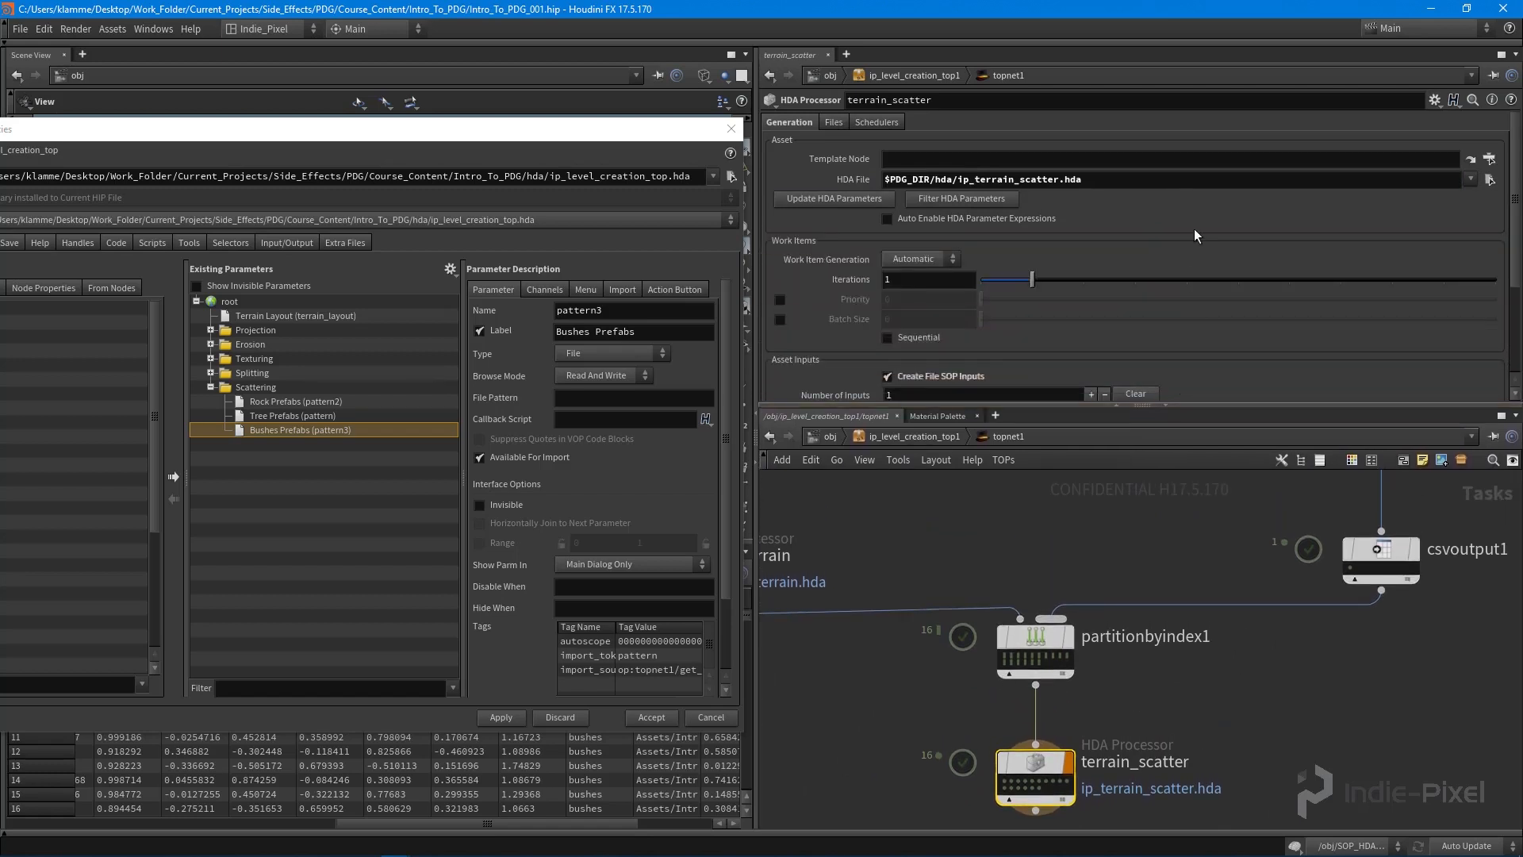
mouse_move(1187, 208)
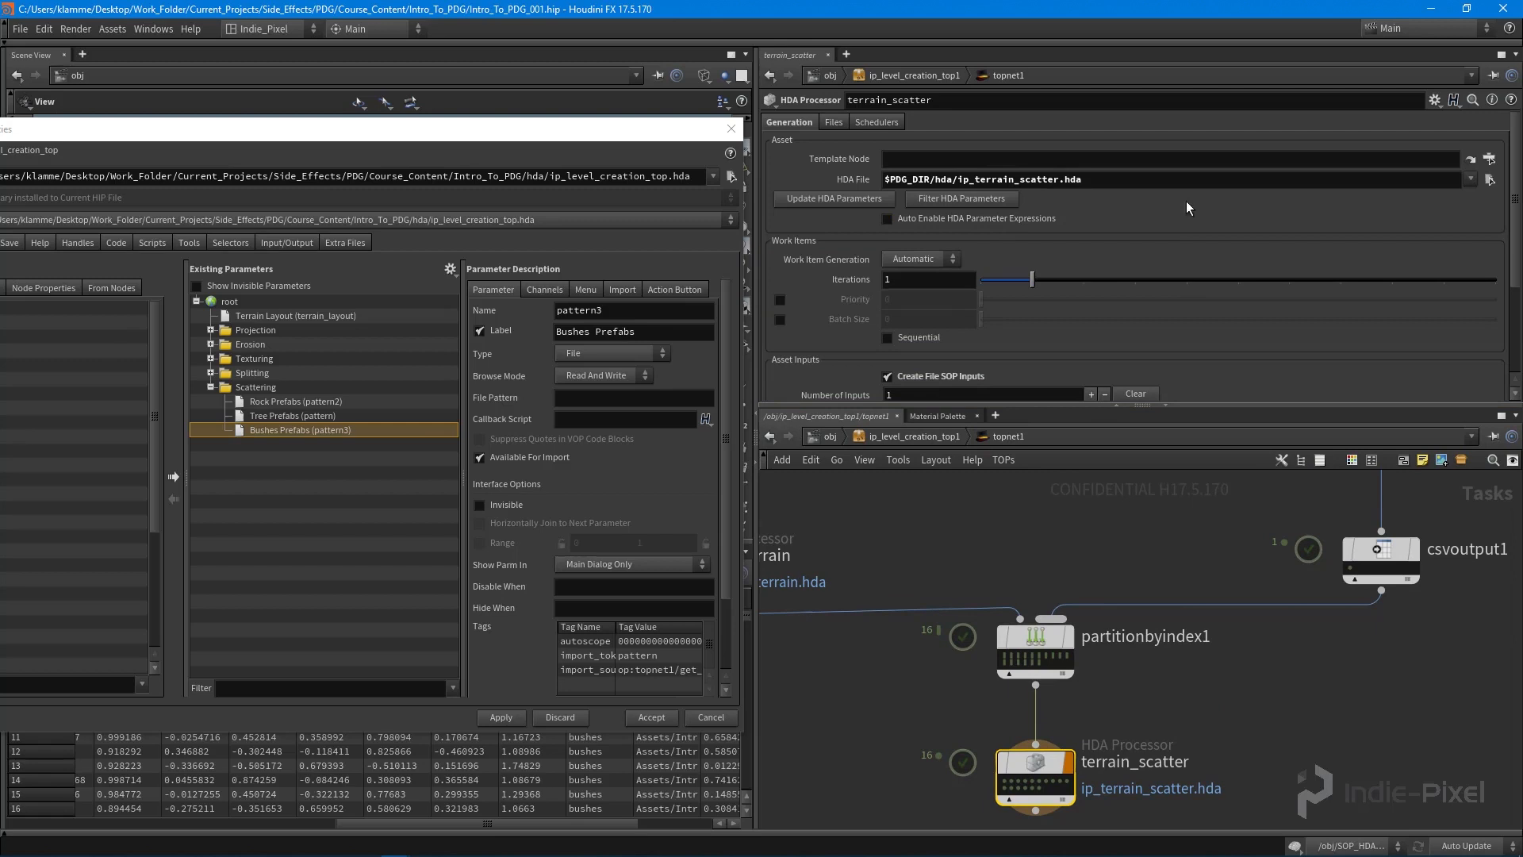
Step: Point terrain_scatter's HDA File to $JOB/hda/ip_terrain_scatter.hda and show its parameters
left_click(833, 122)
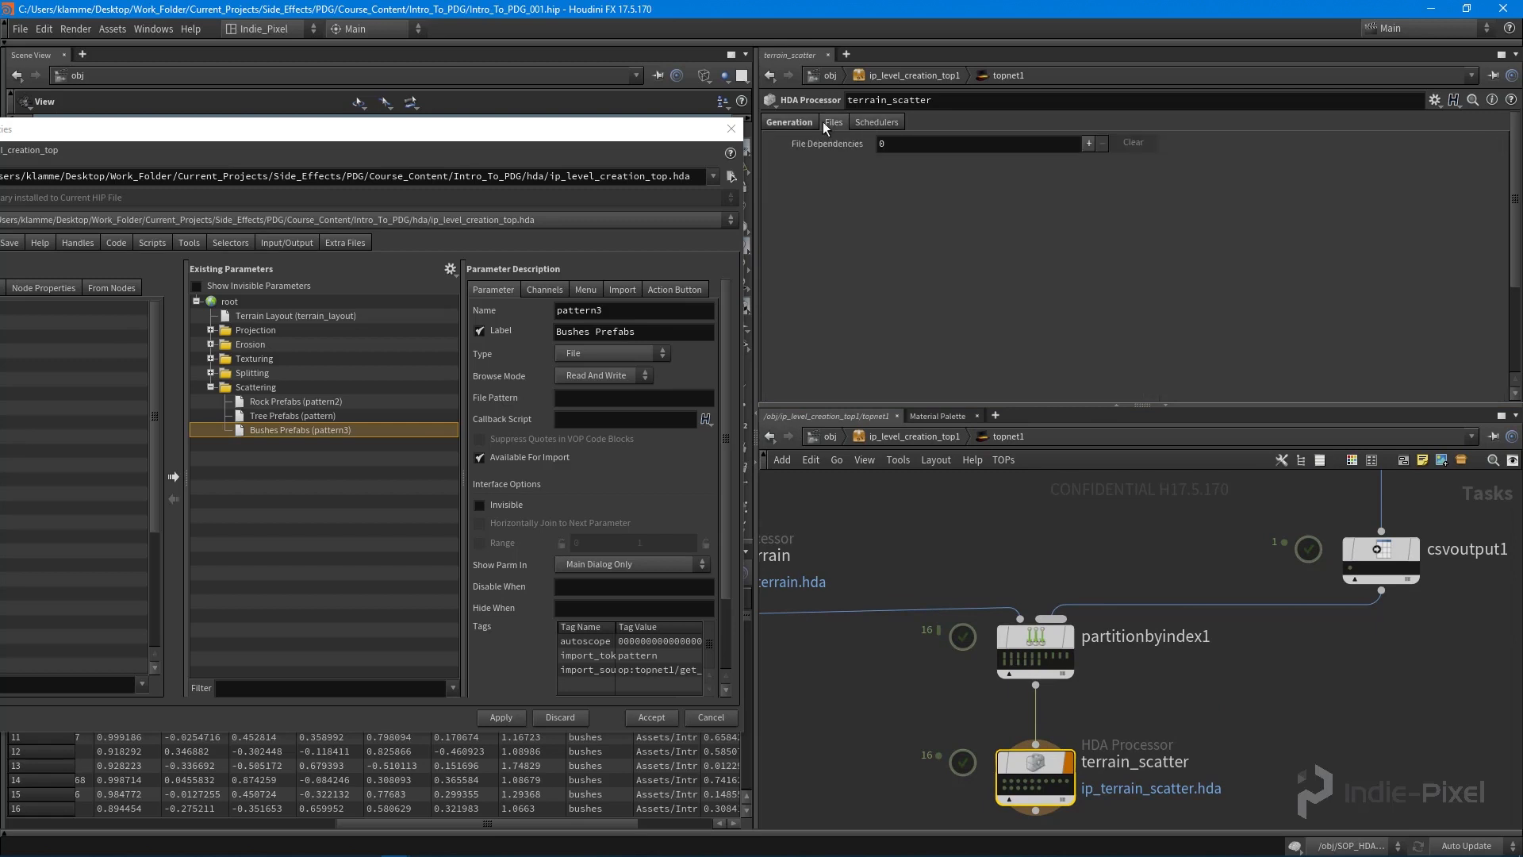
left_click(788, 122)
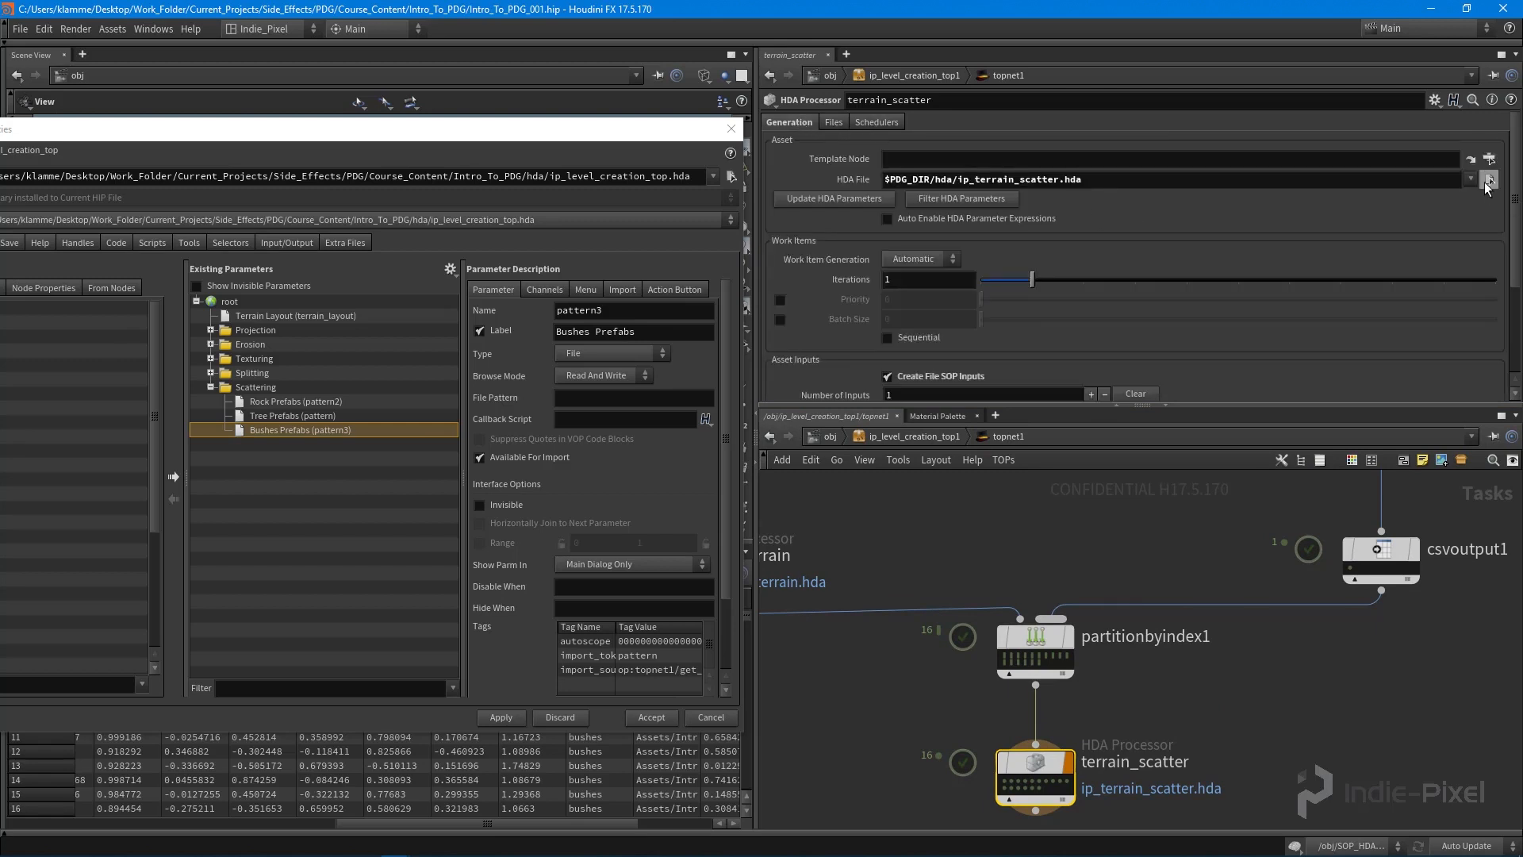
left_click(1487, 179)
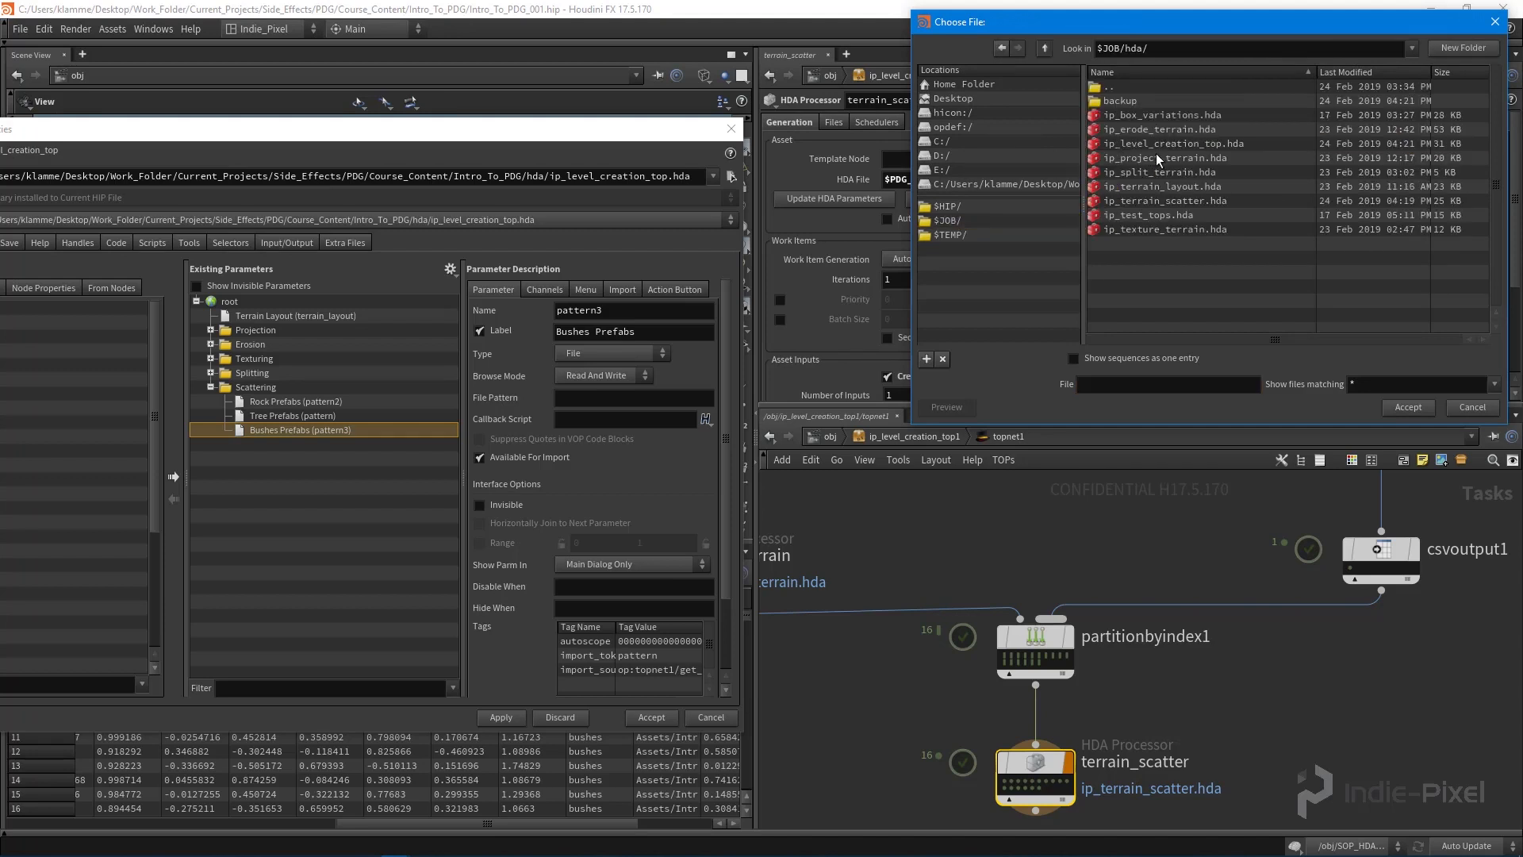
left_click(1169, 199)
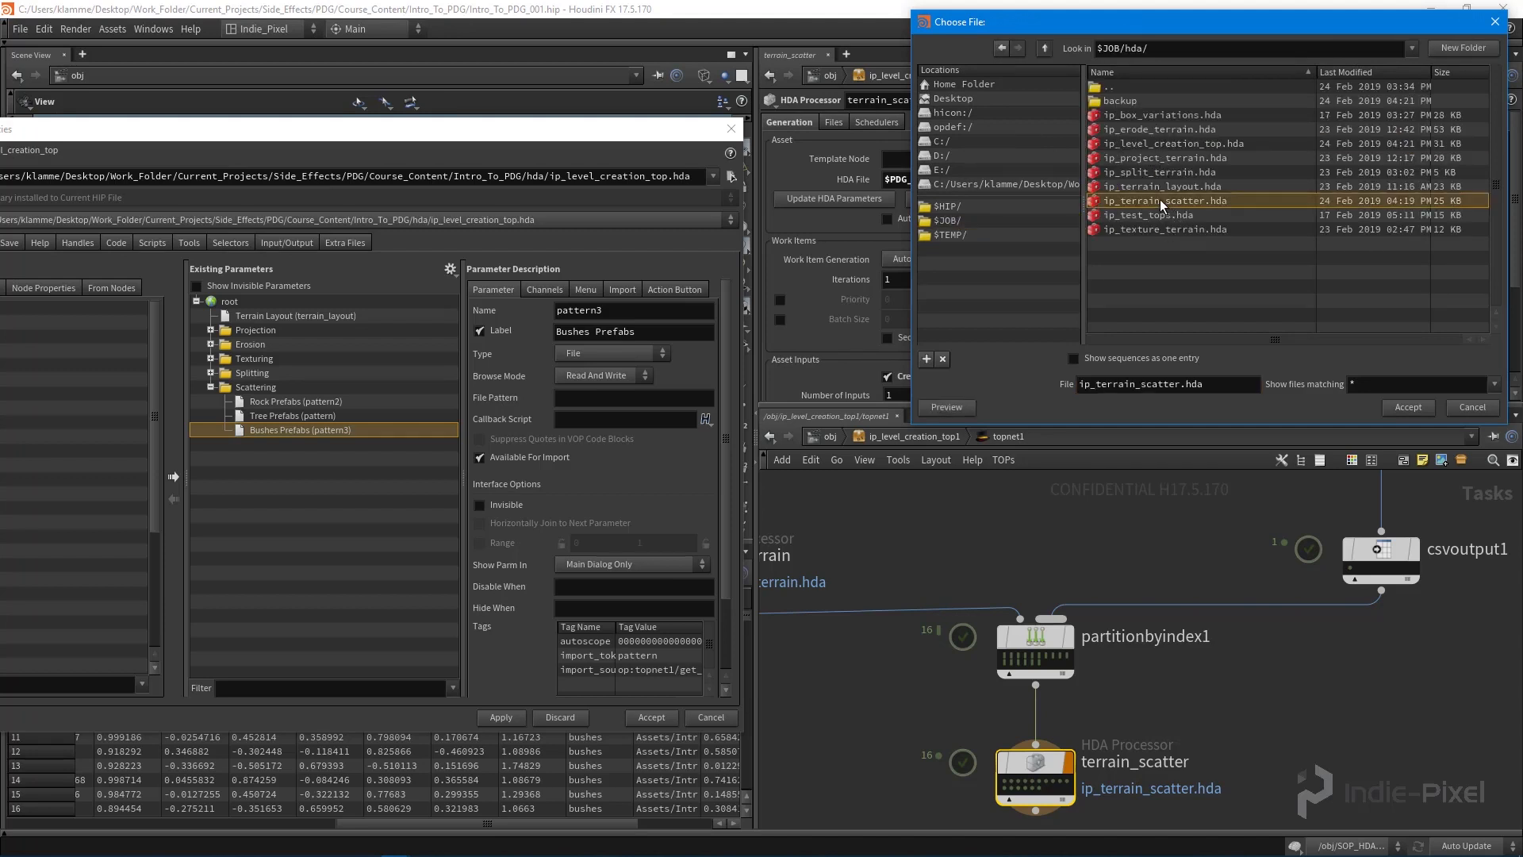
left_click(1407, 408)
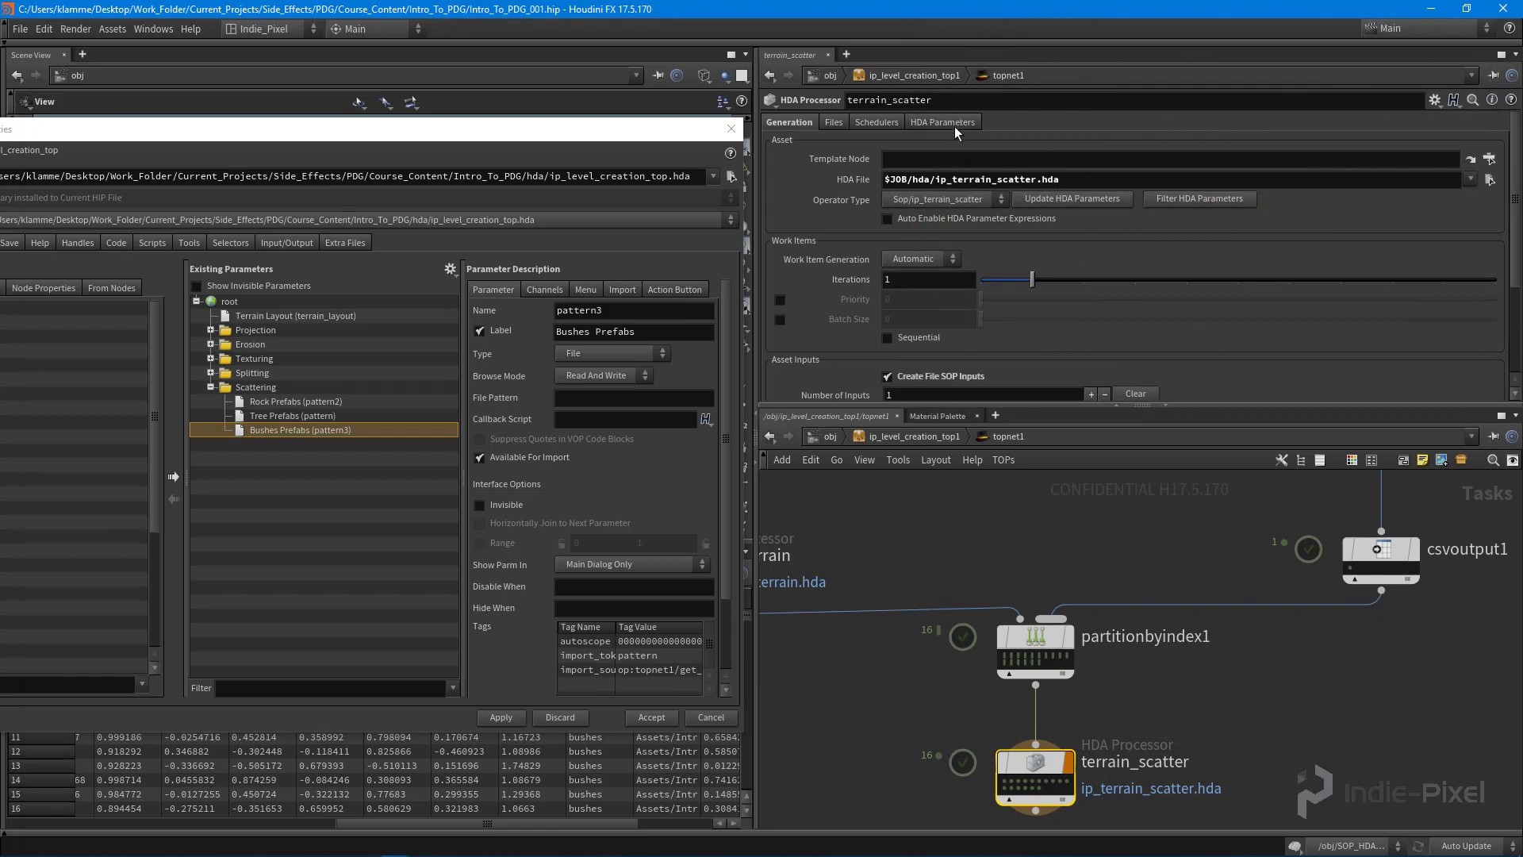
left_click(941, 122)
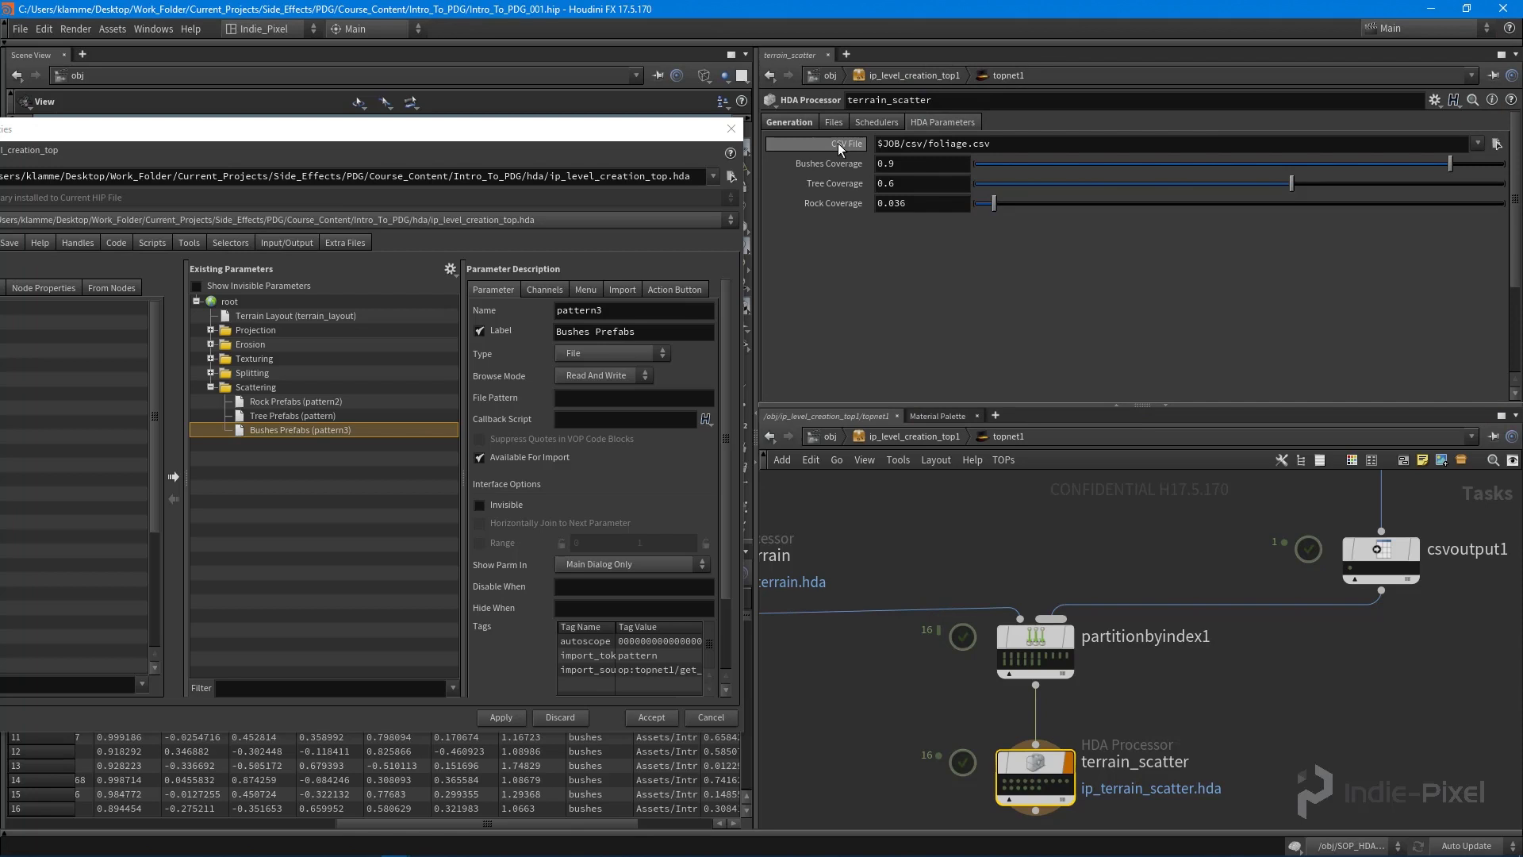
Step: Promote CSV File and the coverage parameters into Scattering, accept, and save the node type
left_click(275, 444)
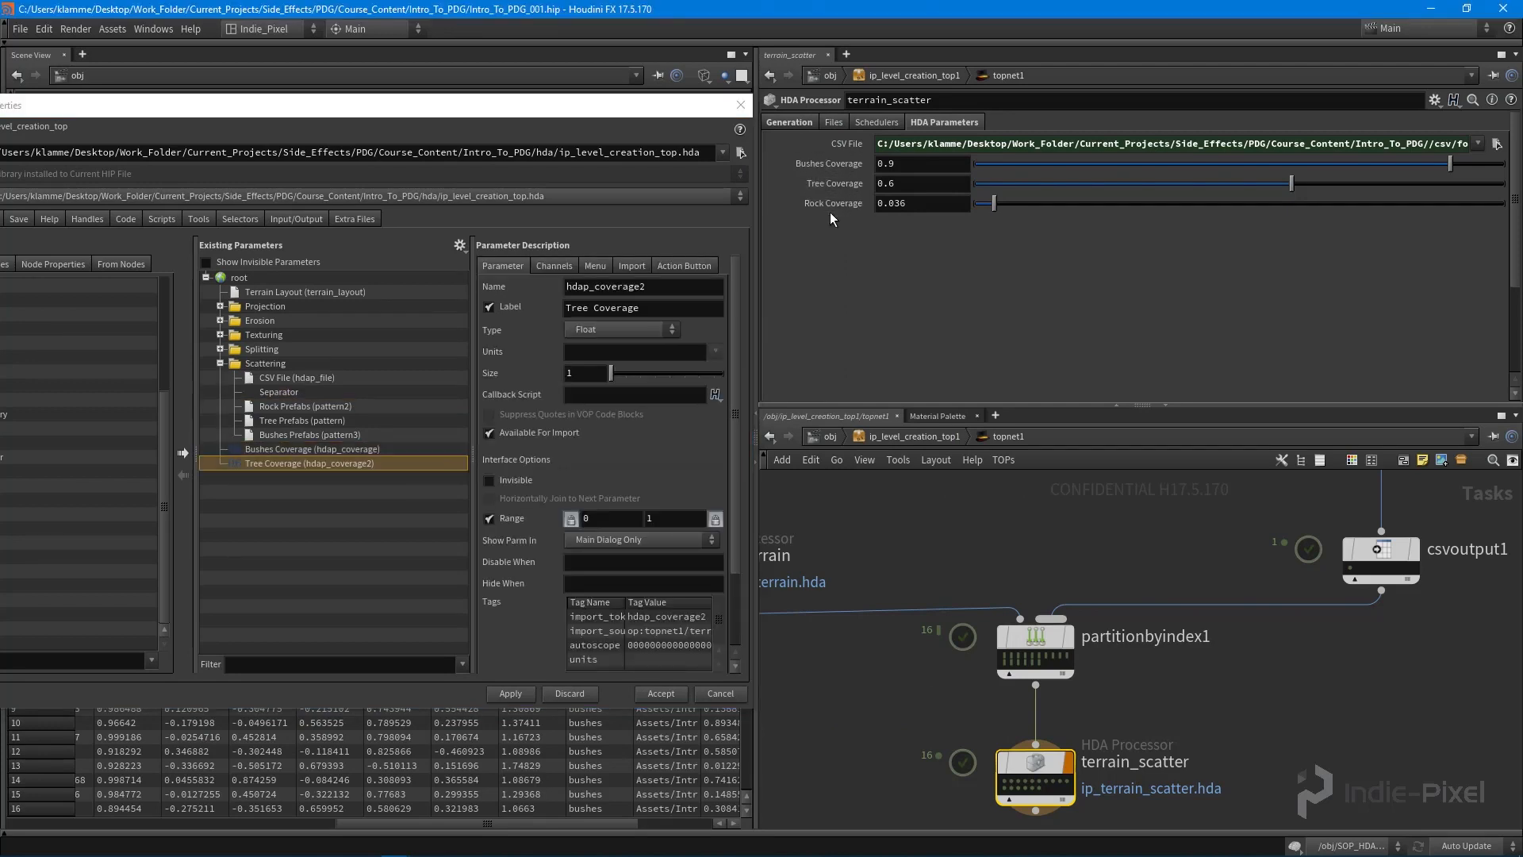
left_click(309, 478)
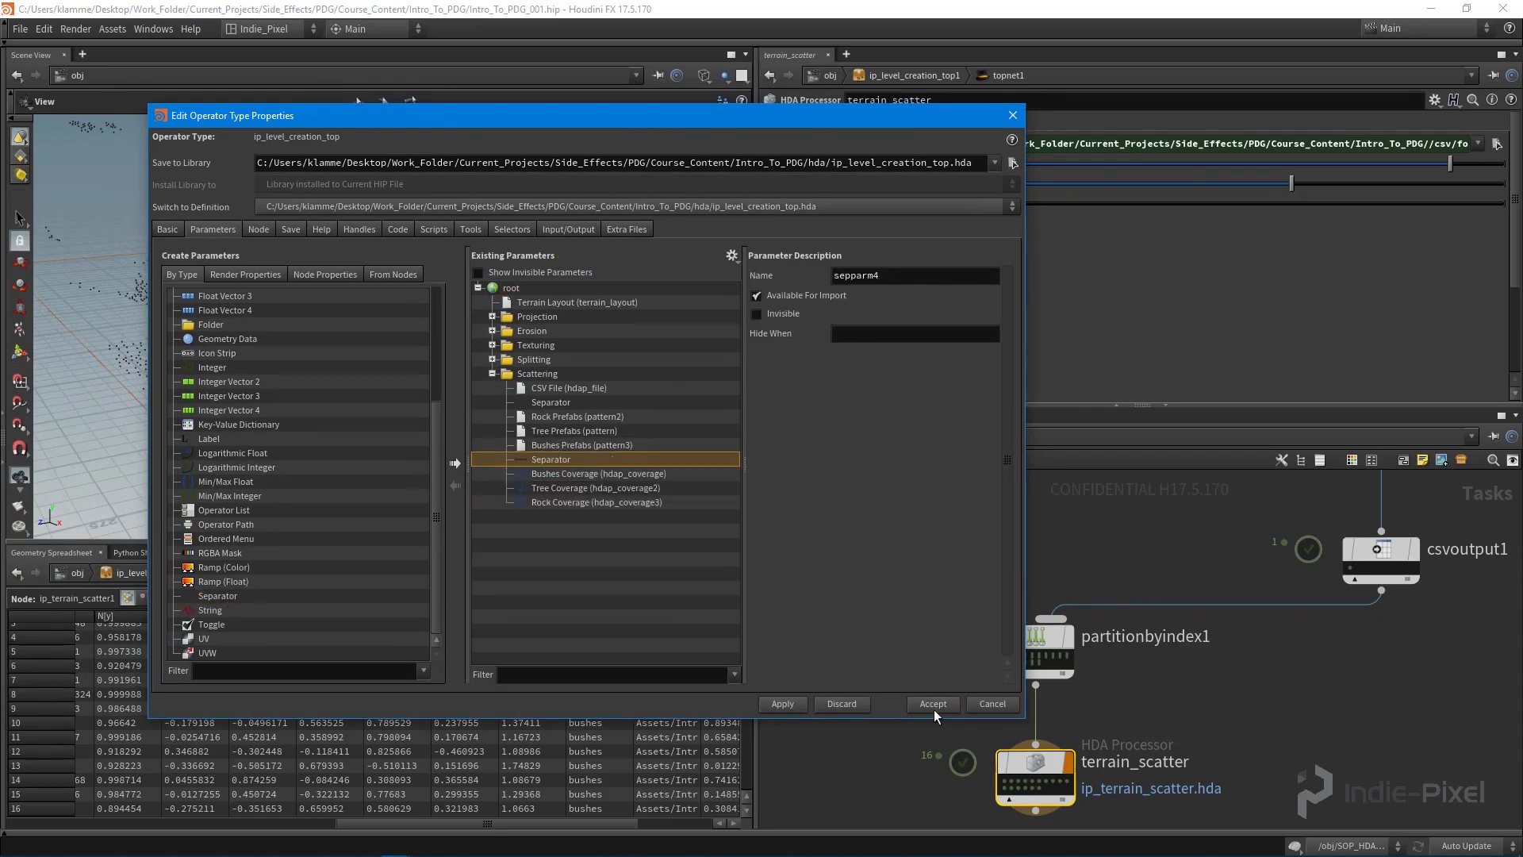
left_click(931, 703)
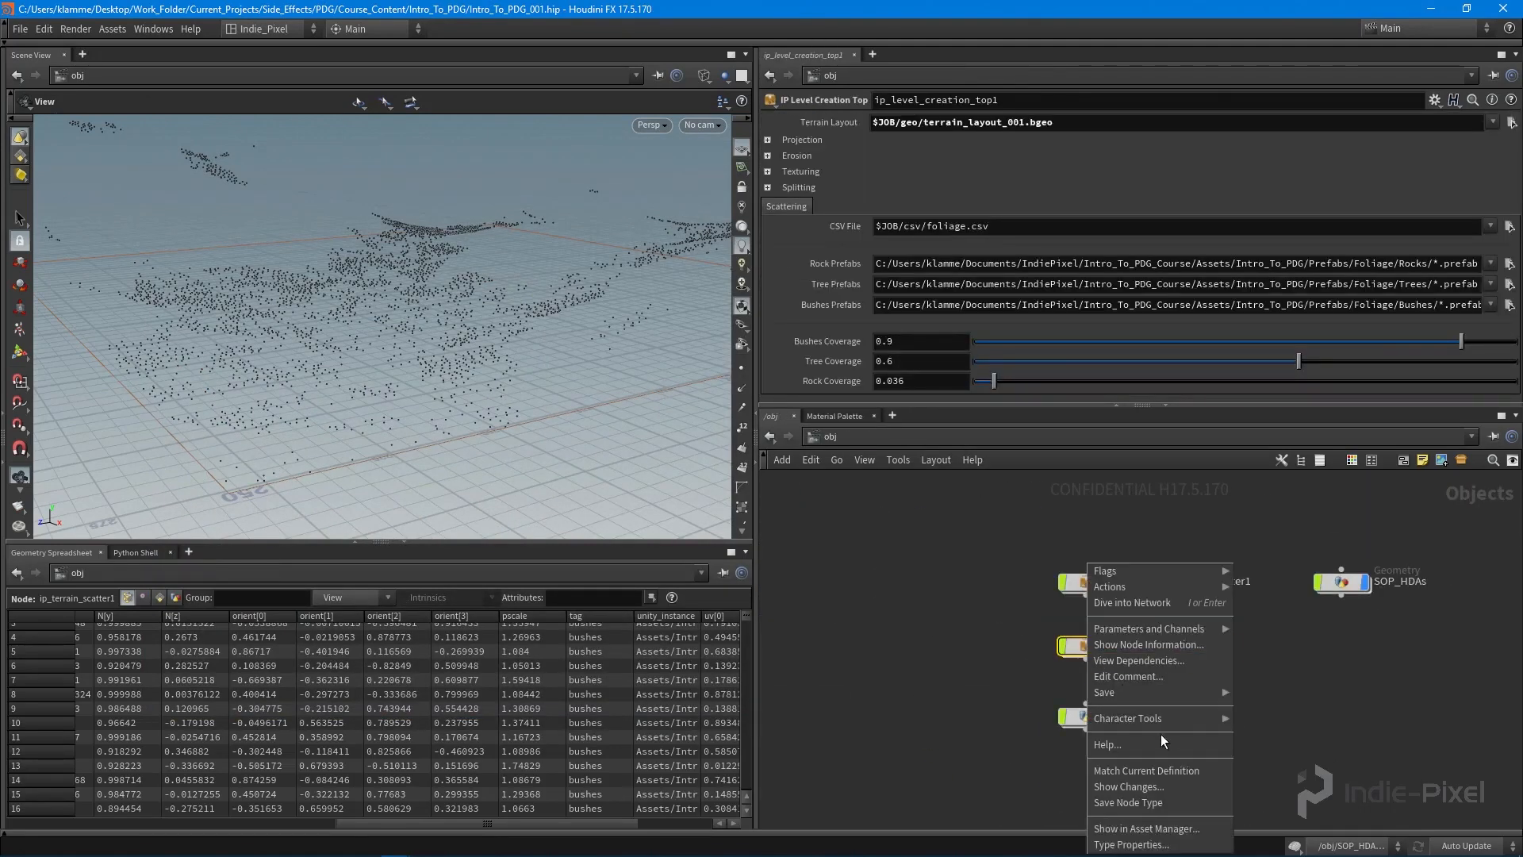
left_click(1104, 692)
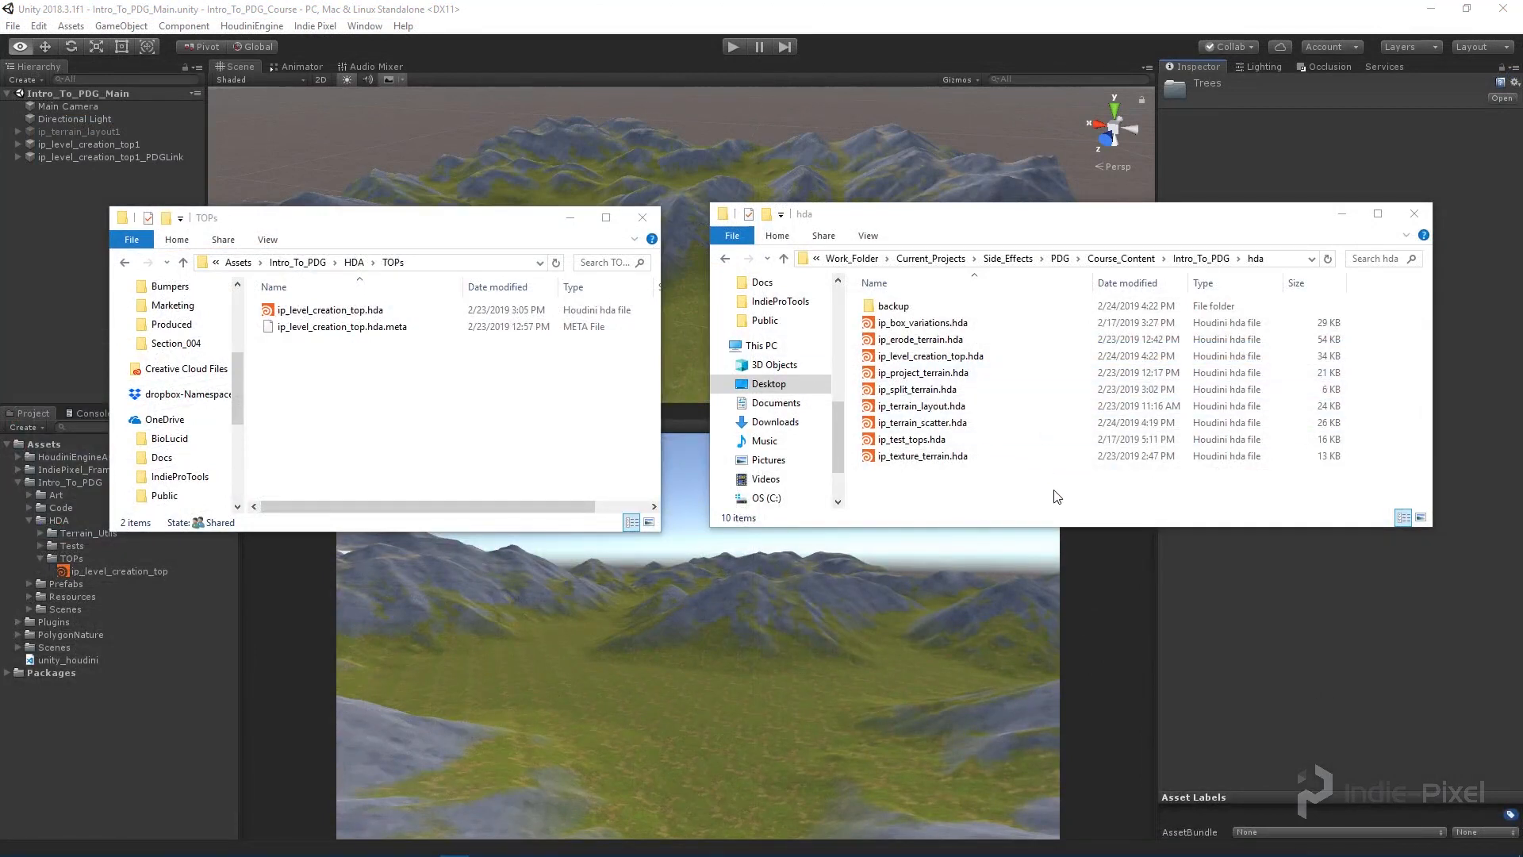
mouse_move(348, 223)
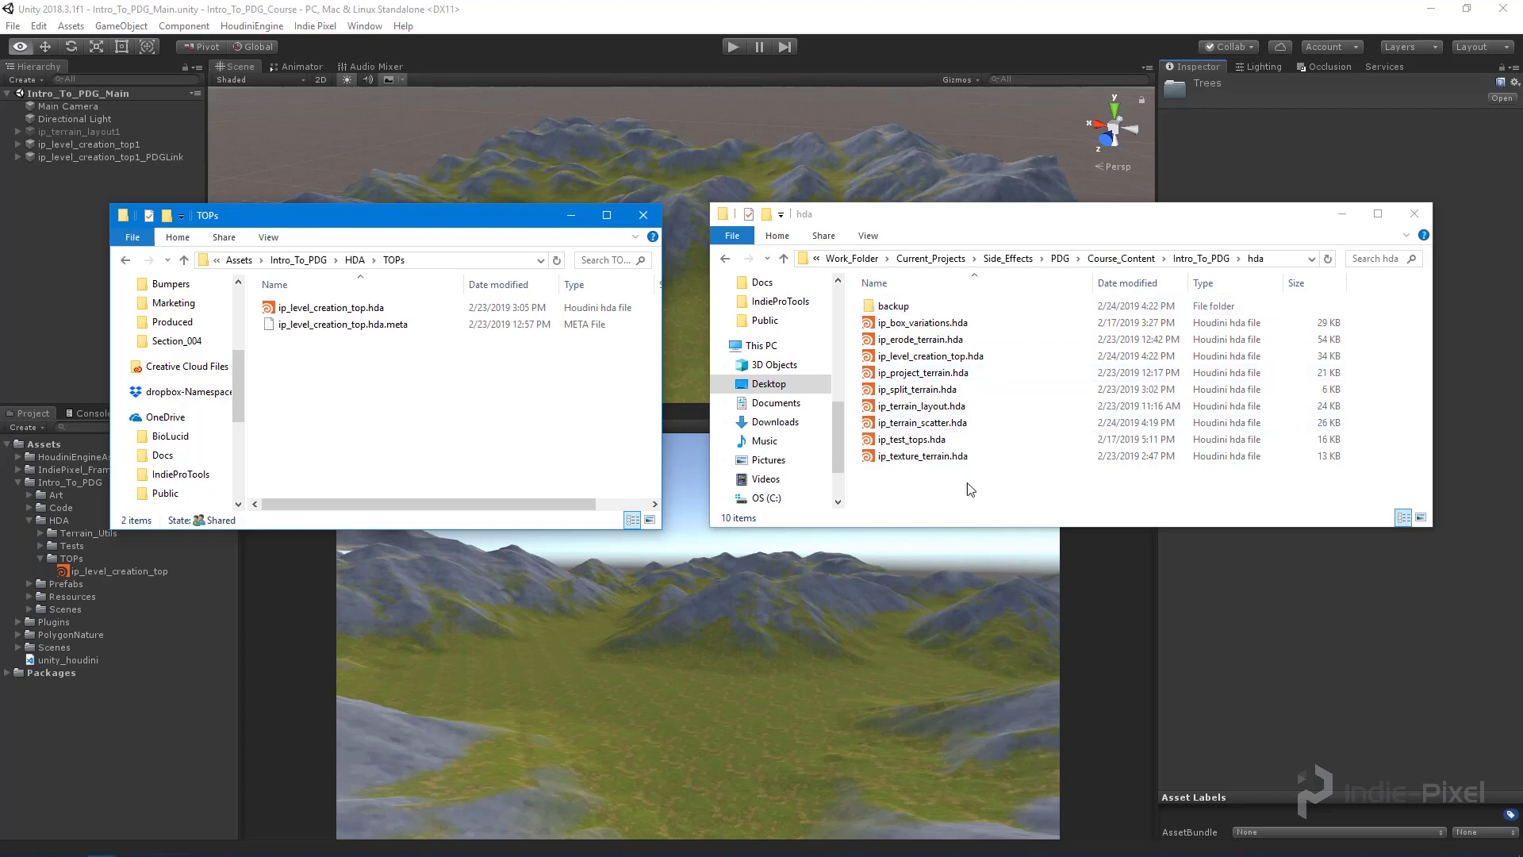
Step: Copy ip_level_creation_top.hda into Unity's TOPs folder, replacing the old copy
left_click(928, 355)
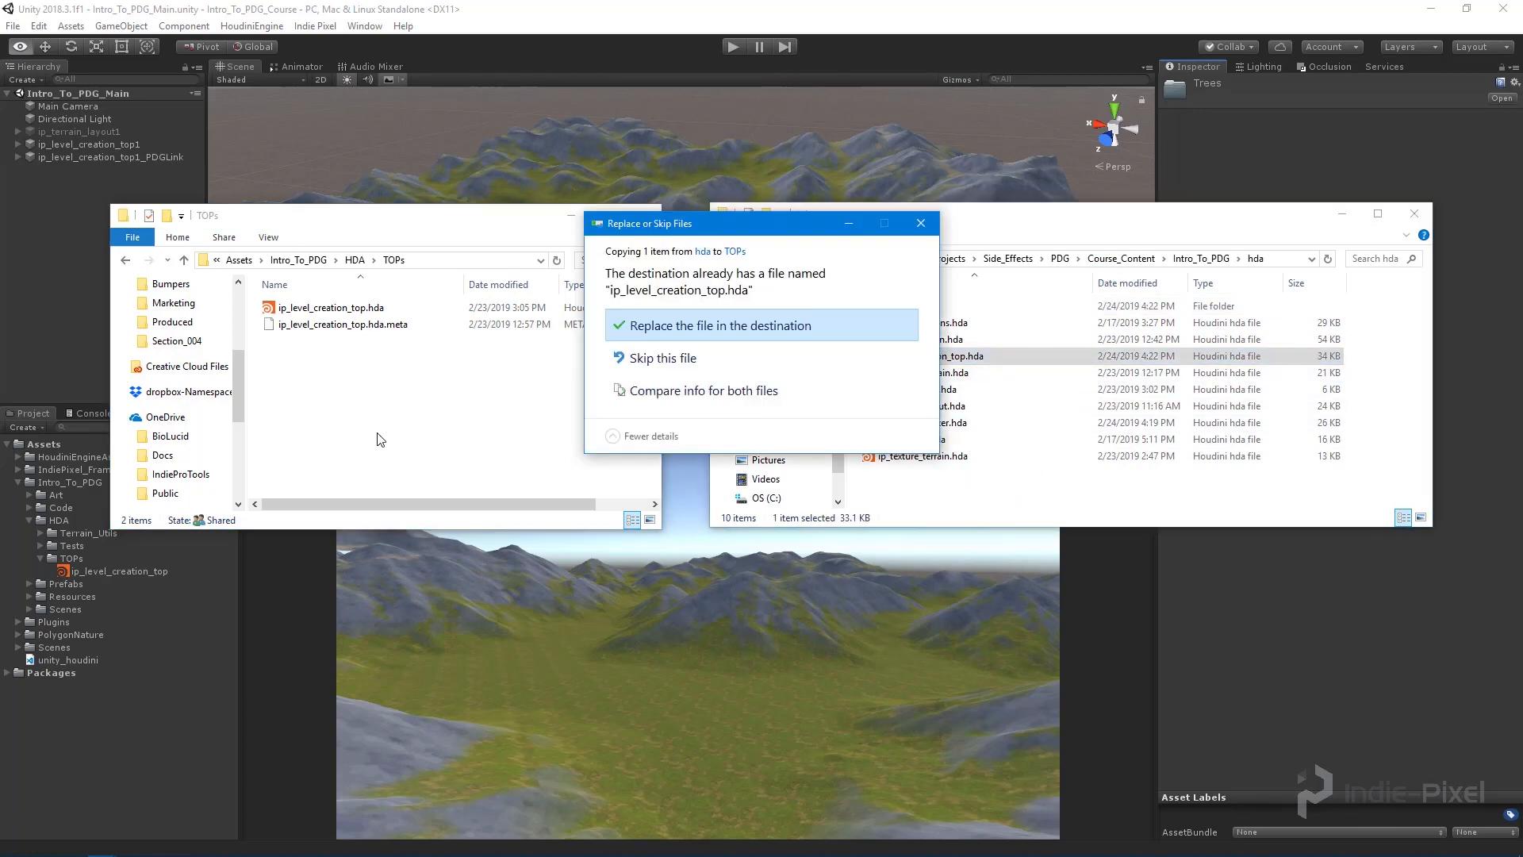
left_click(722, 325)
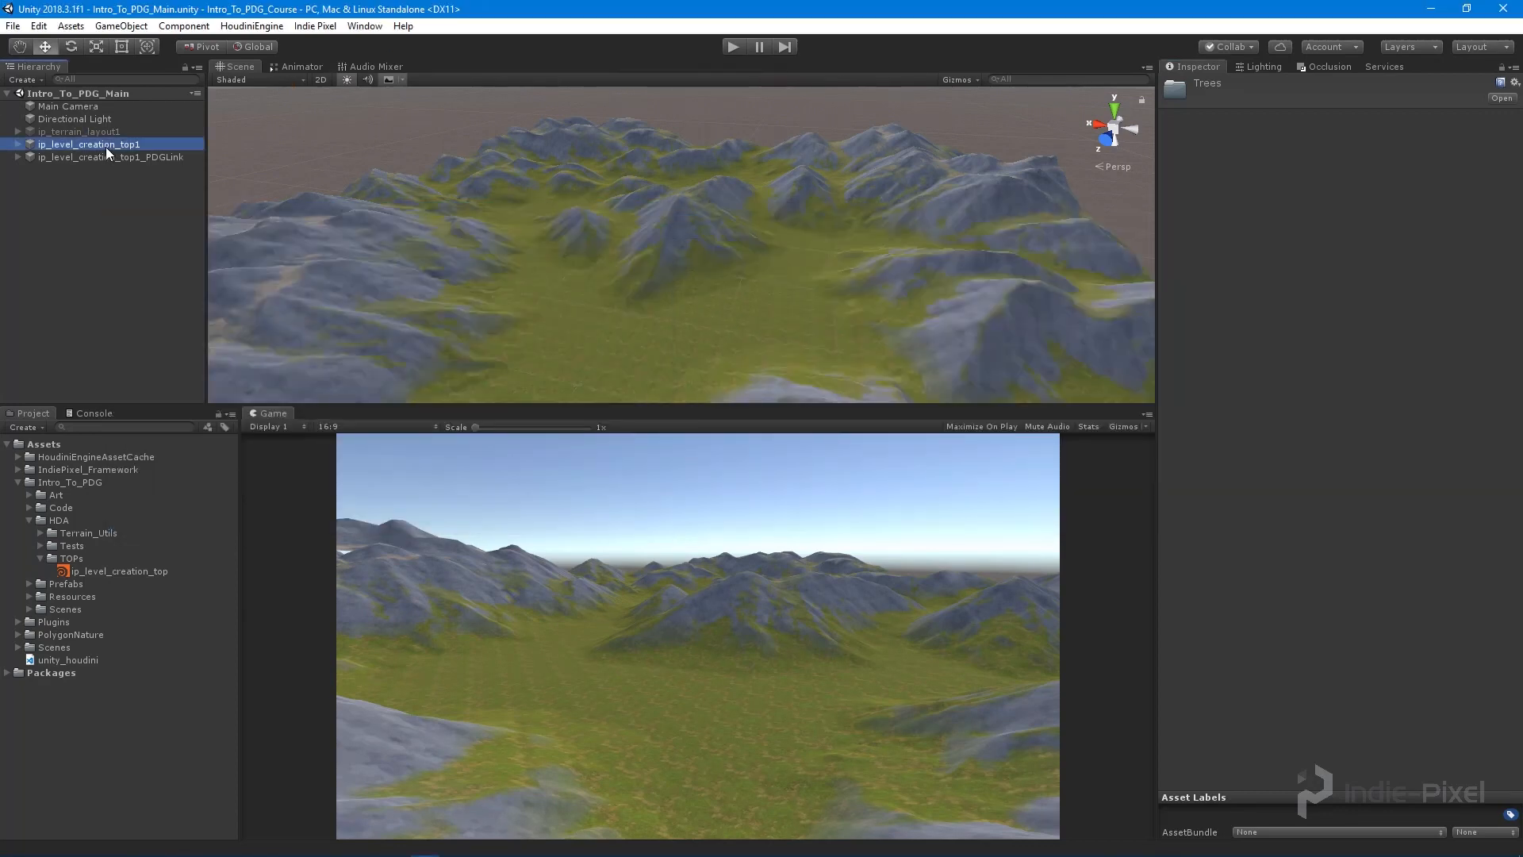
Step: Rebuild ip_level_creation_top1 and expand its new Scattering asset parameters
left_click(87, 144)
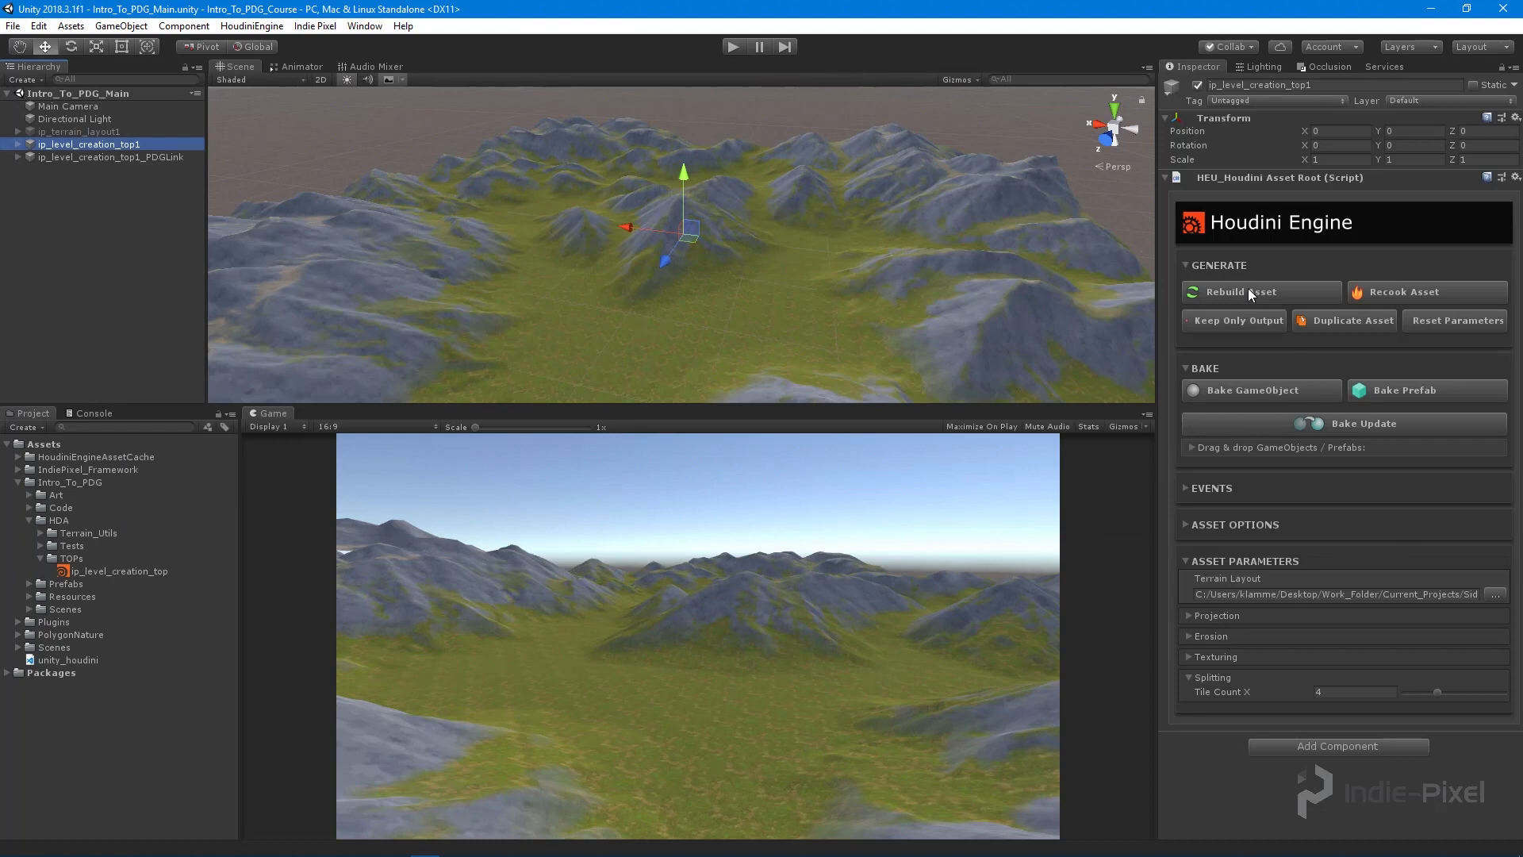
left_click(1211, 677)
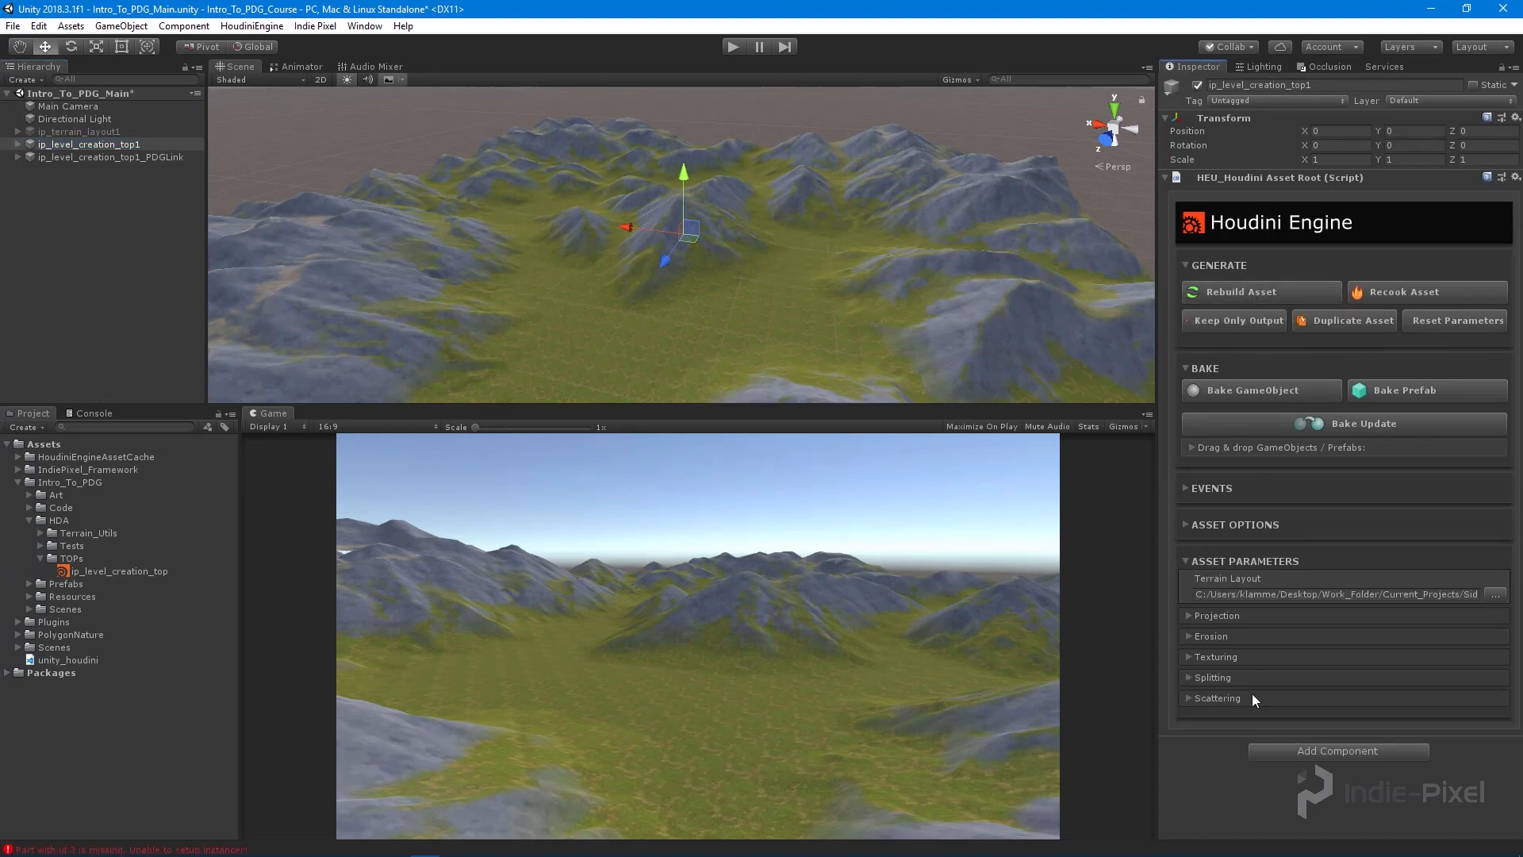
left_click(1217, 698)
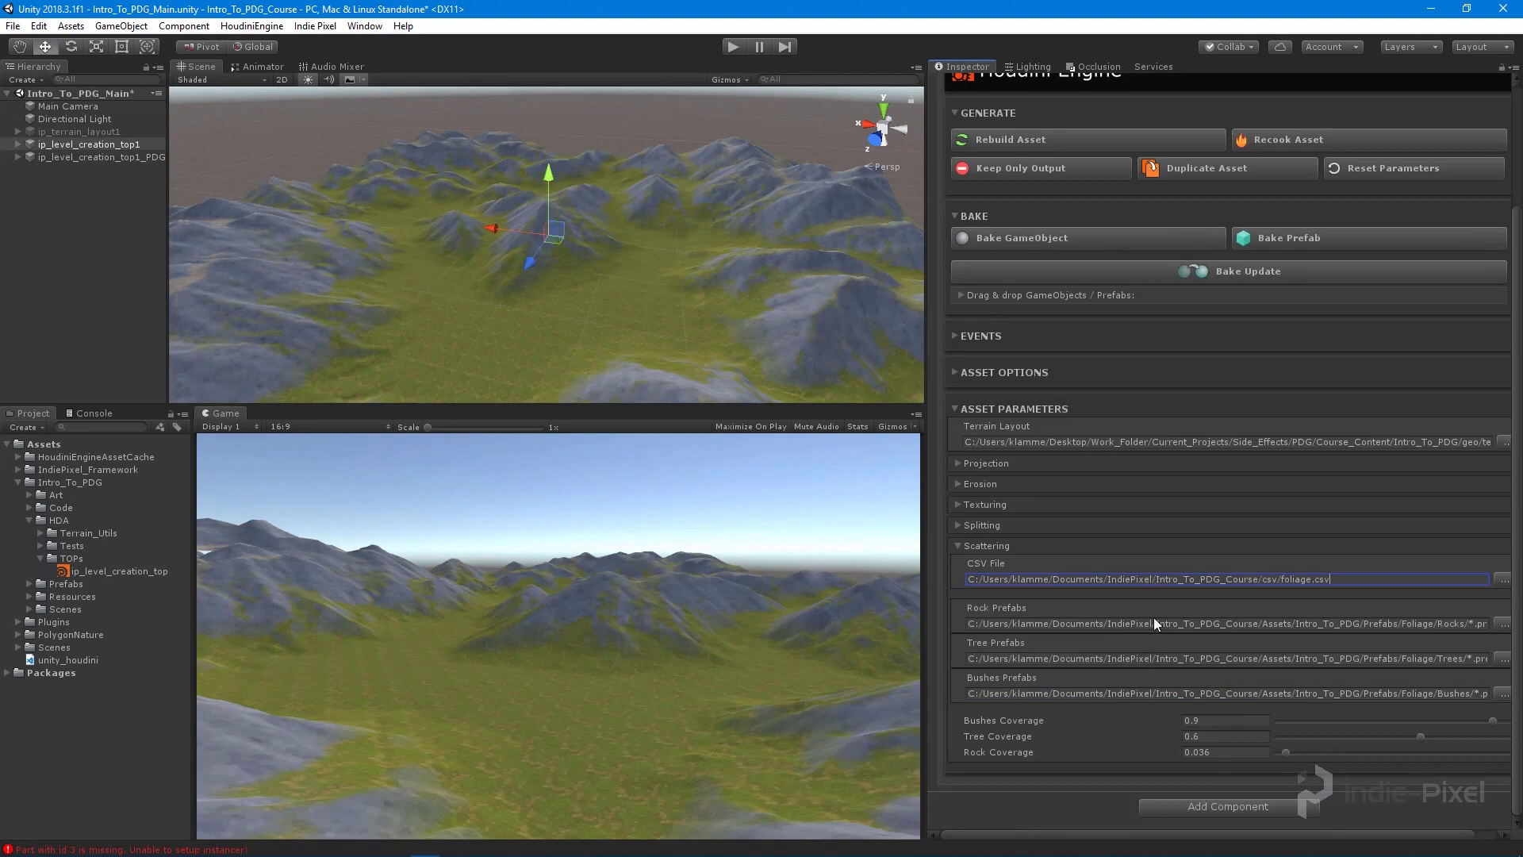
mouse_move(1036, 595)
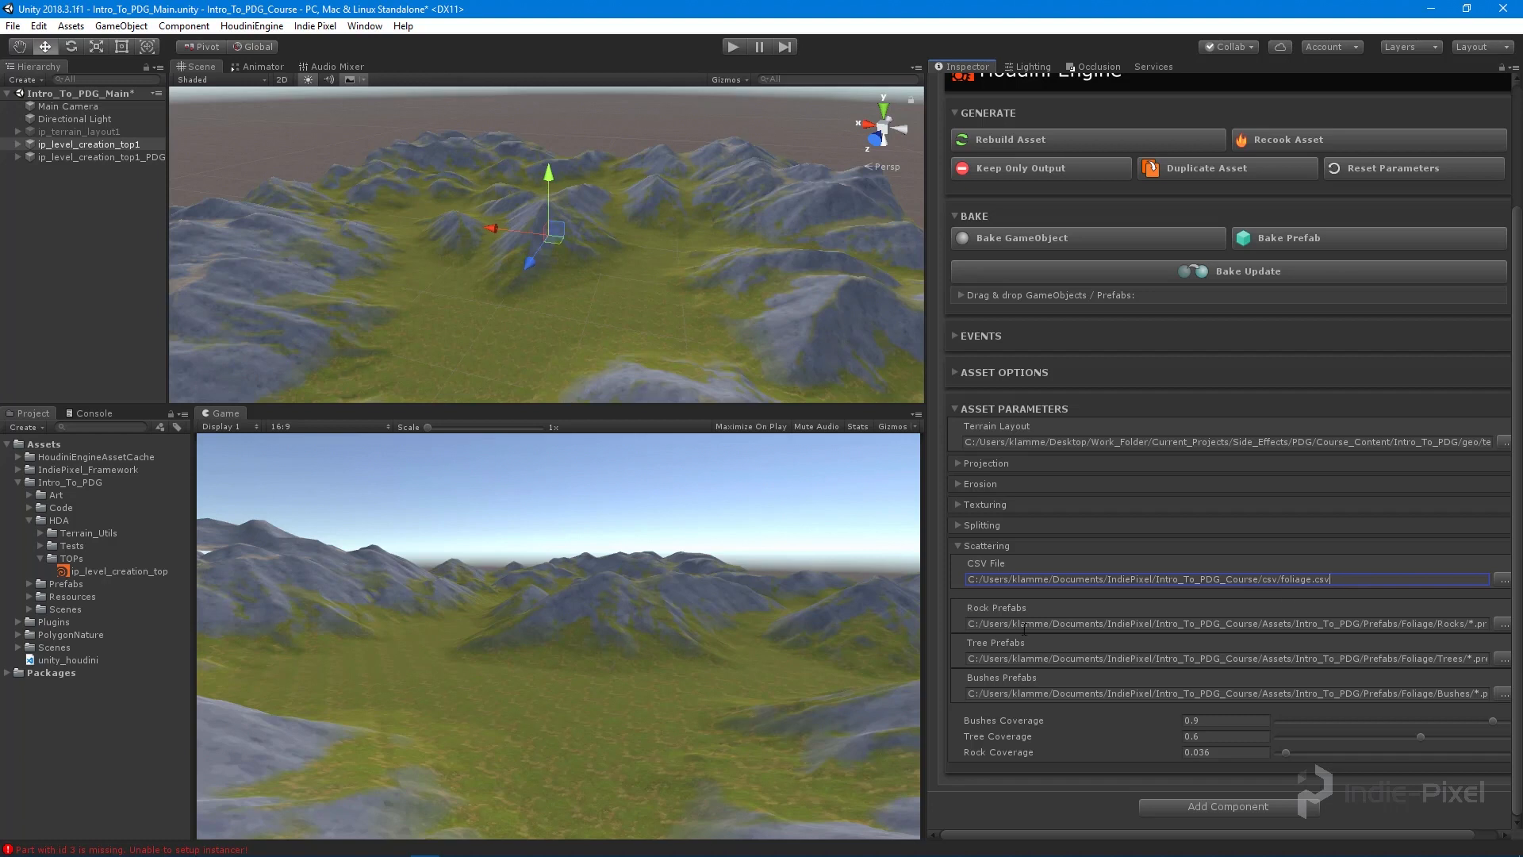
left_click(1223, 622)
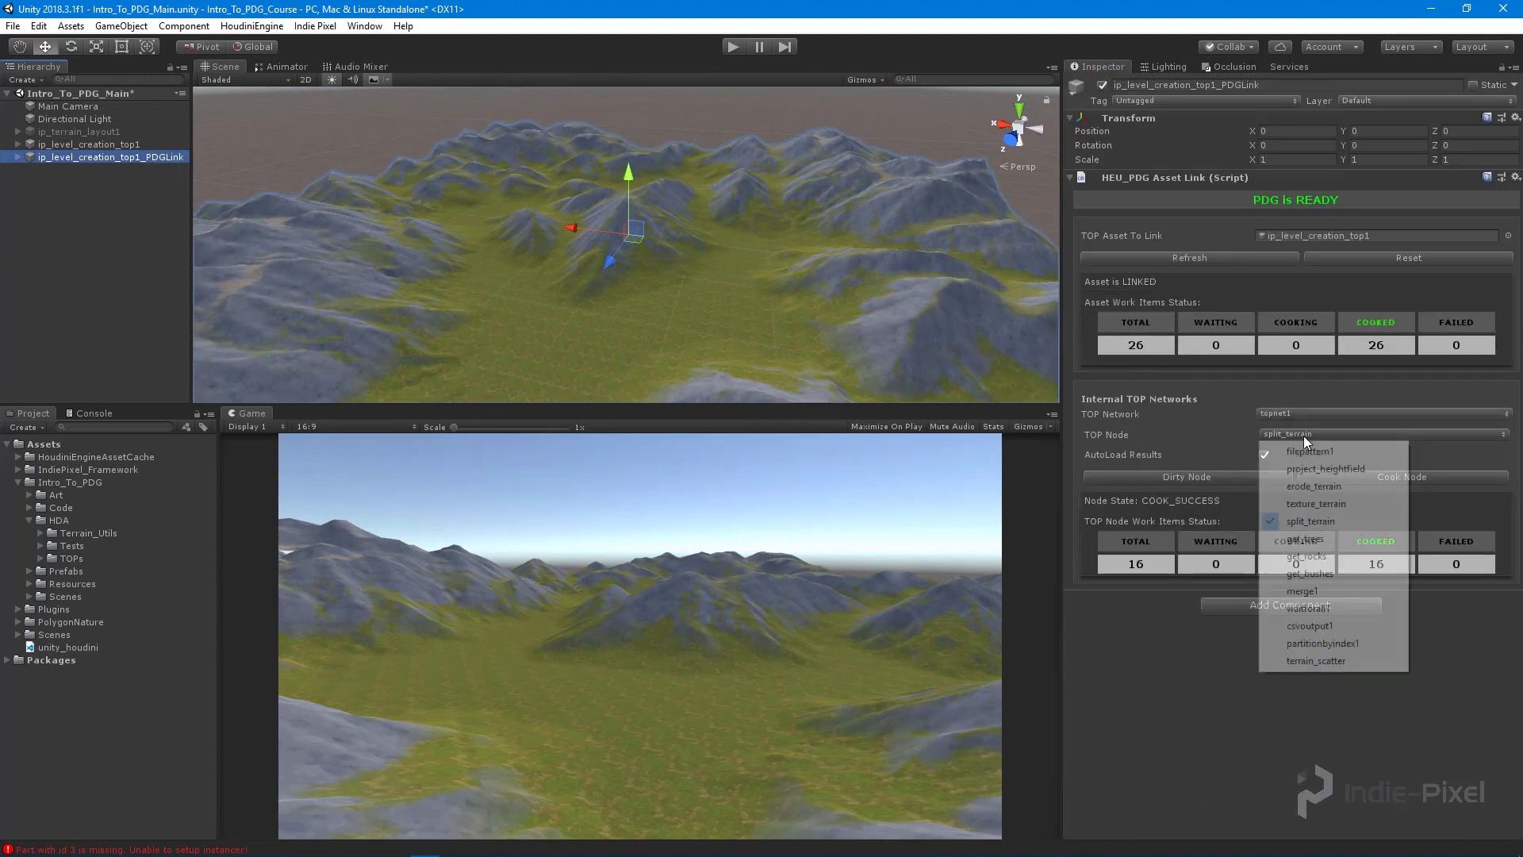
mouse_move(1328, 660)
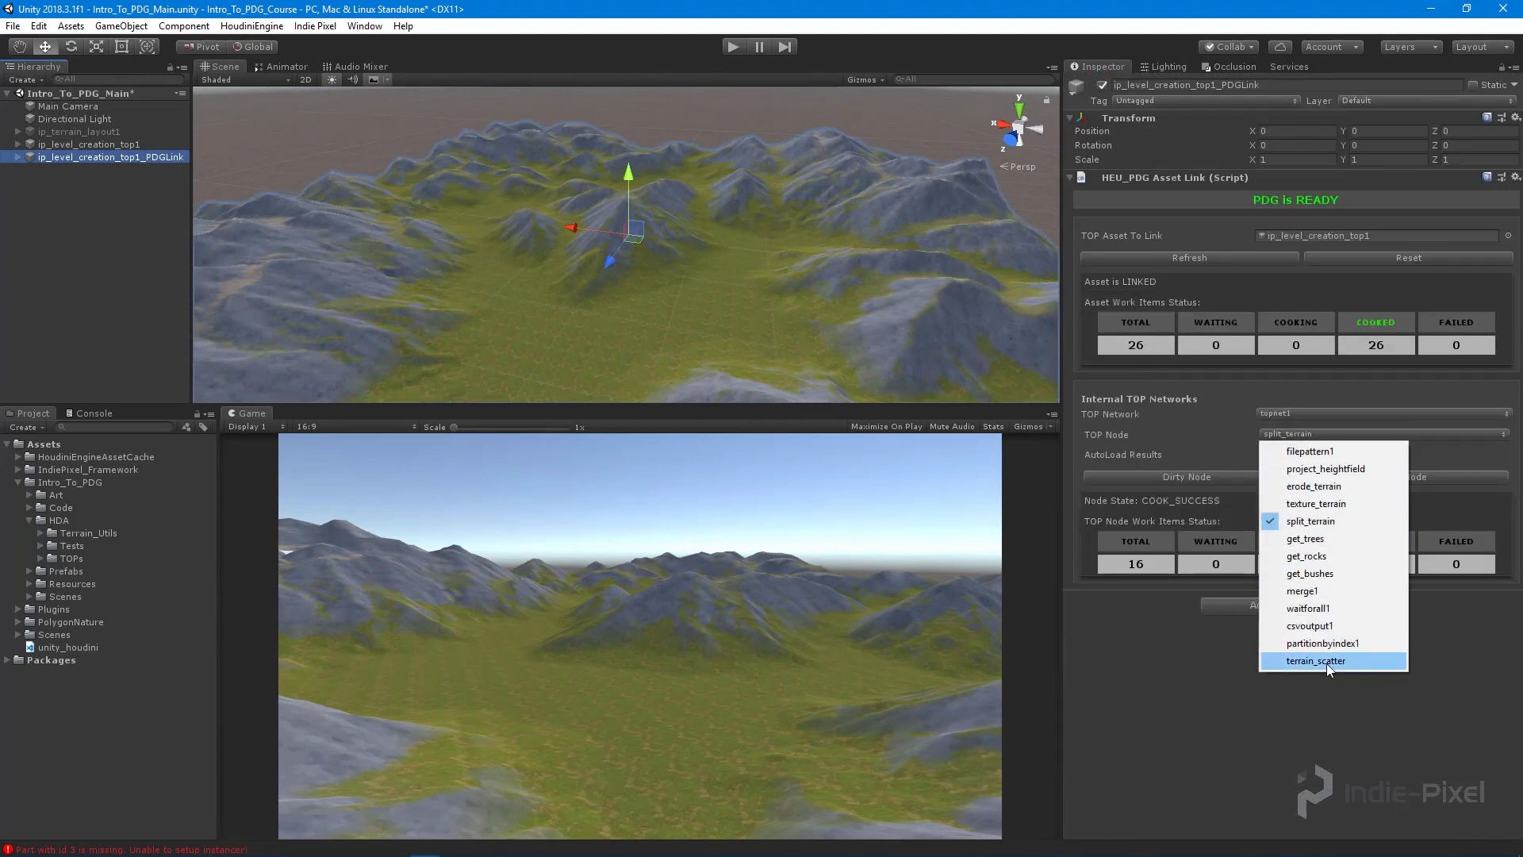
Step: Set the PDG link's TOP node to terrain_scatter and cook it
left_click(1315, 660)
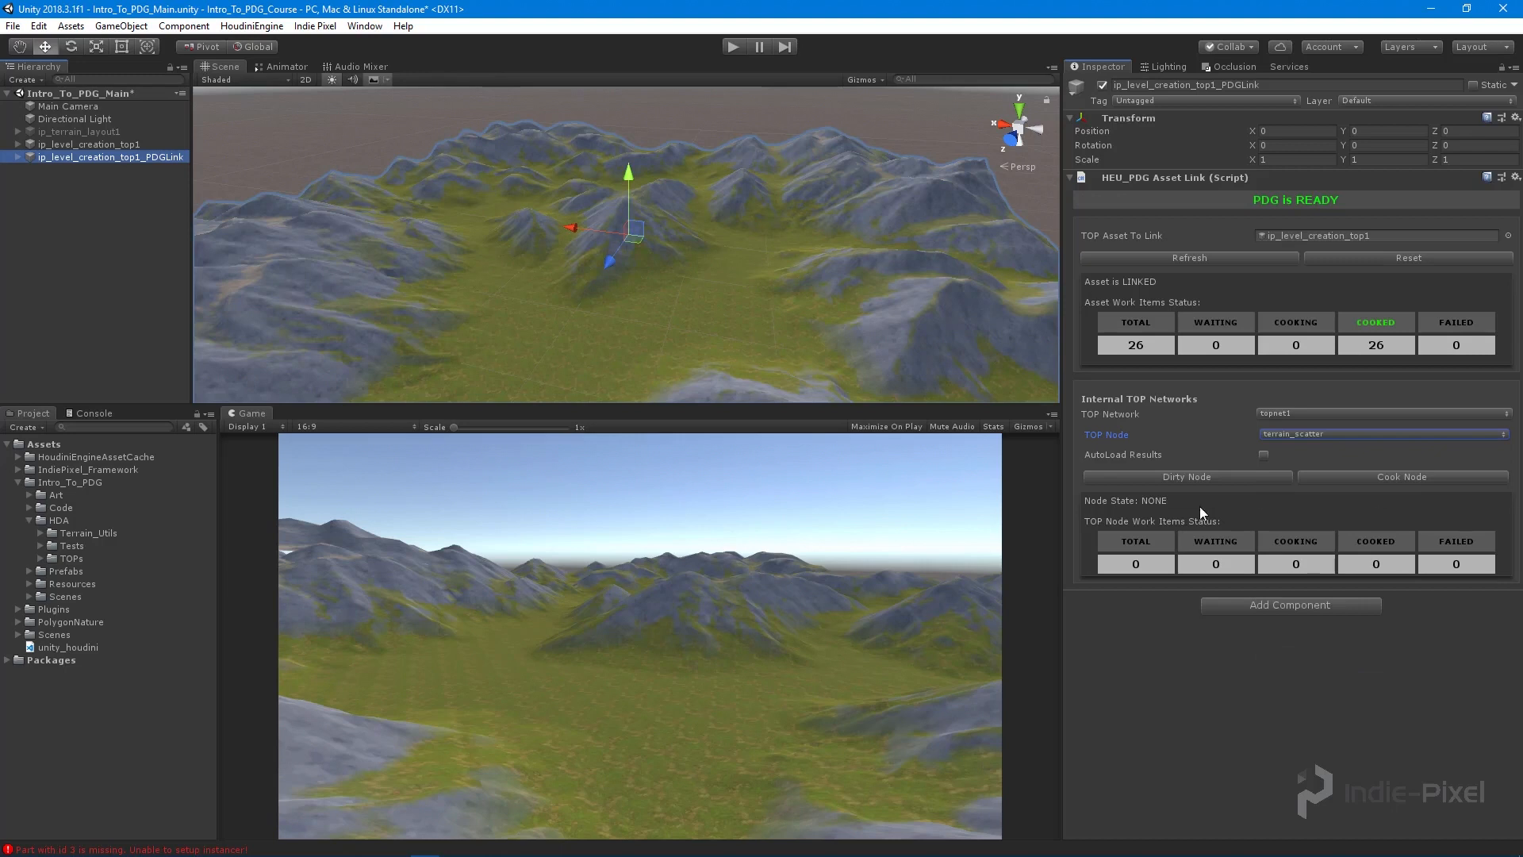
mouse_move(1396, 482)
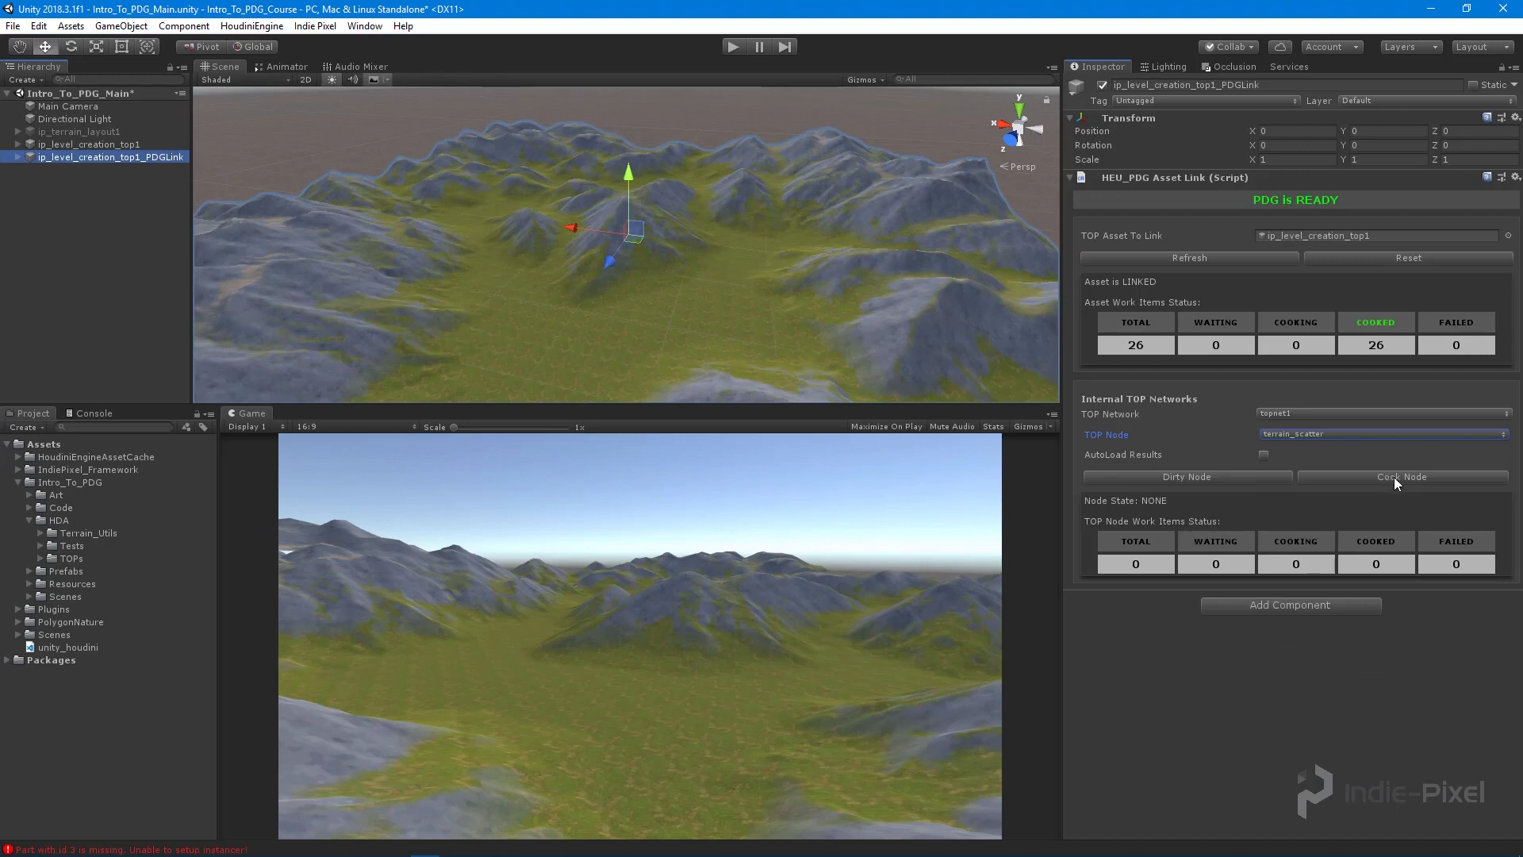
left_click(1401, 476)
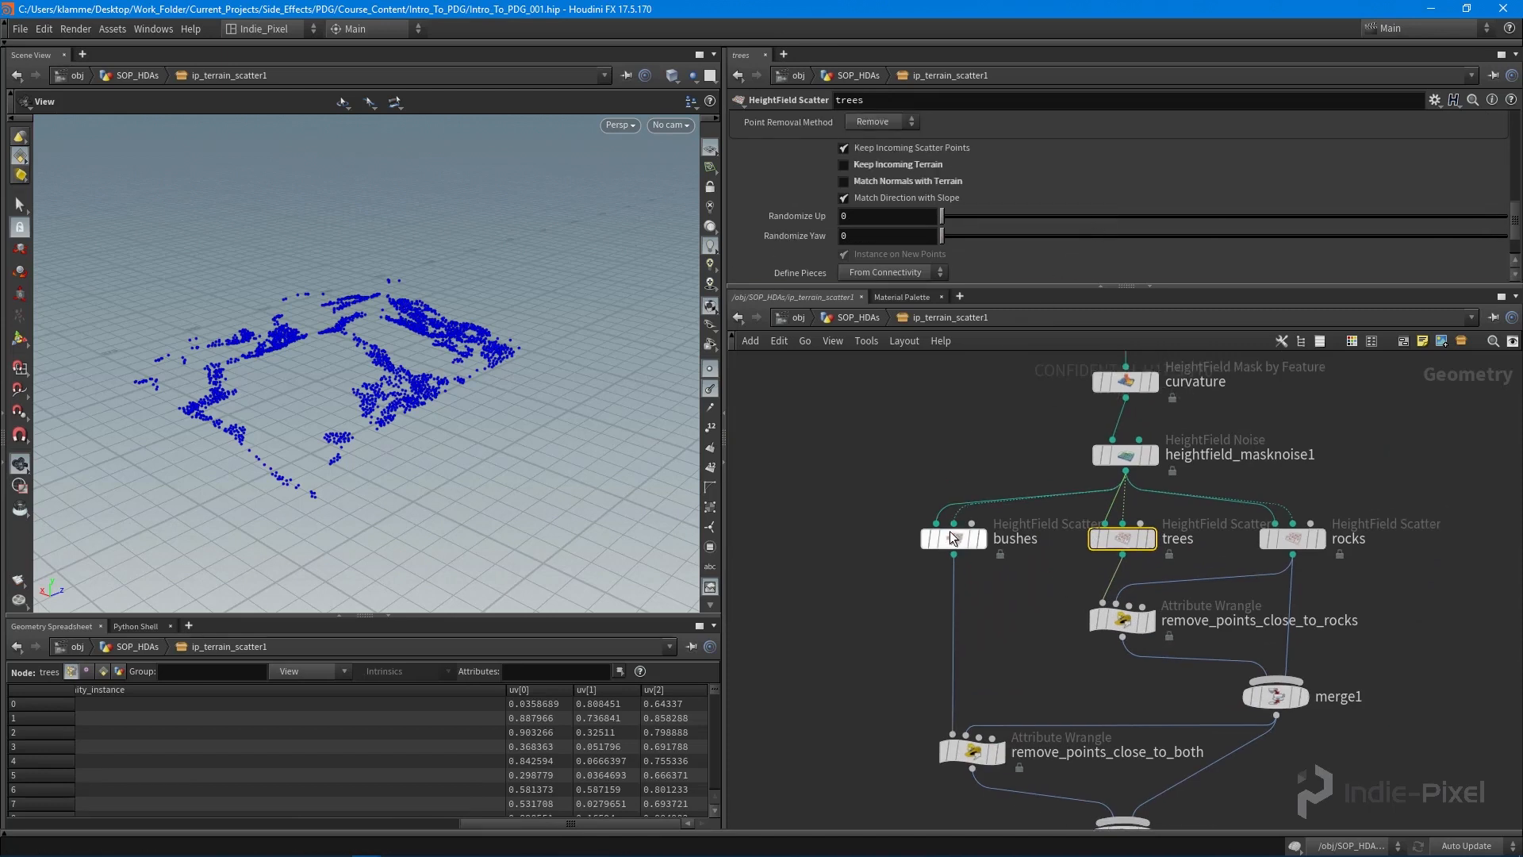
Step: Give the trees scatter instances random yaw rotation via the Randomize Yaw slider
left_click(952, 538)
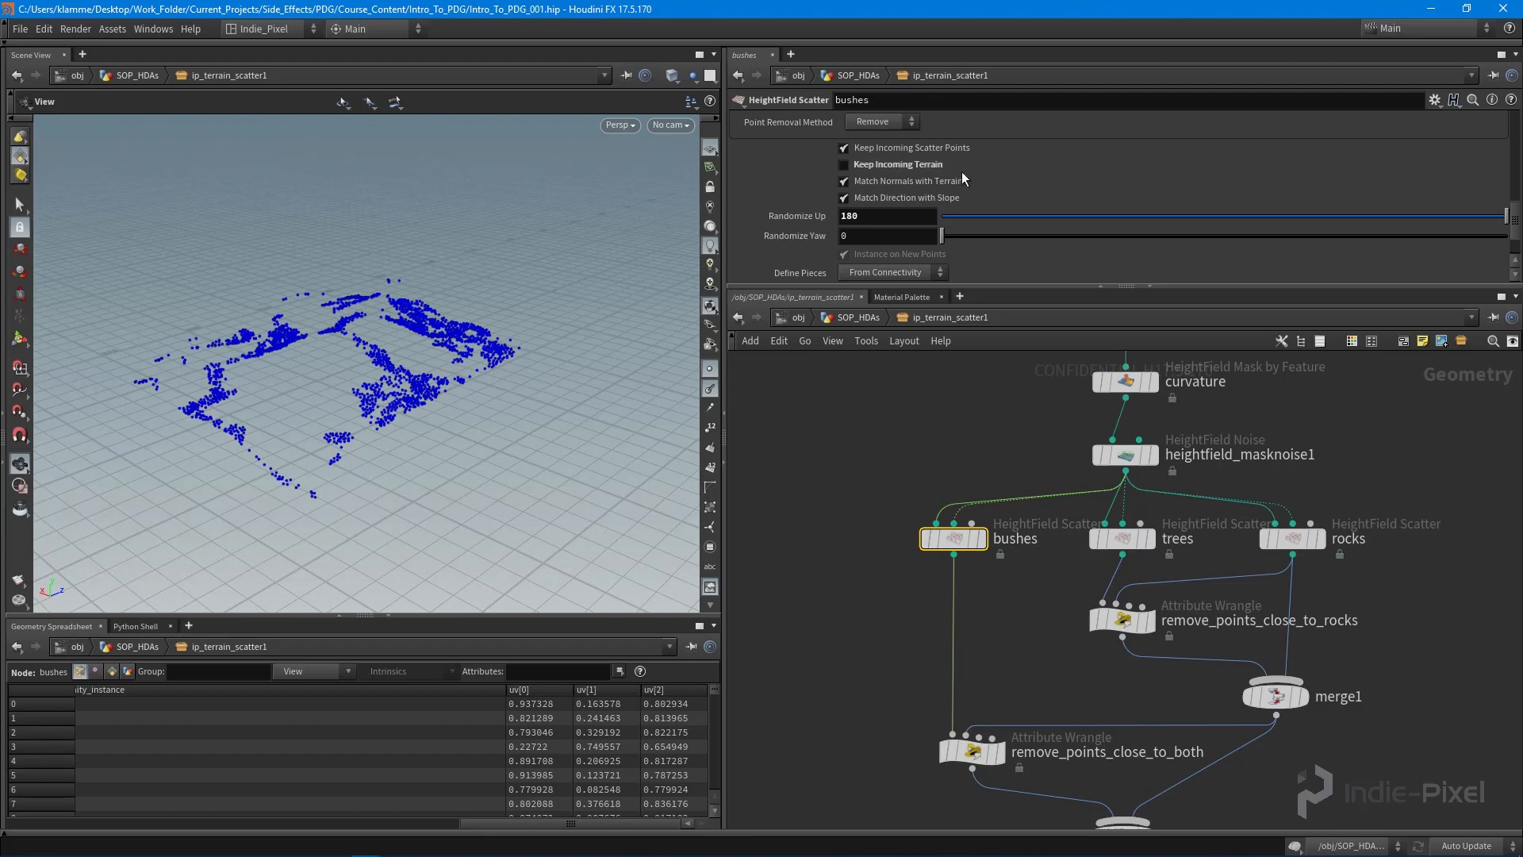
mouse_move(967, 503)
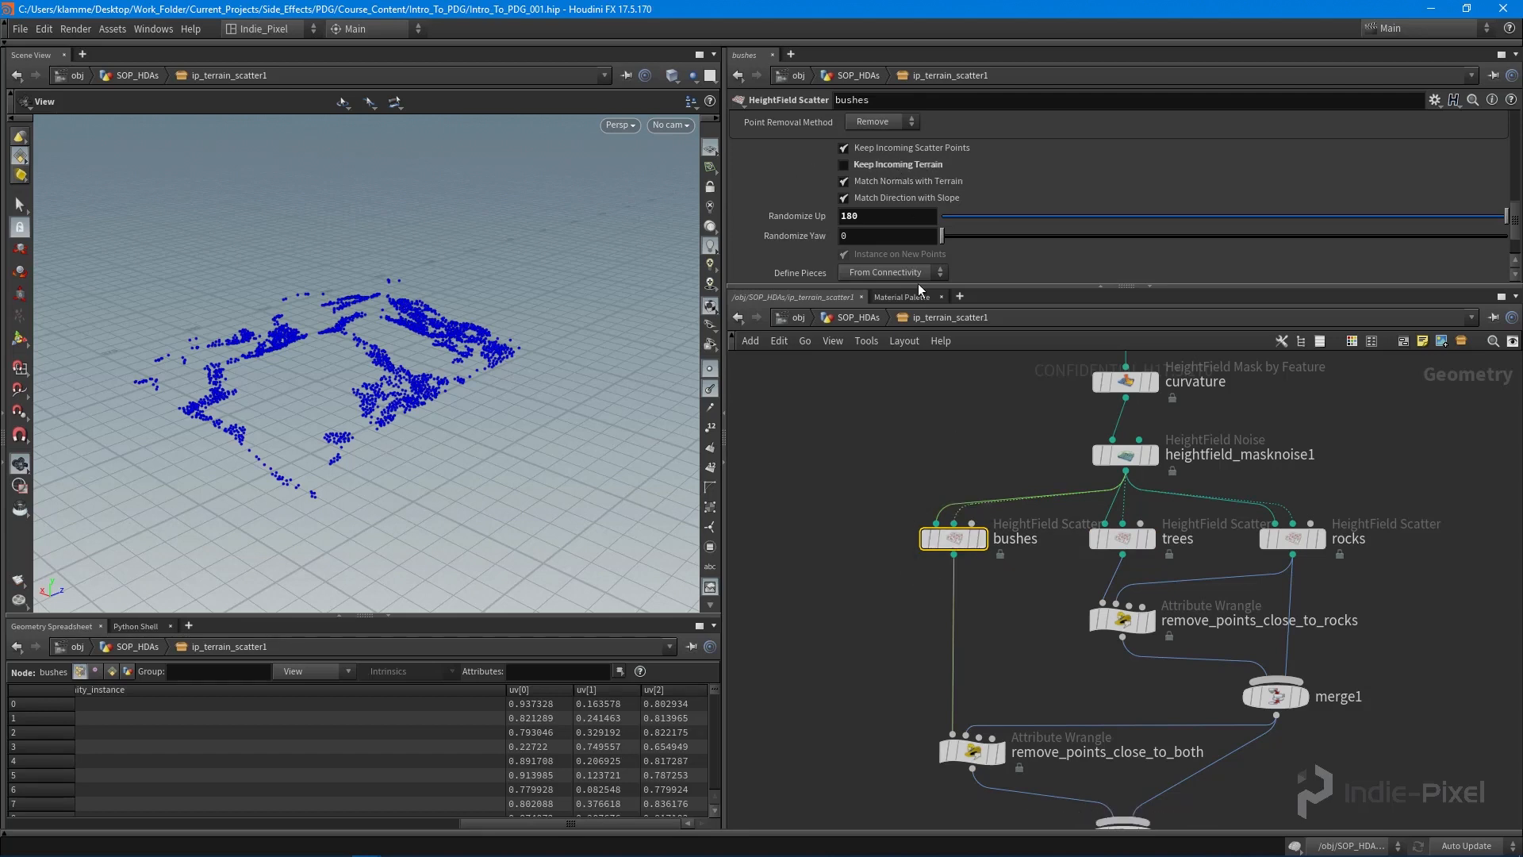
mouse_move(301, 412)
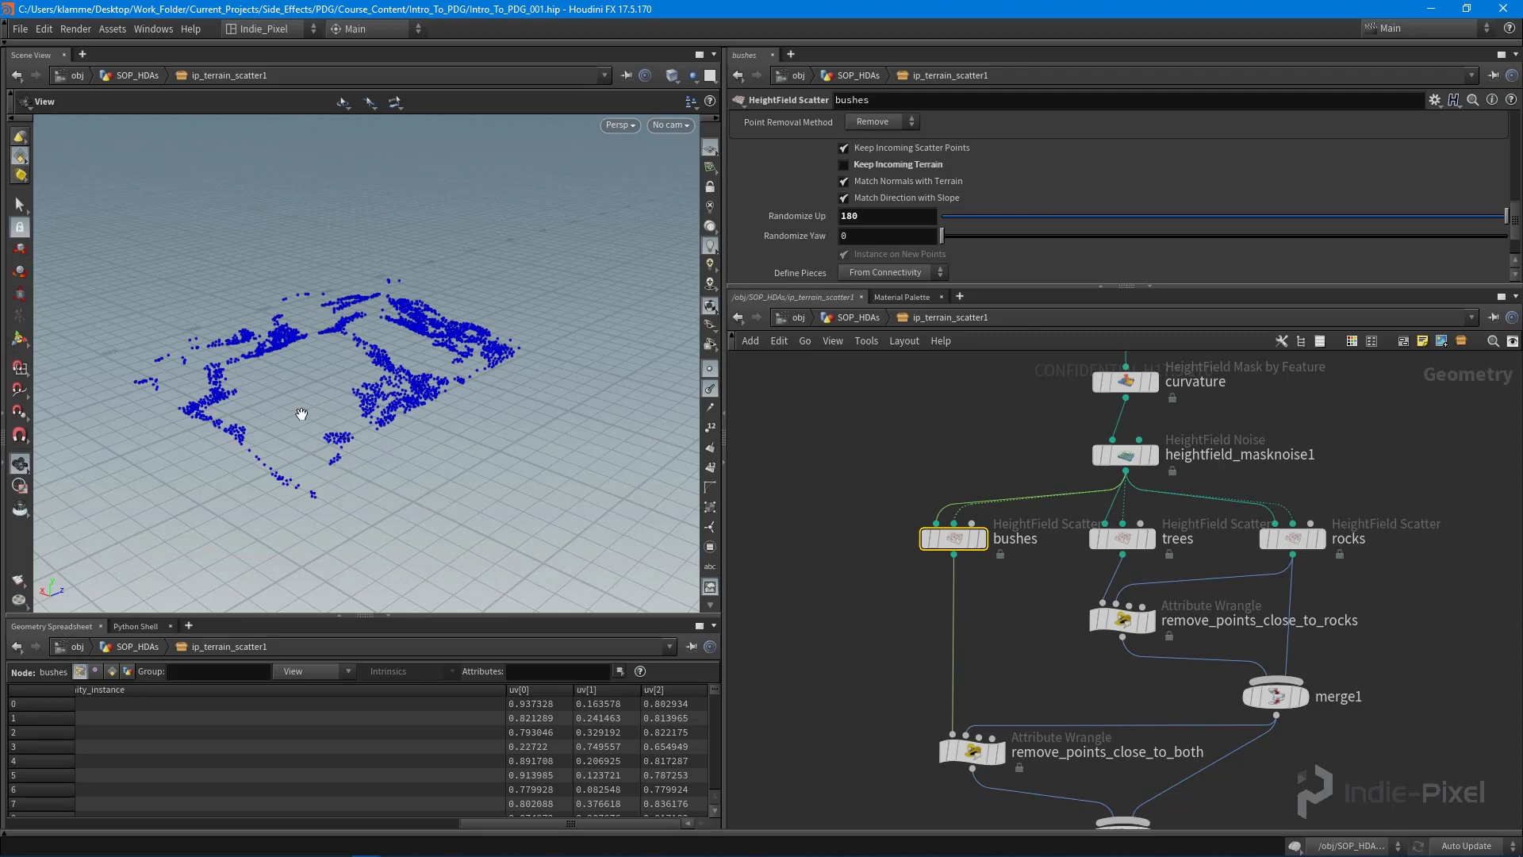
mouse_move(1039, 521)
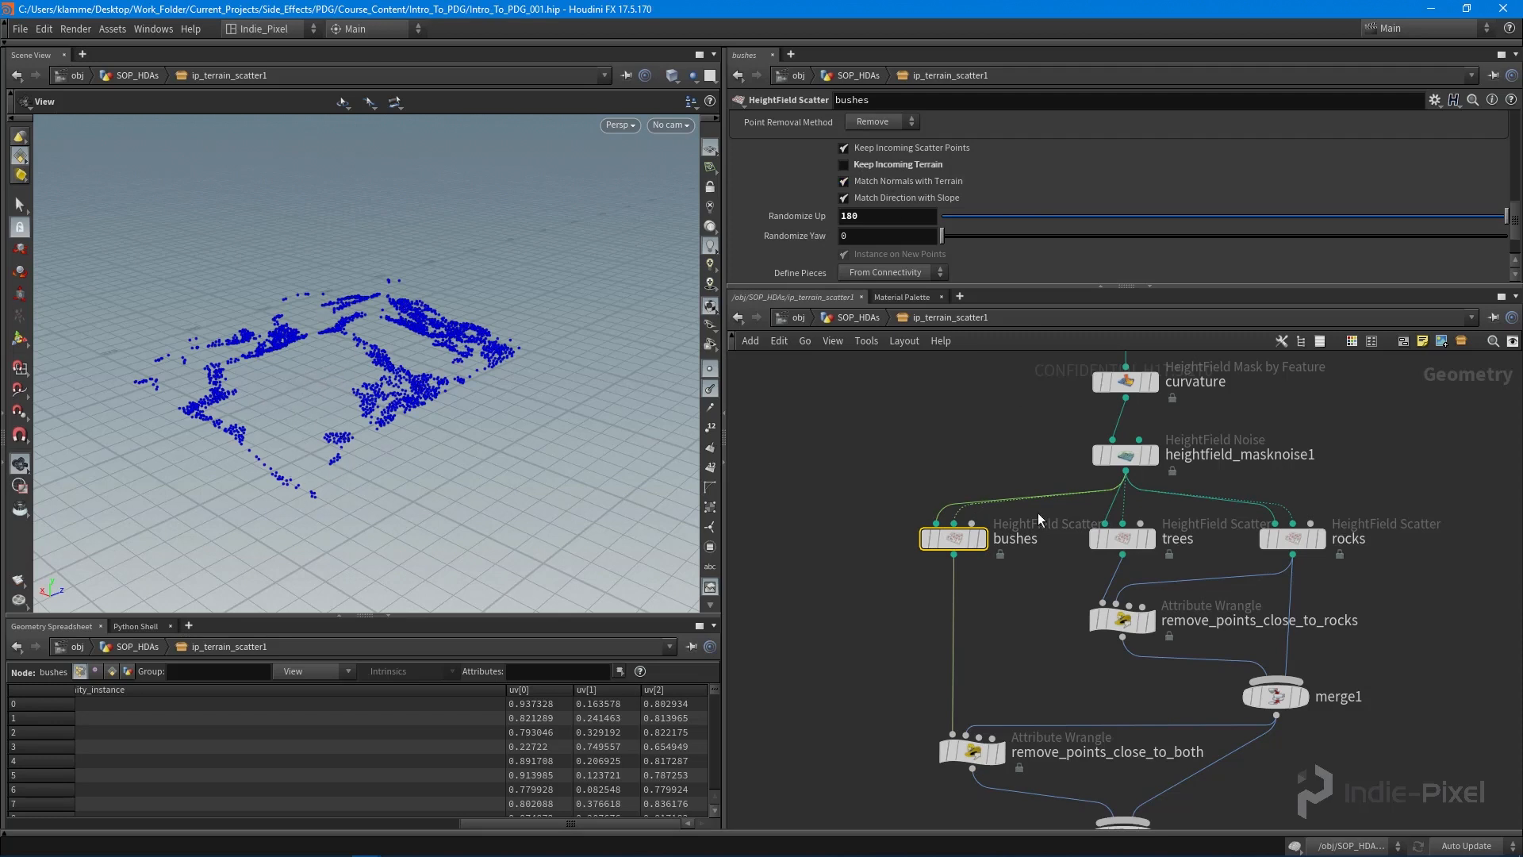
left_click(1122, 538)
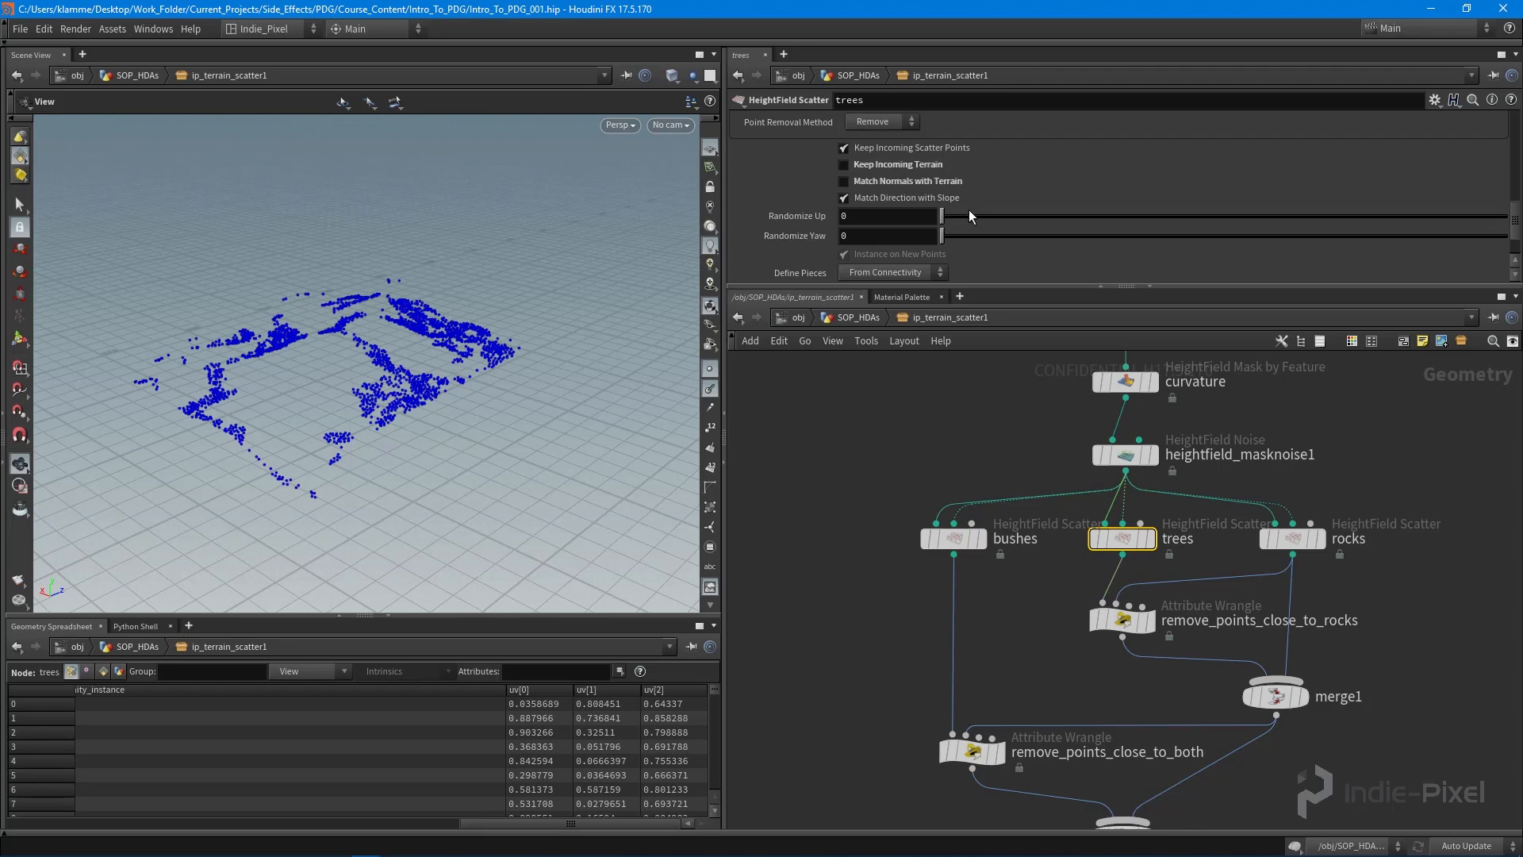
mouse_move(858, 234)
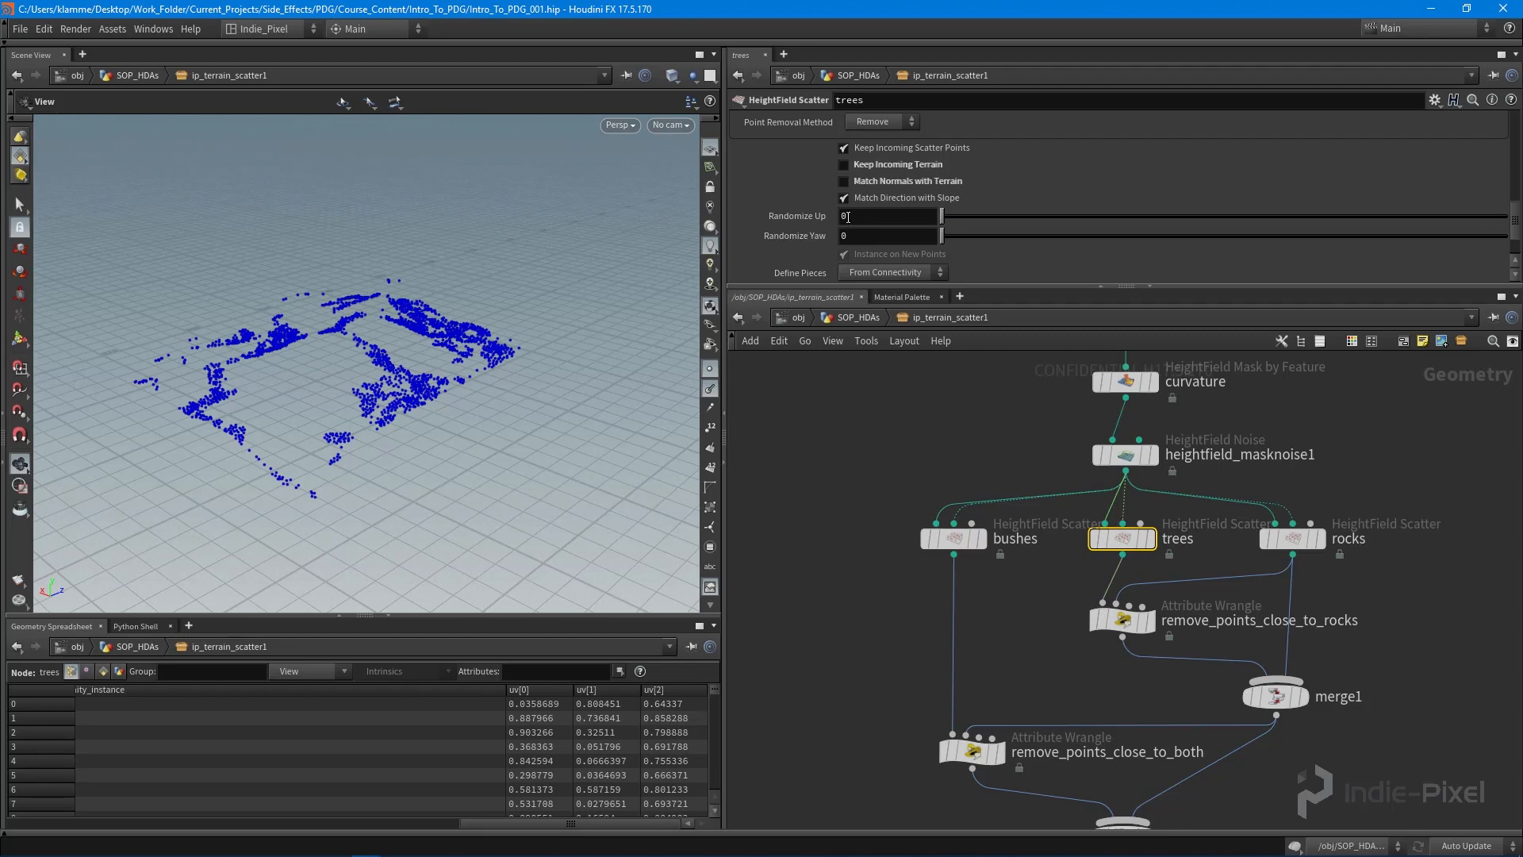
left_click_drag(943, 235, 1244, 235)
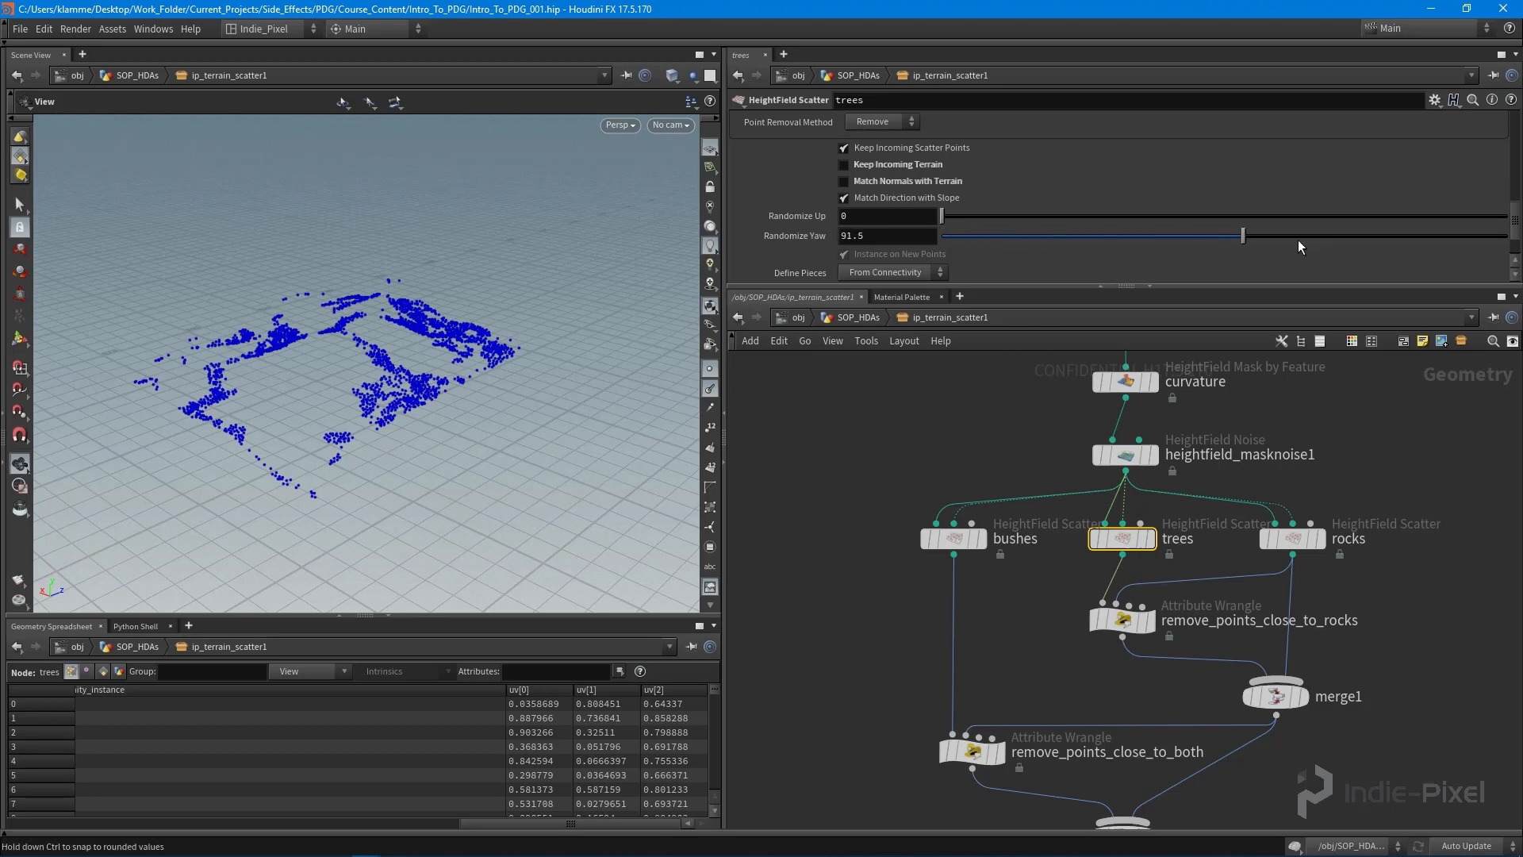
left_click_drag(1241, 235, 1276, 234)
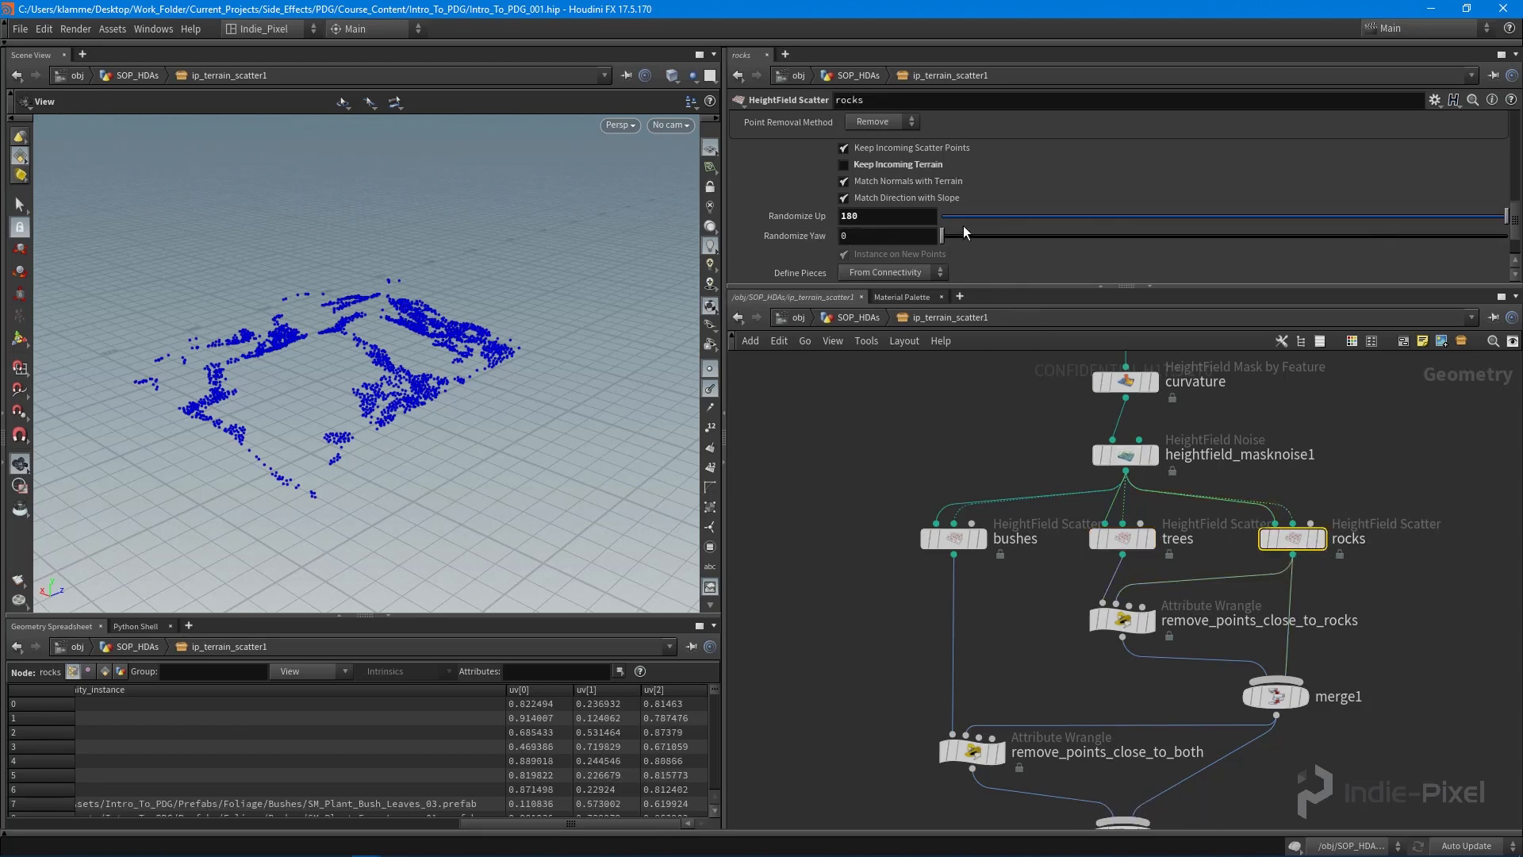
Step: Set rocks Randomize Up to 0 and add random yaw to the rocks and bushes scatters
left_click_drag(1504, 216, 941, 215)
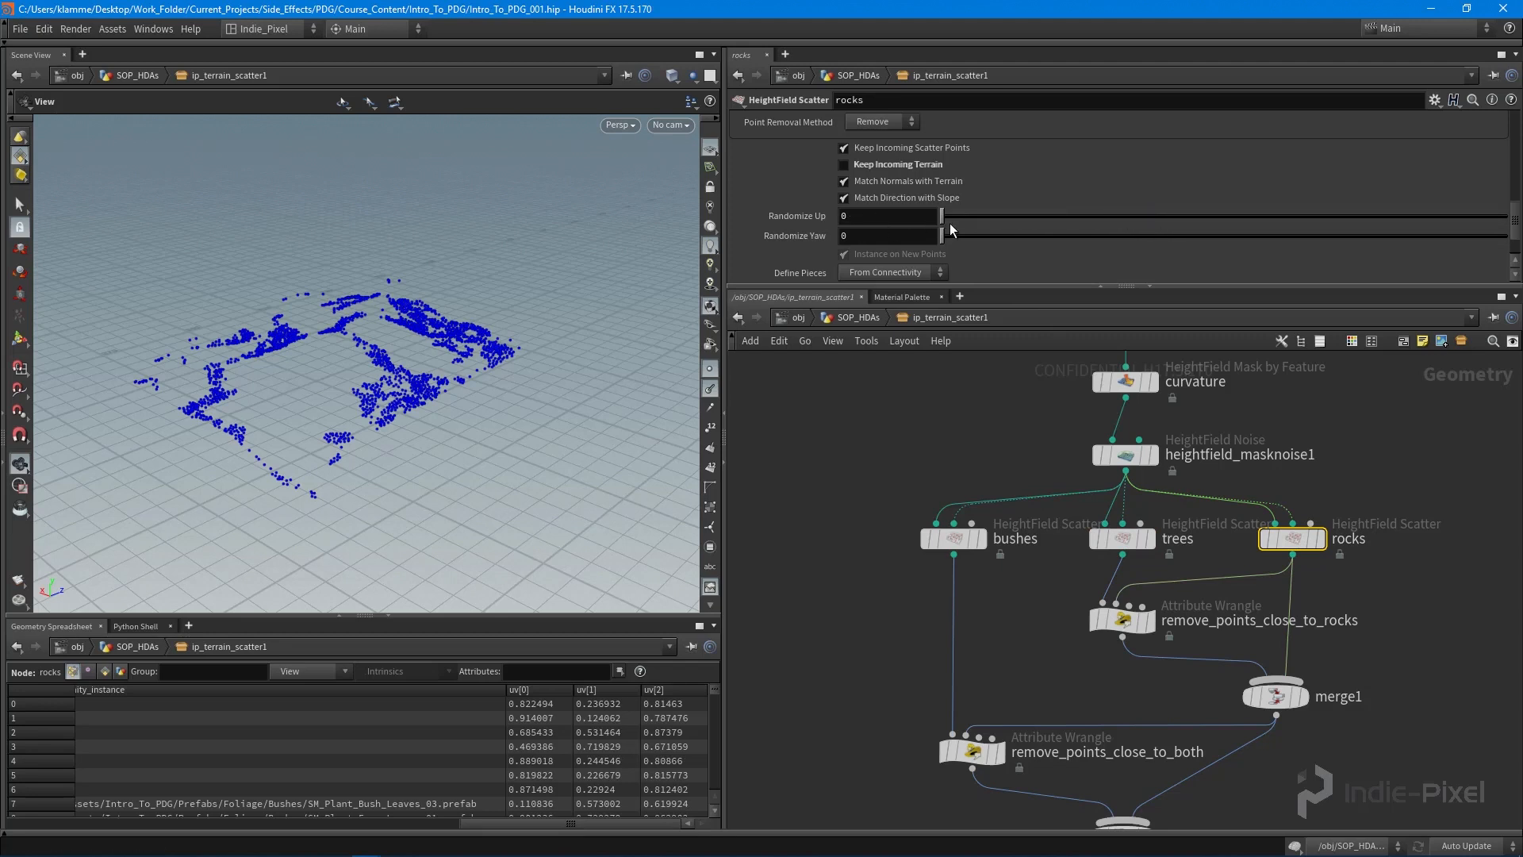
left_click_drag(941, 235, 1116, 235)
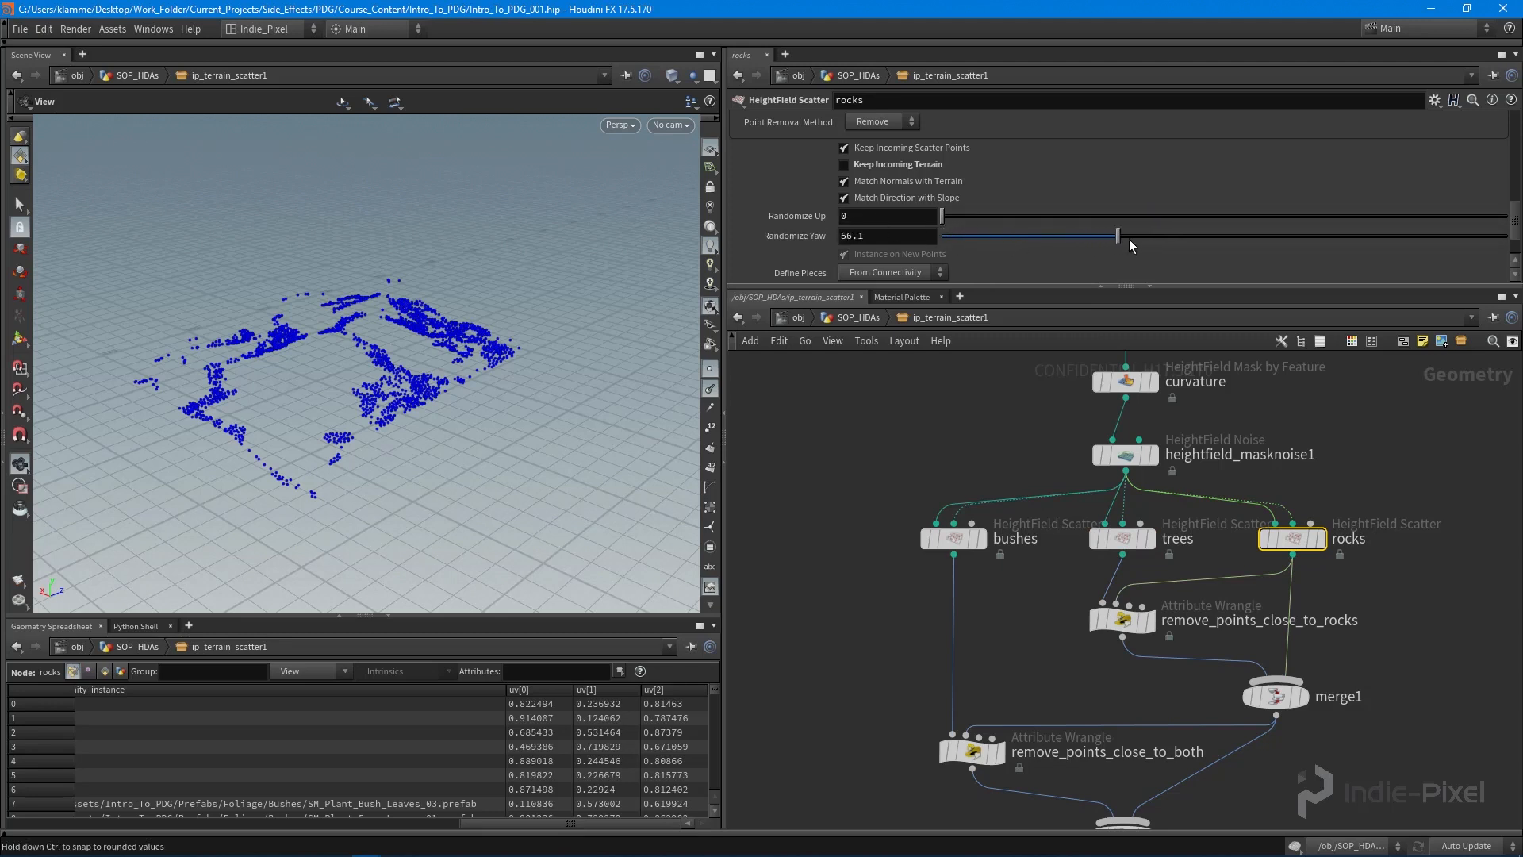
left_click(952, 538)
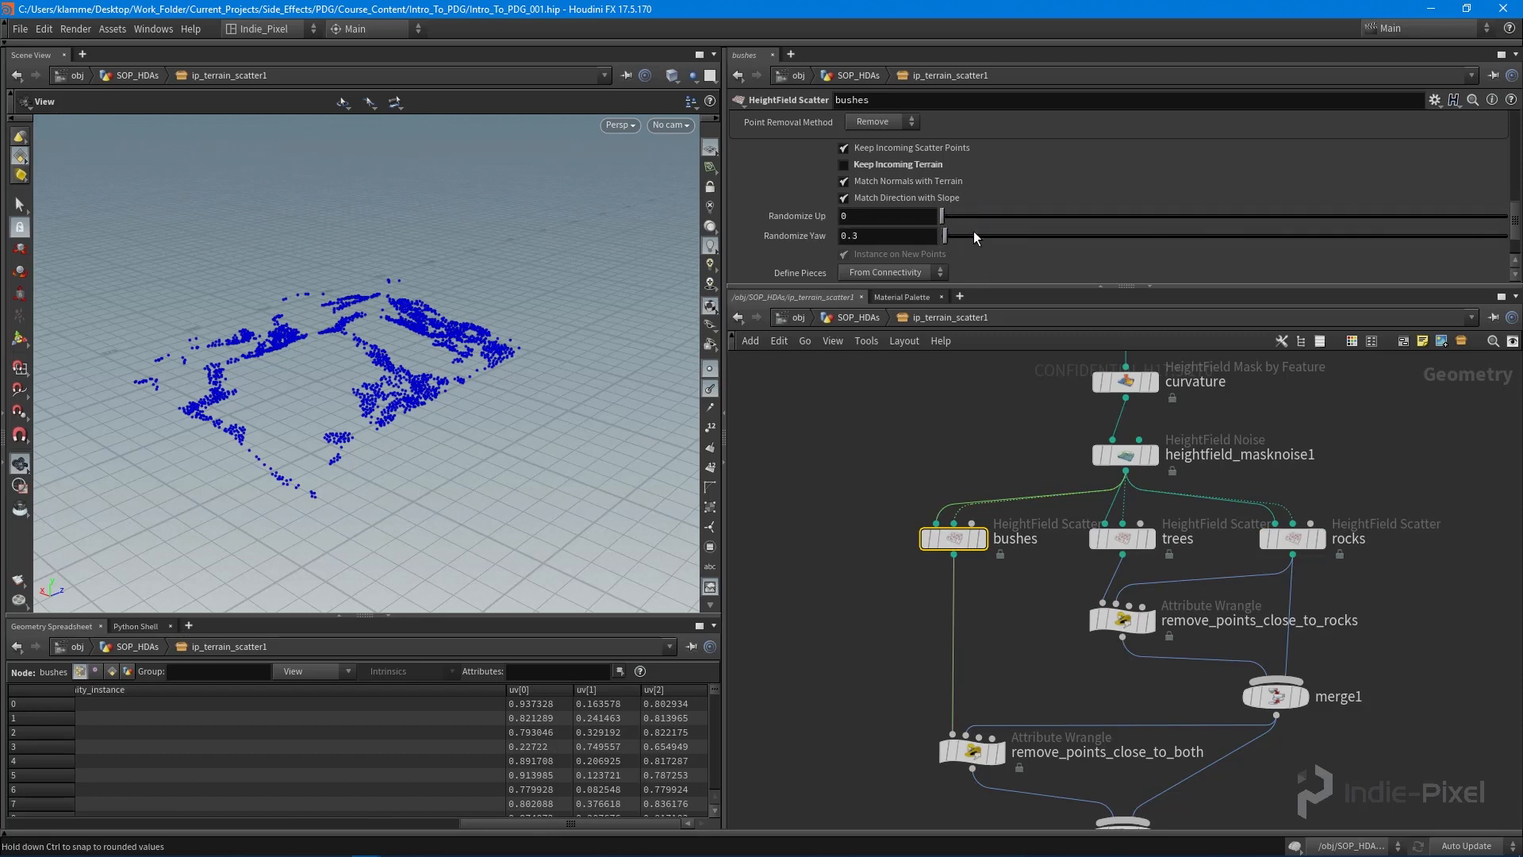
left_click_drag(942, 235, 1263, 235)
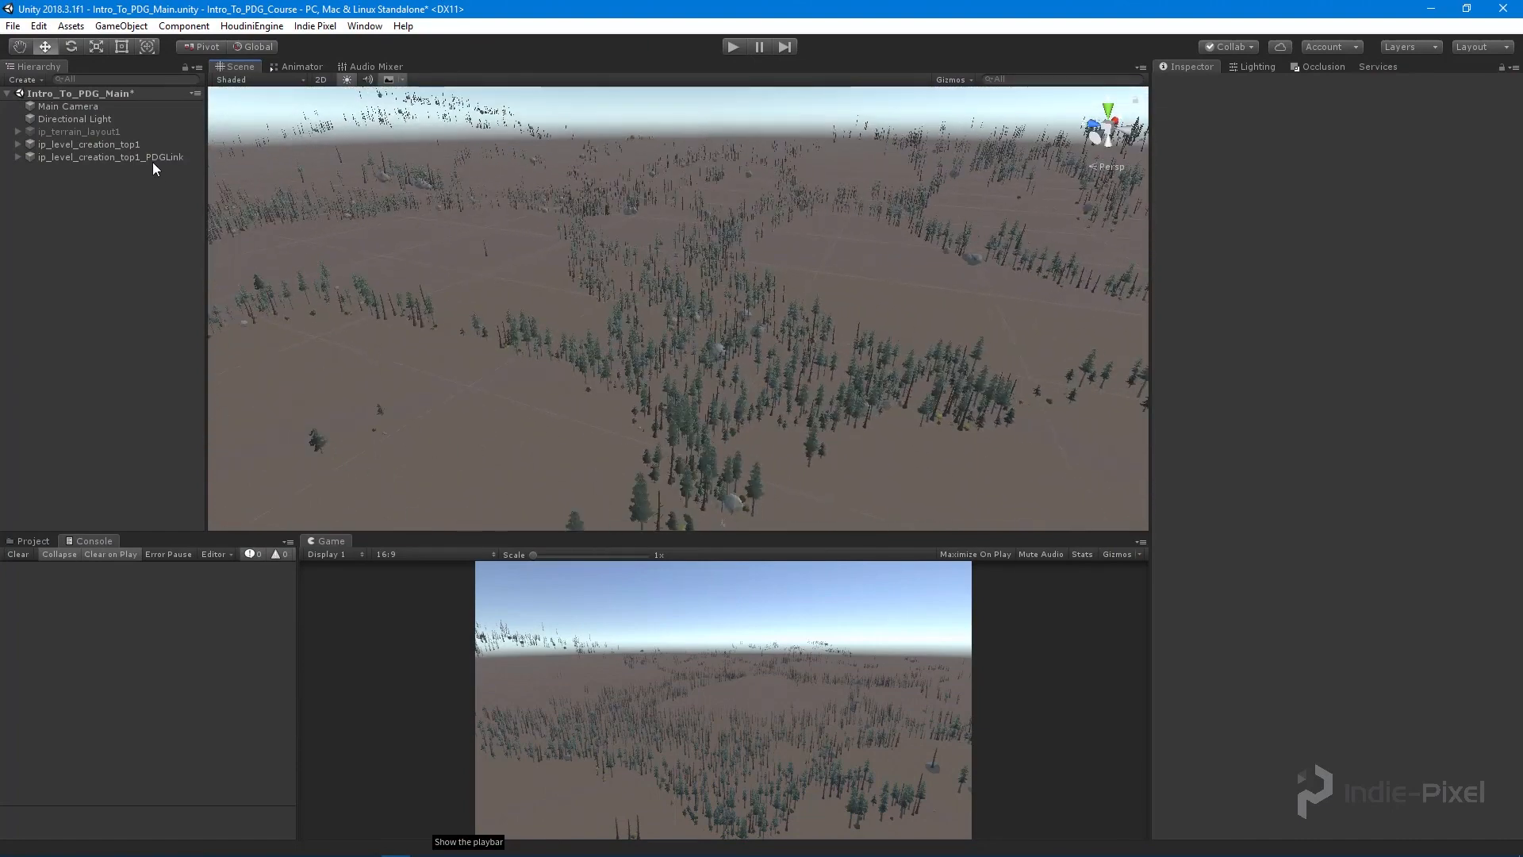
Step: Dirty the PDGLink's terrain_scatter results, reselect terrain_scatter as TOP Node and recook it
left_click(110, 157)
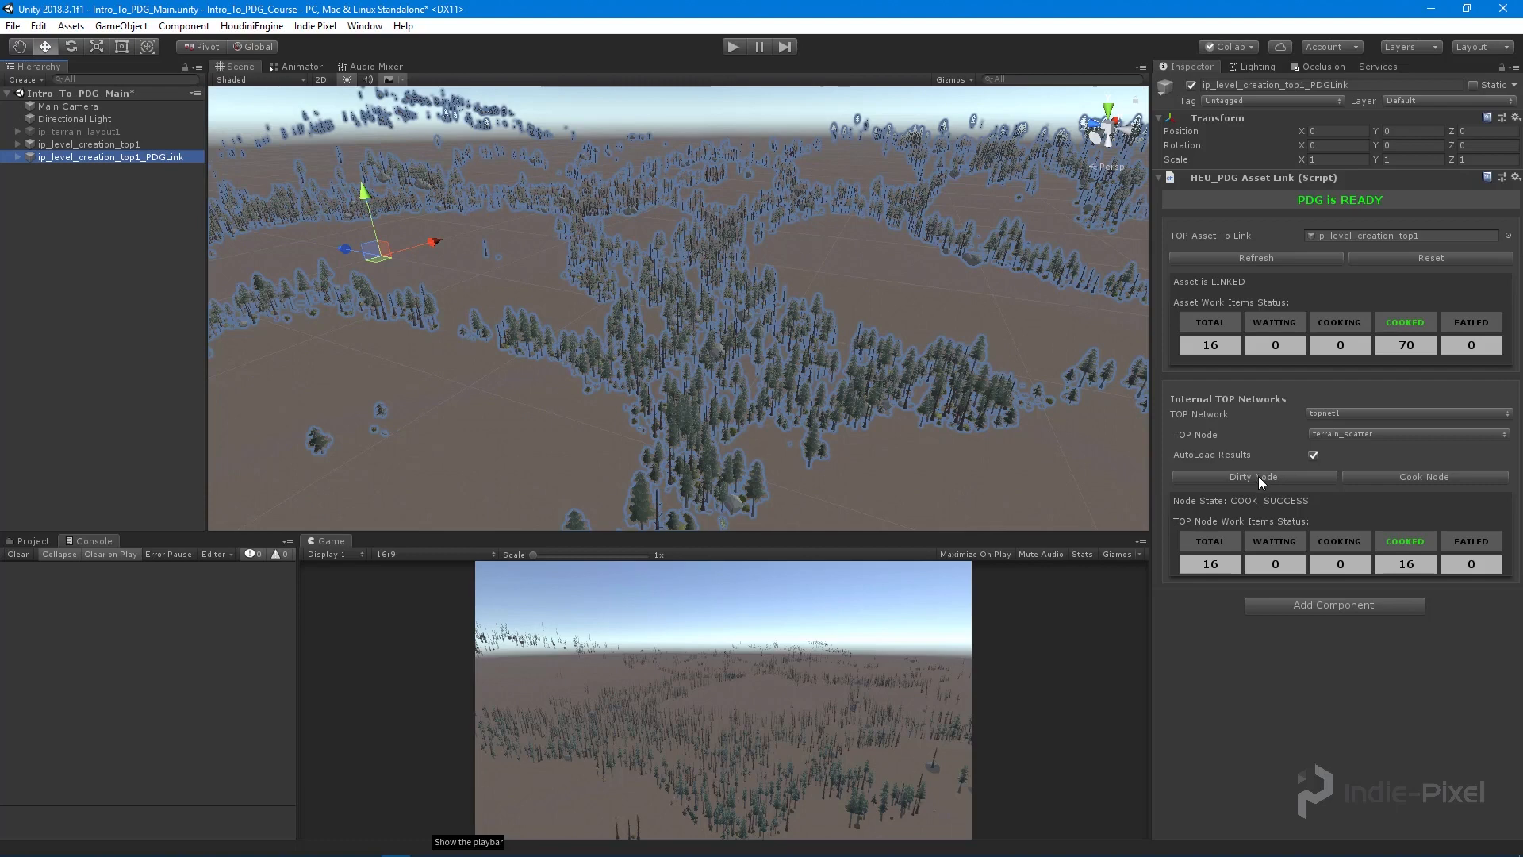
left_click(1404, 435)
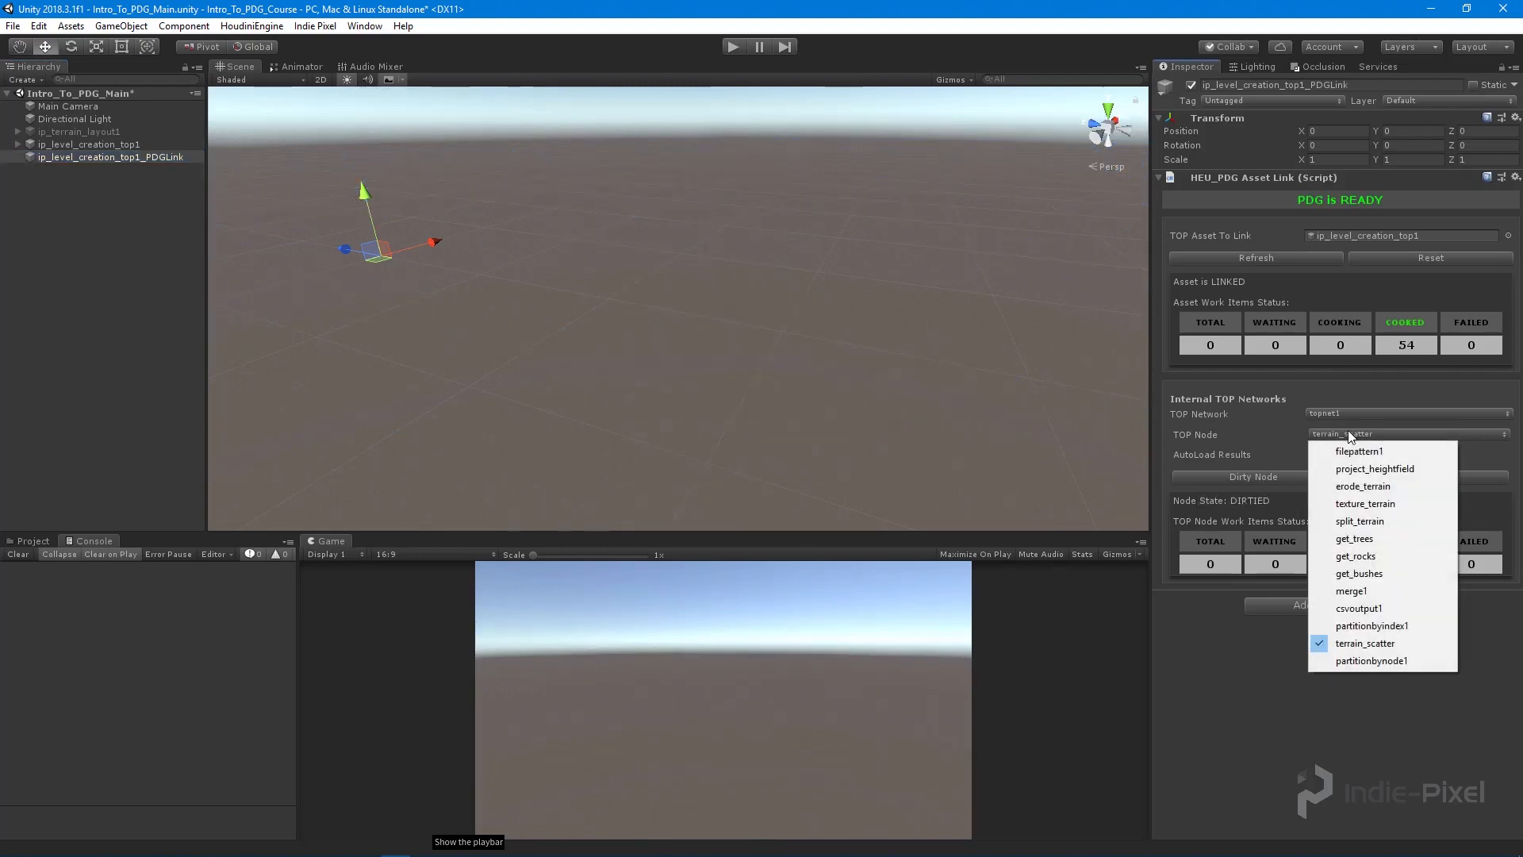
mouse_move(1364, 503)
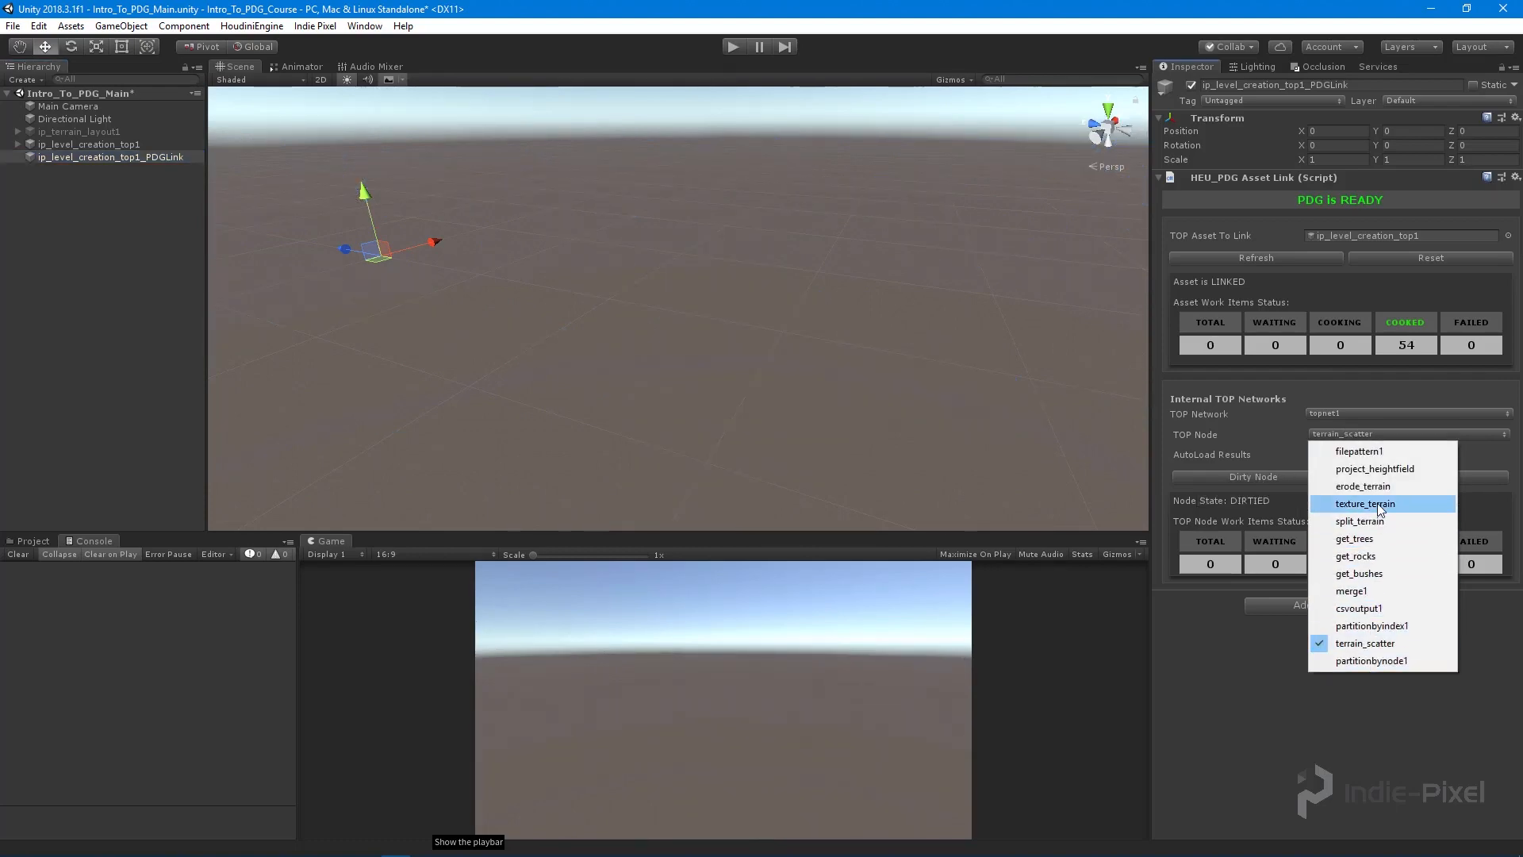
left_click(1360, 521)
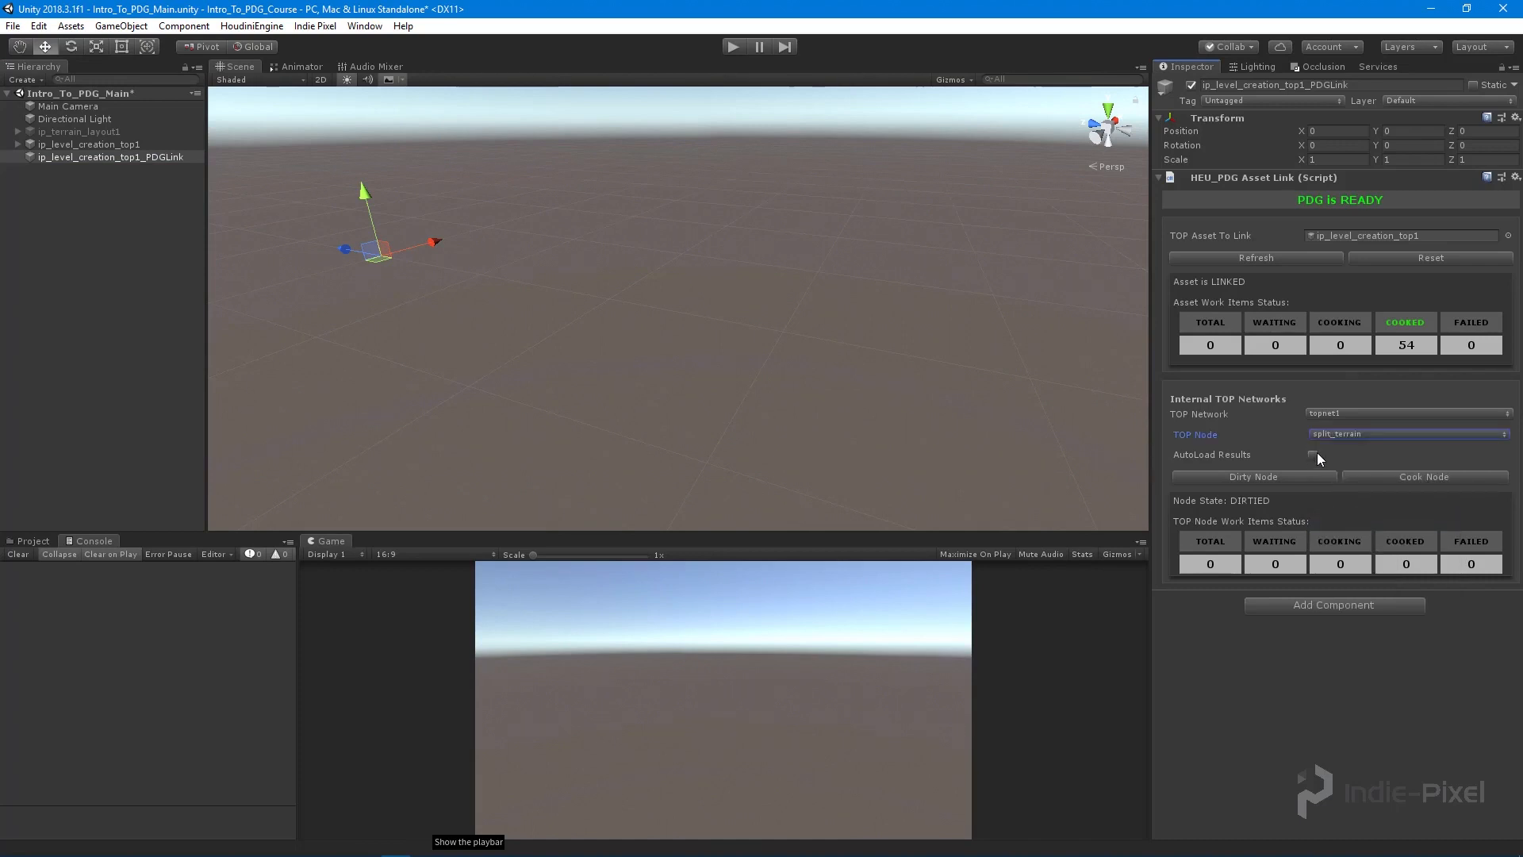
left_click(1406, 433)
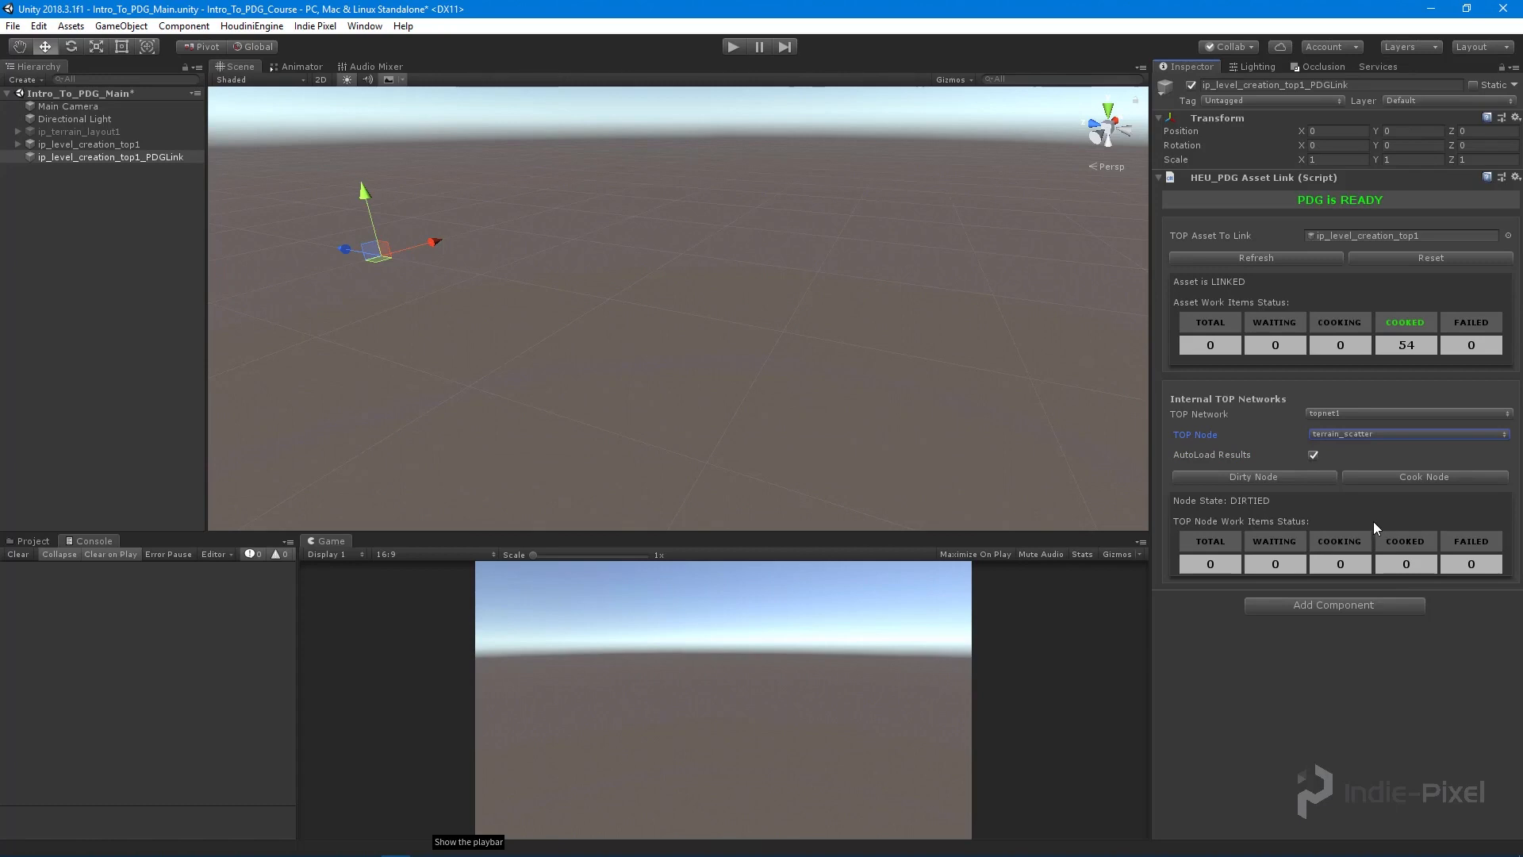
mouse_move(1419, 486)
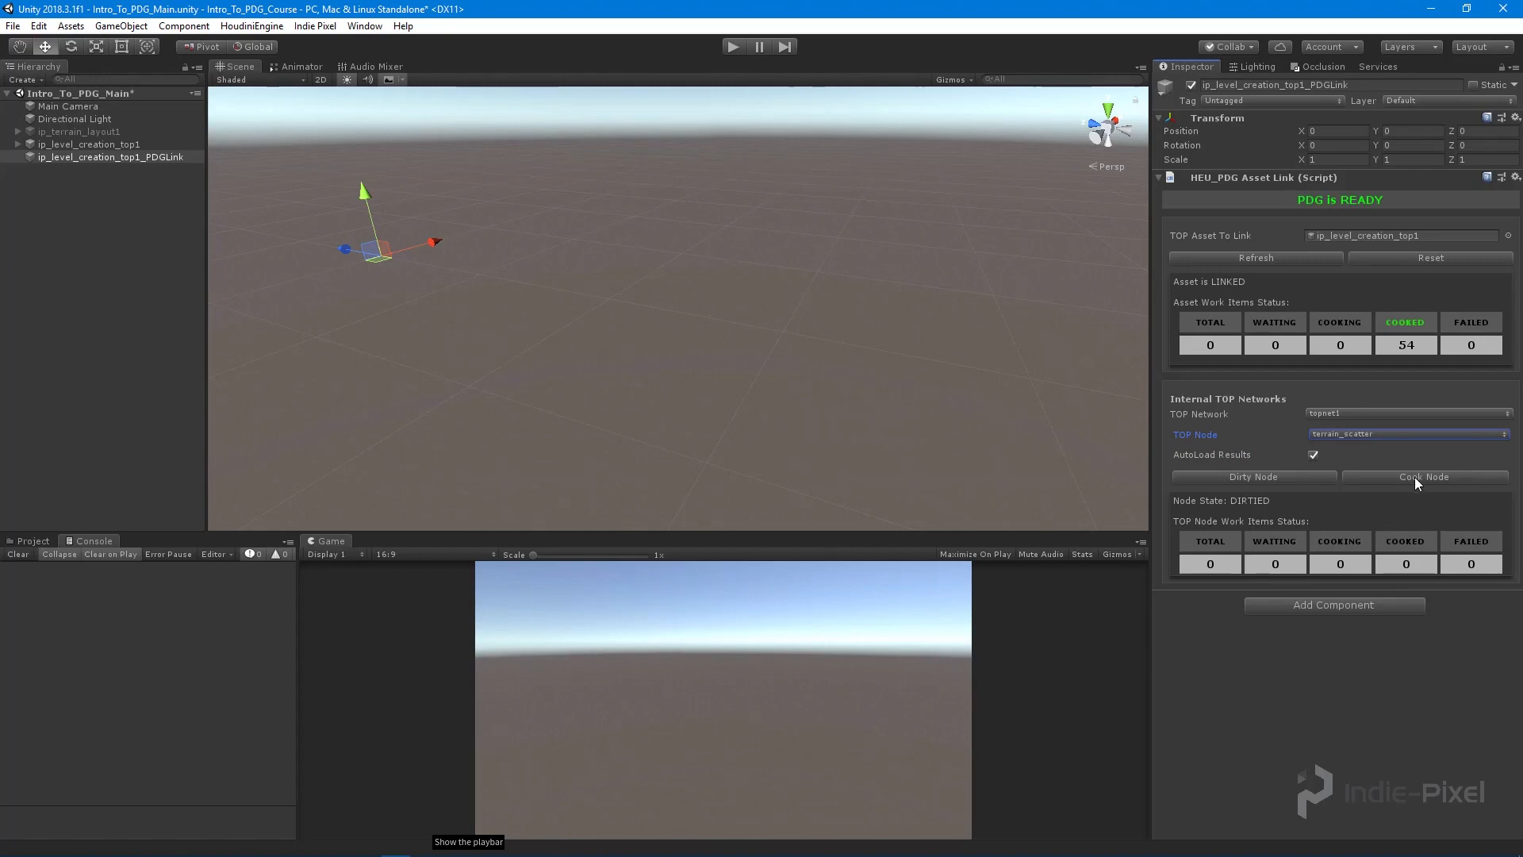
left_click(1425, 476)
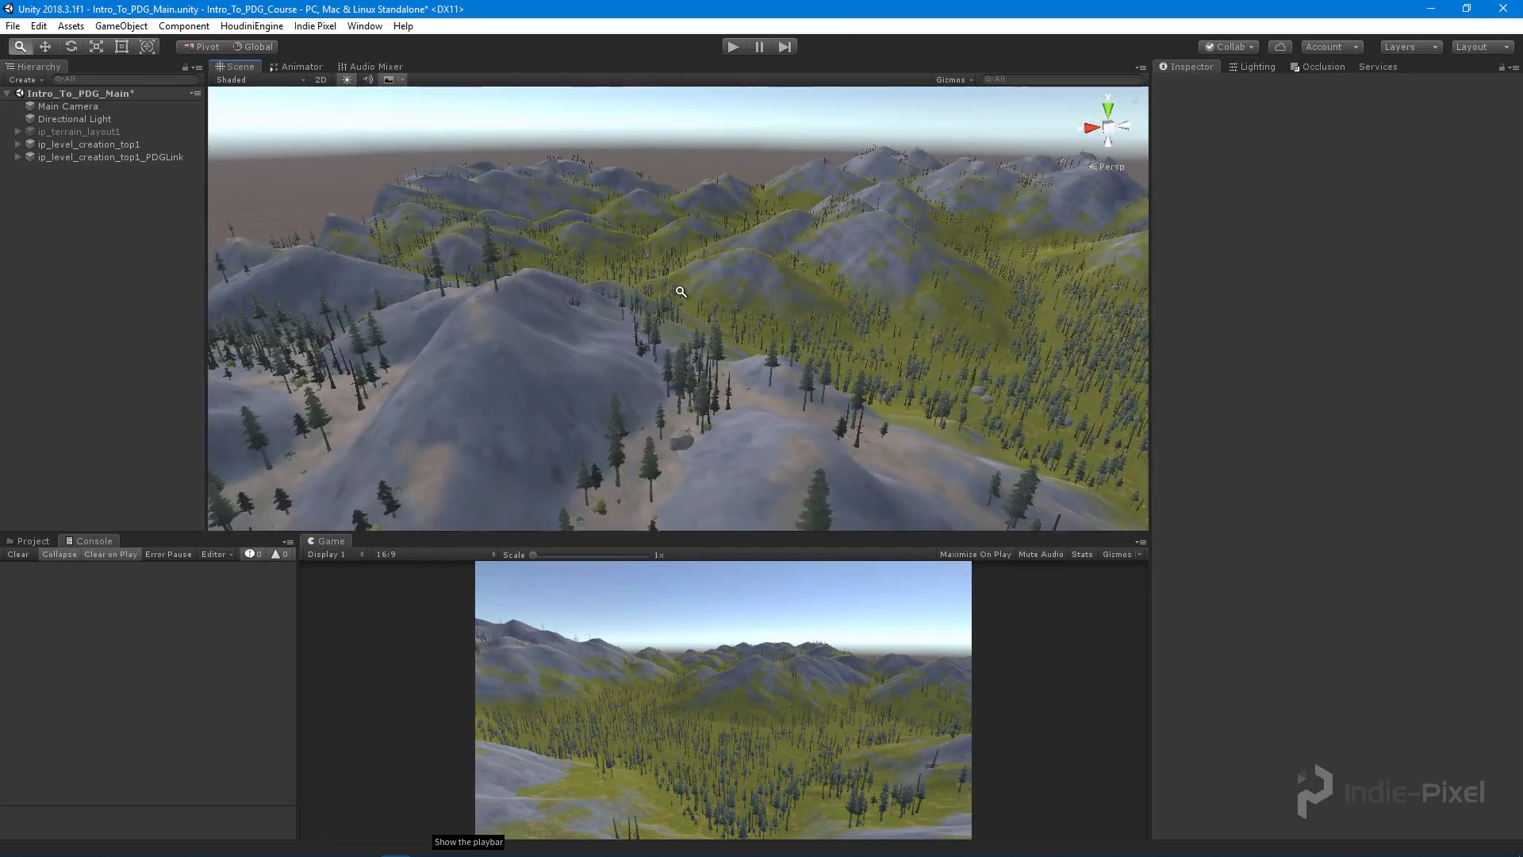
Step: Orbit the Scene view to survey the upright trees scattered across the mountains
left_click_drag(681, 292, 509, 270)
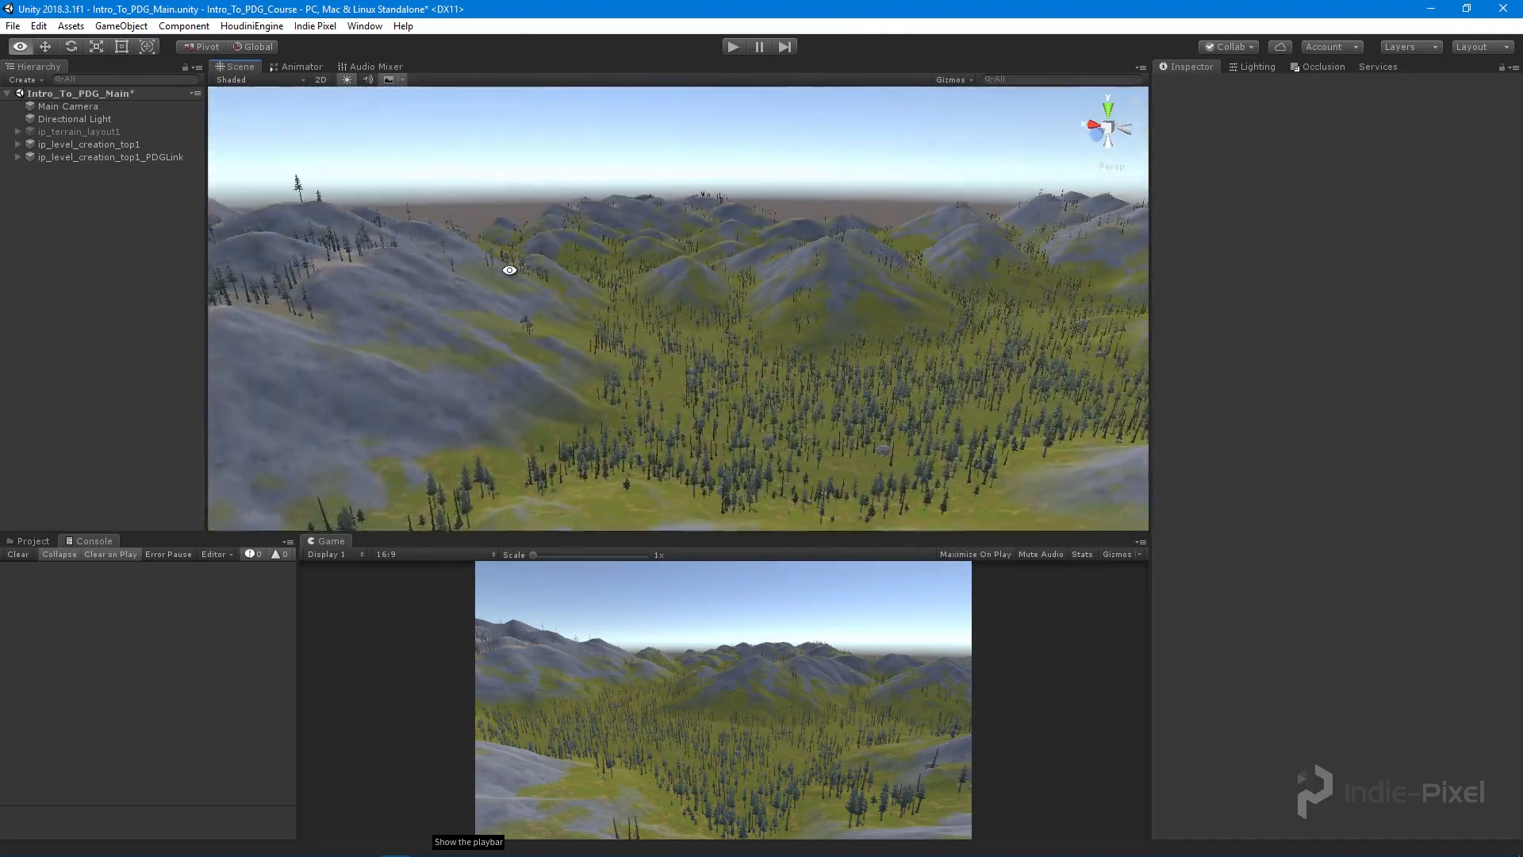